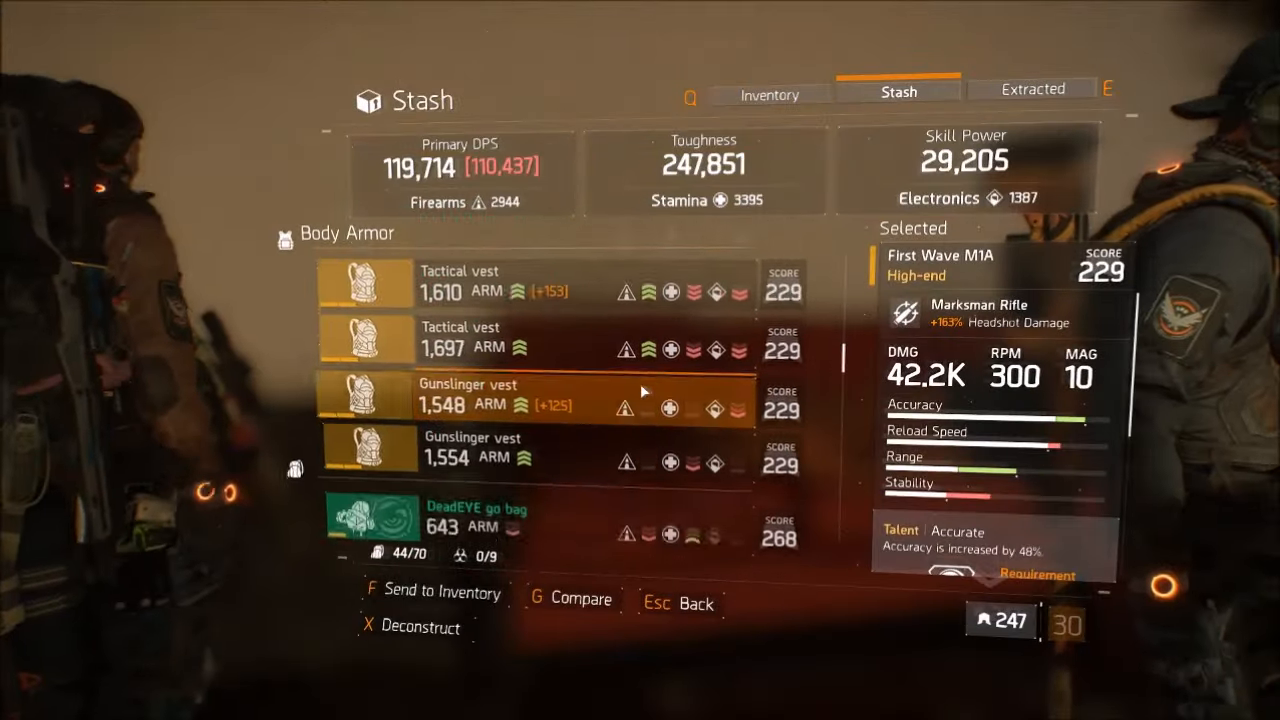
Browse the Inventory and Stash listings, scrolling through the holsters and gloves.
click(768, 94)
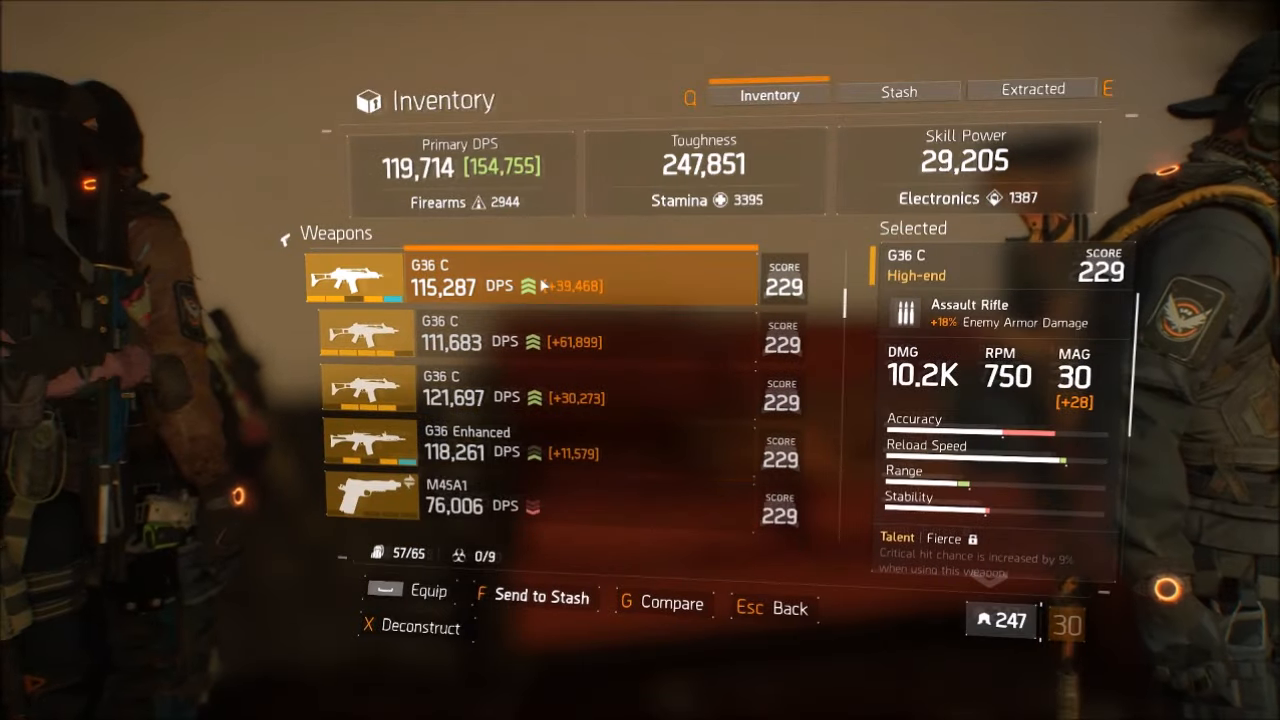
key(Escape)
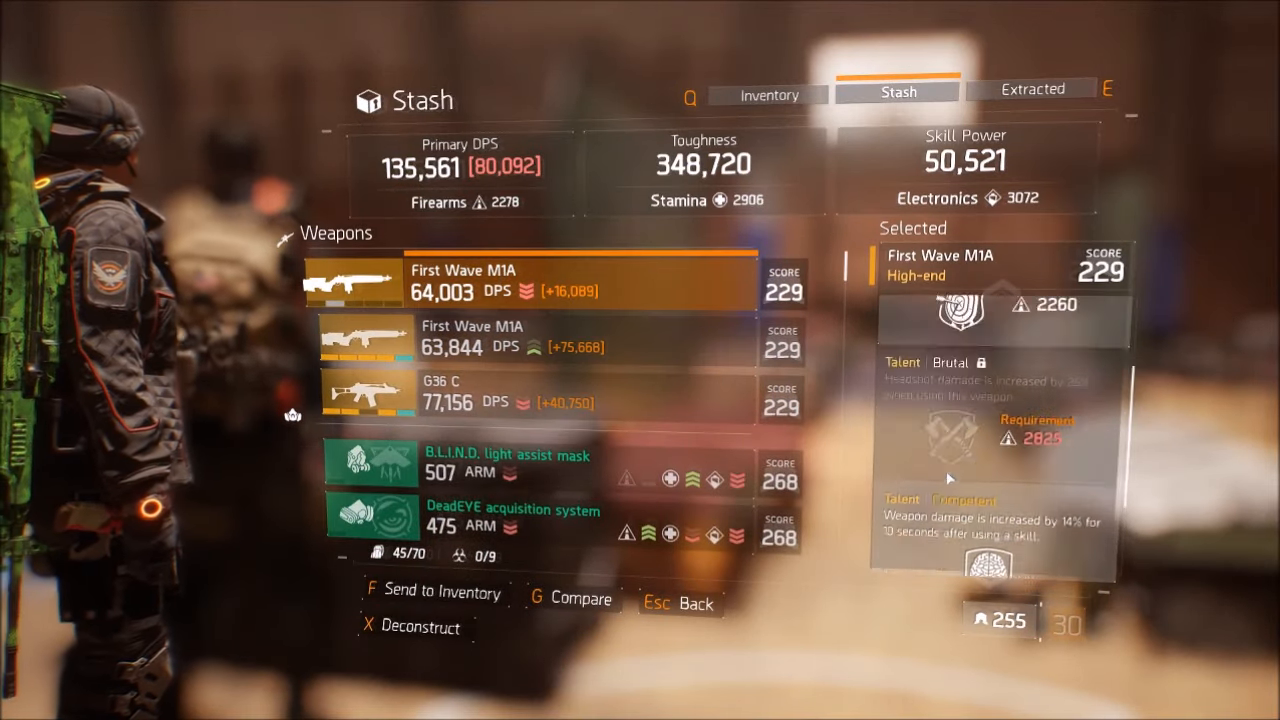
click(768, 94)
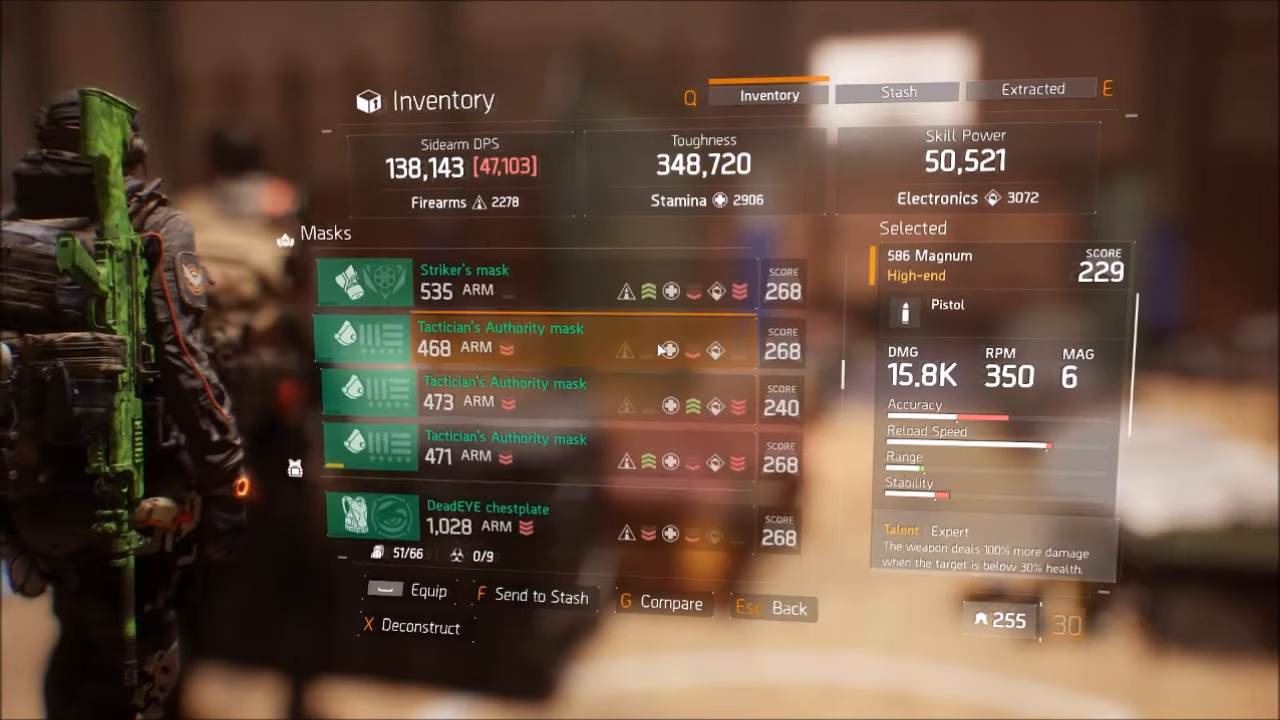
scroll(down, 3)
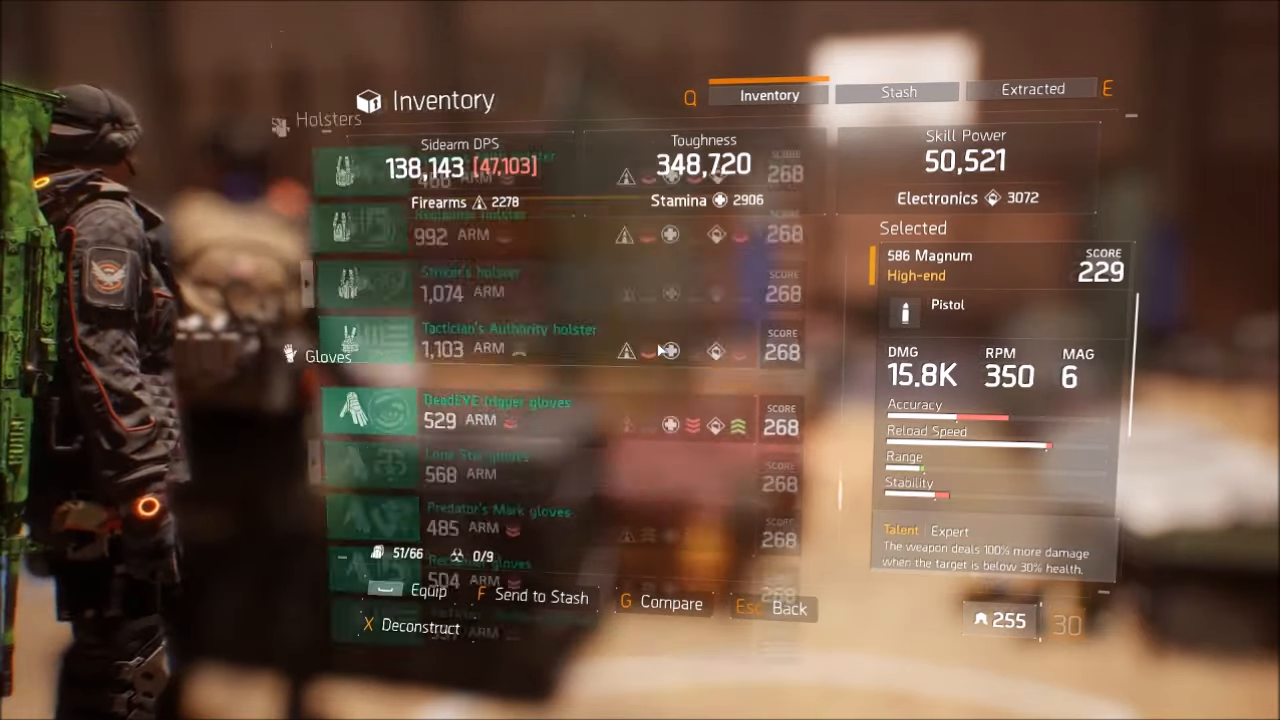
scroll(down, 3)
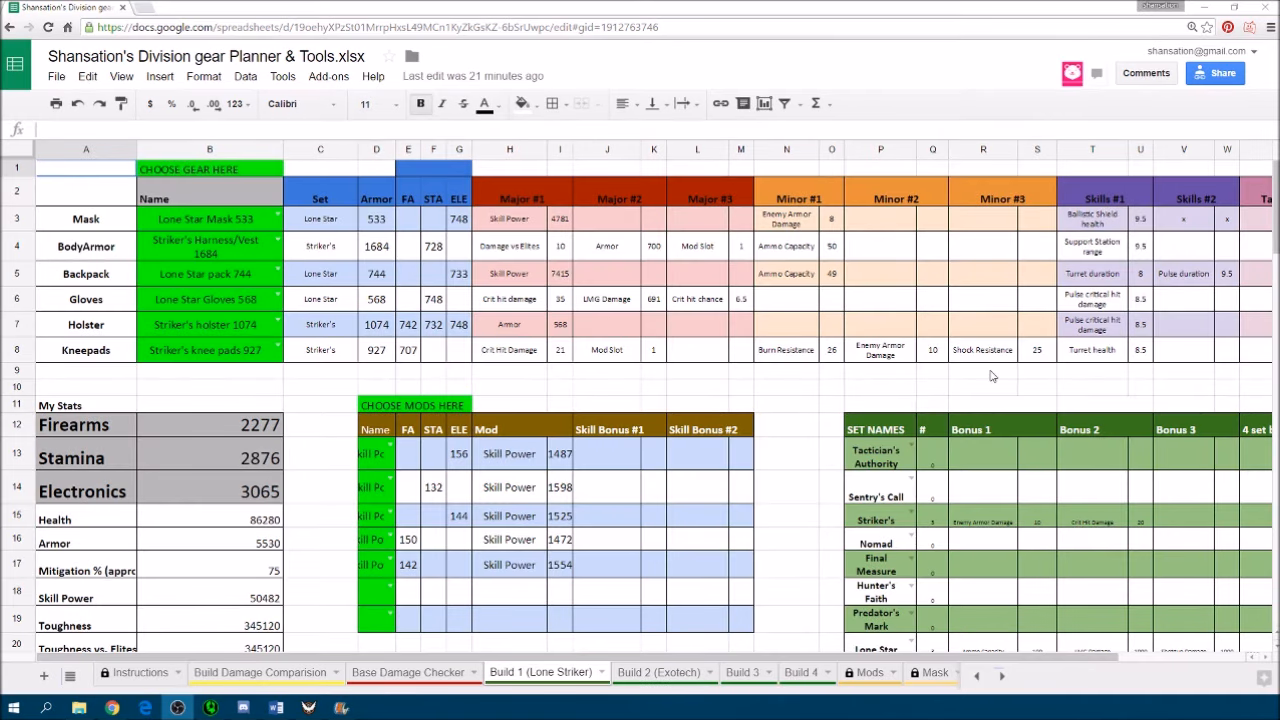
mouse_move(784, 384)
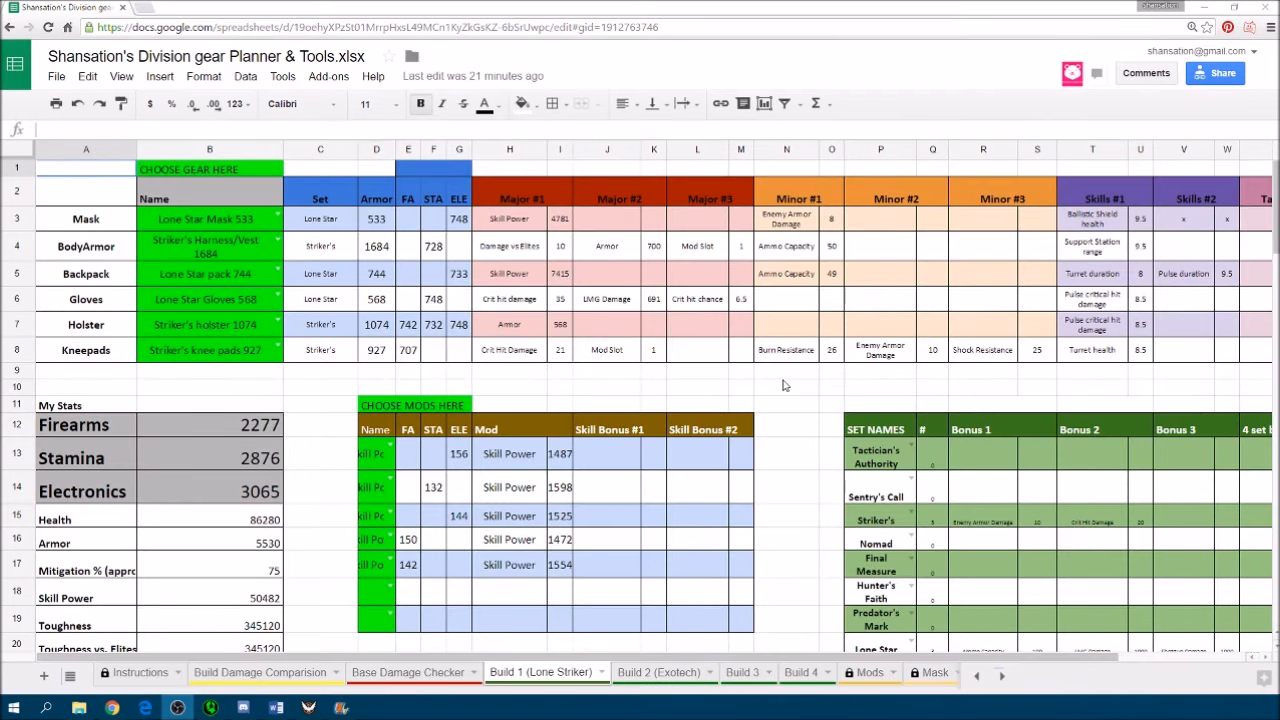
Scroll down the Lone Striker build sheet from gear and stats to total bonuses and skill values.
scroll(down, 3)
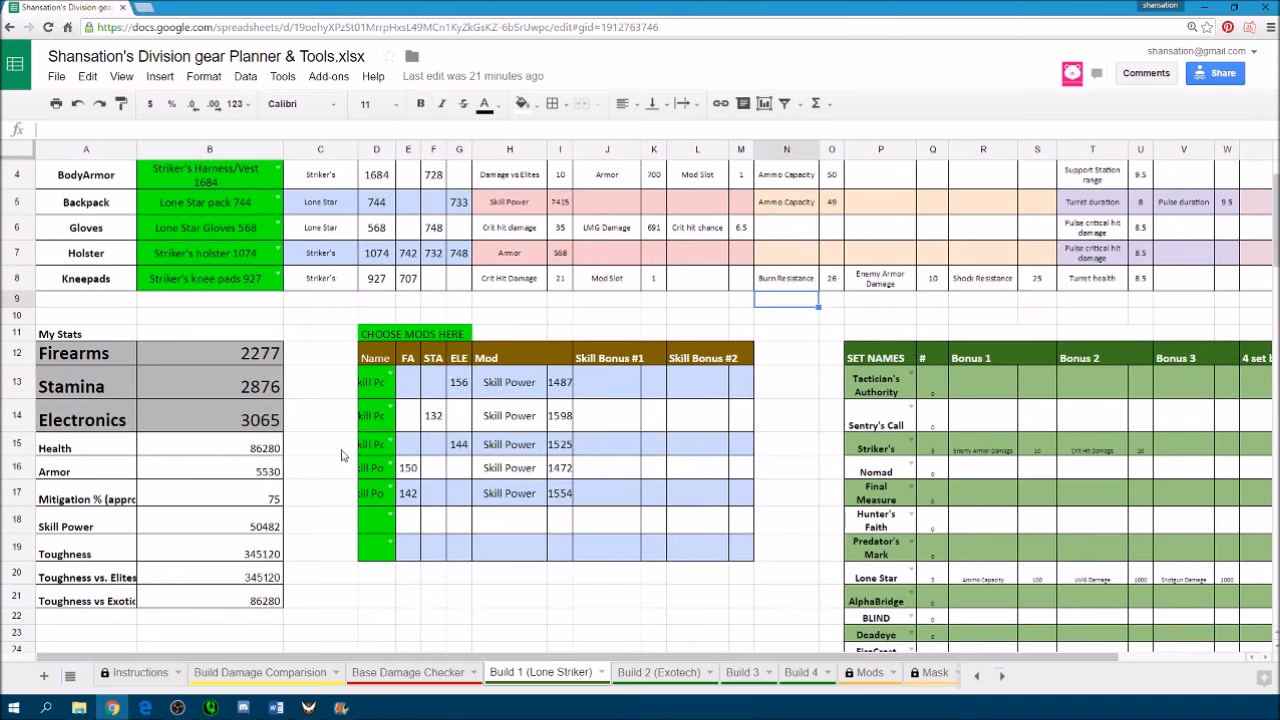
mouse_move(280, 496)
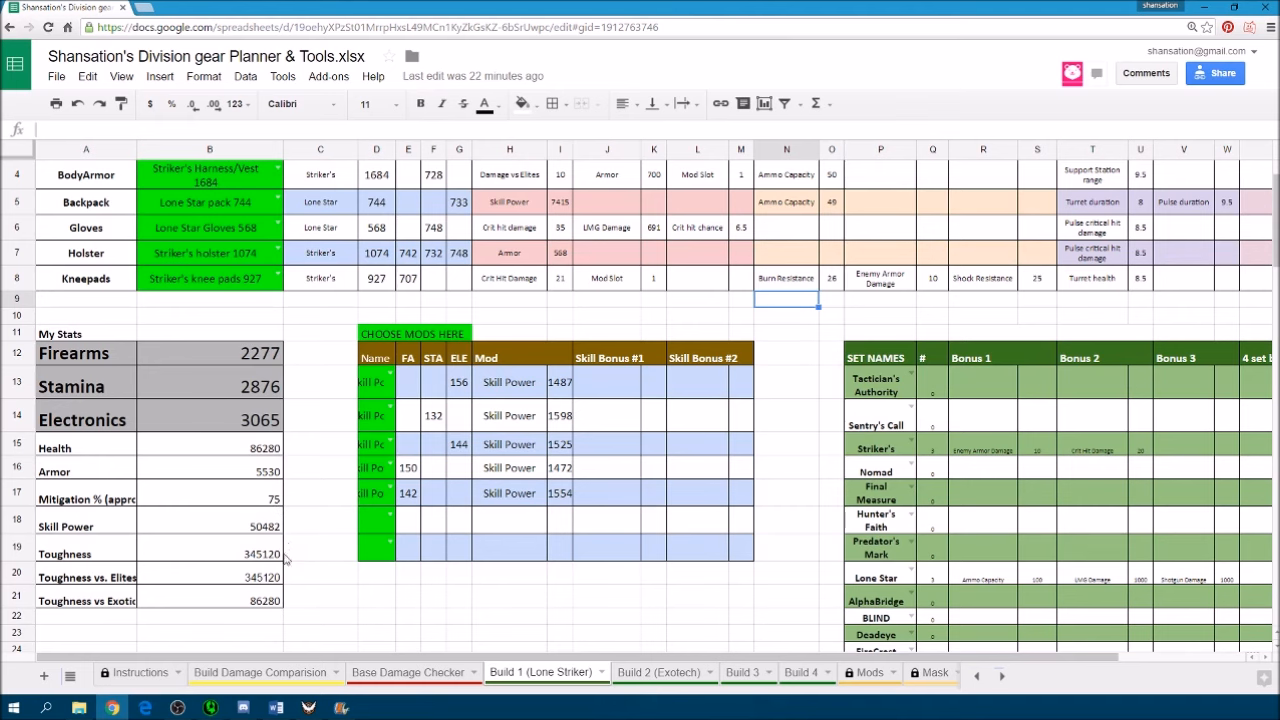
scroll(down, 3)
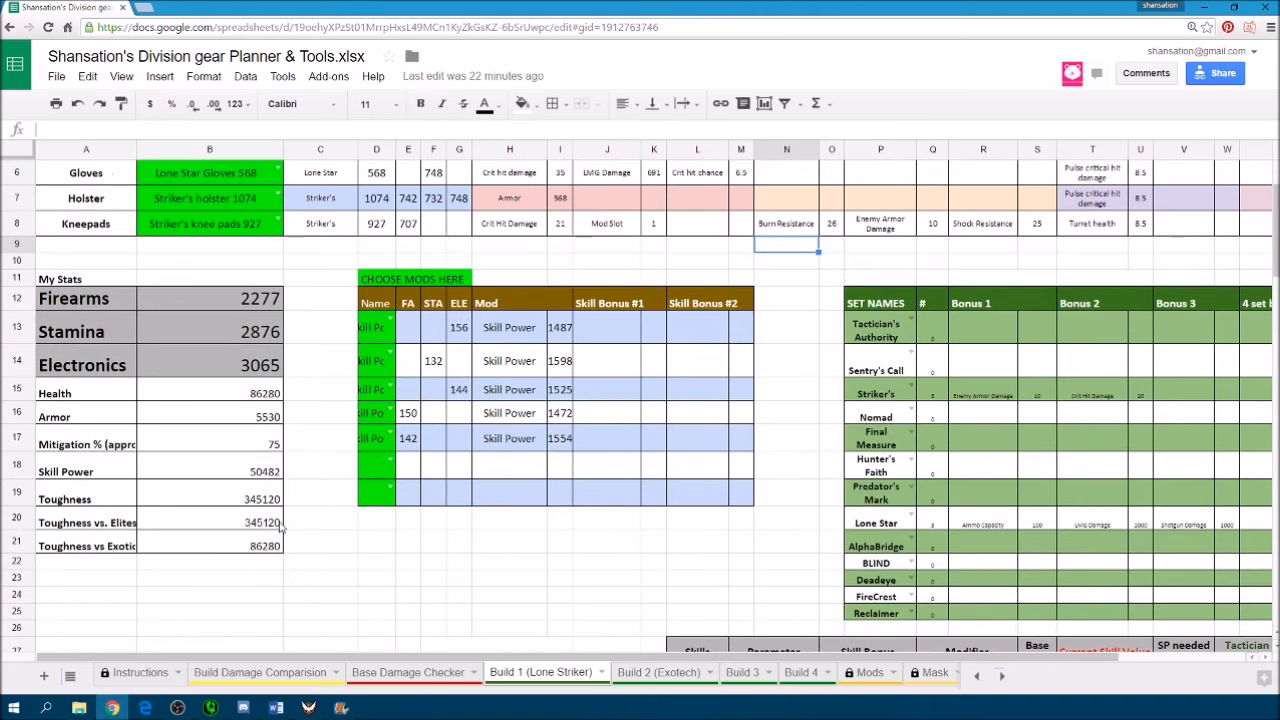
scroll(down, 3)
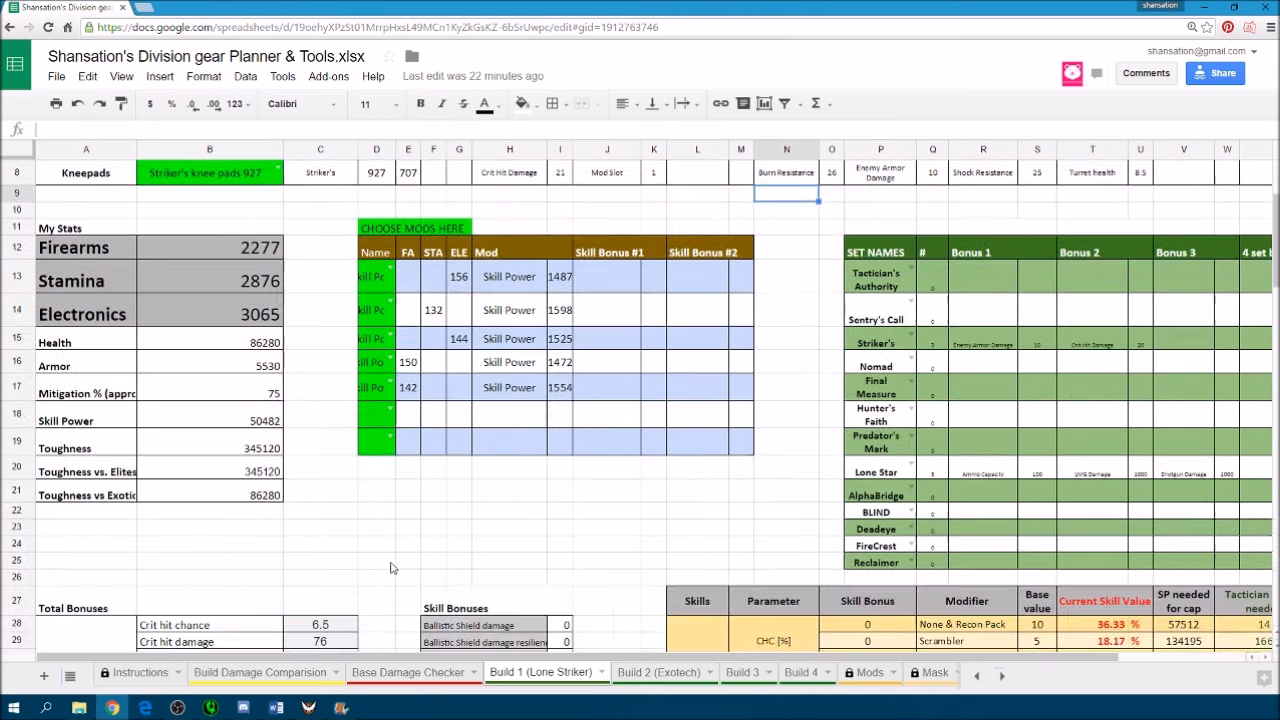
scroll(down, 3)
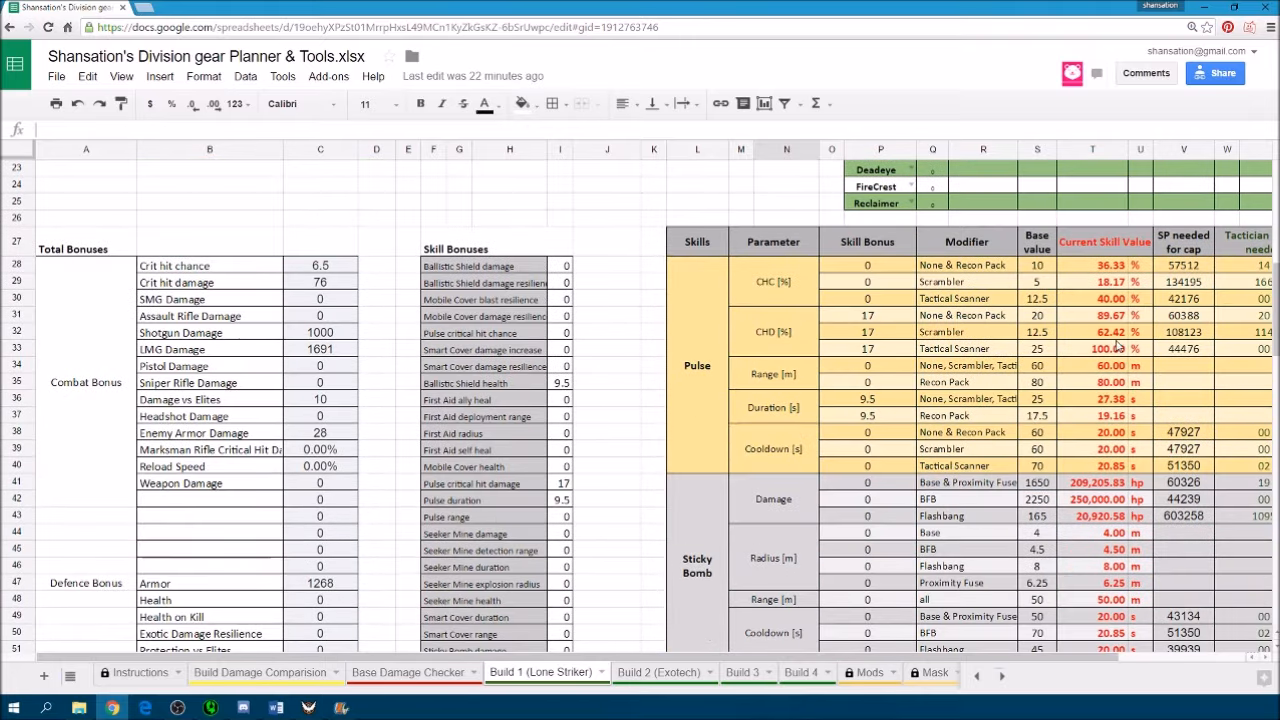
mouse_move(1158, 318)
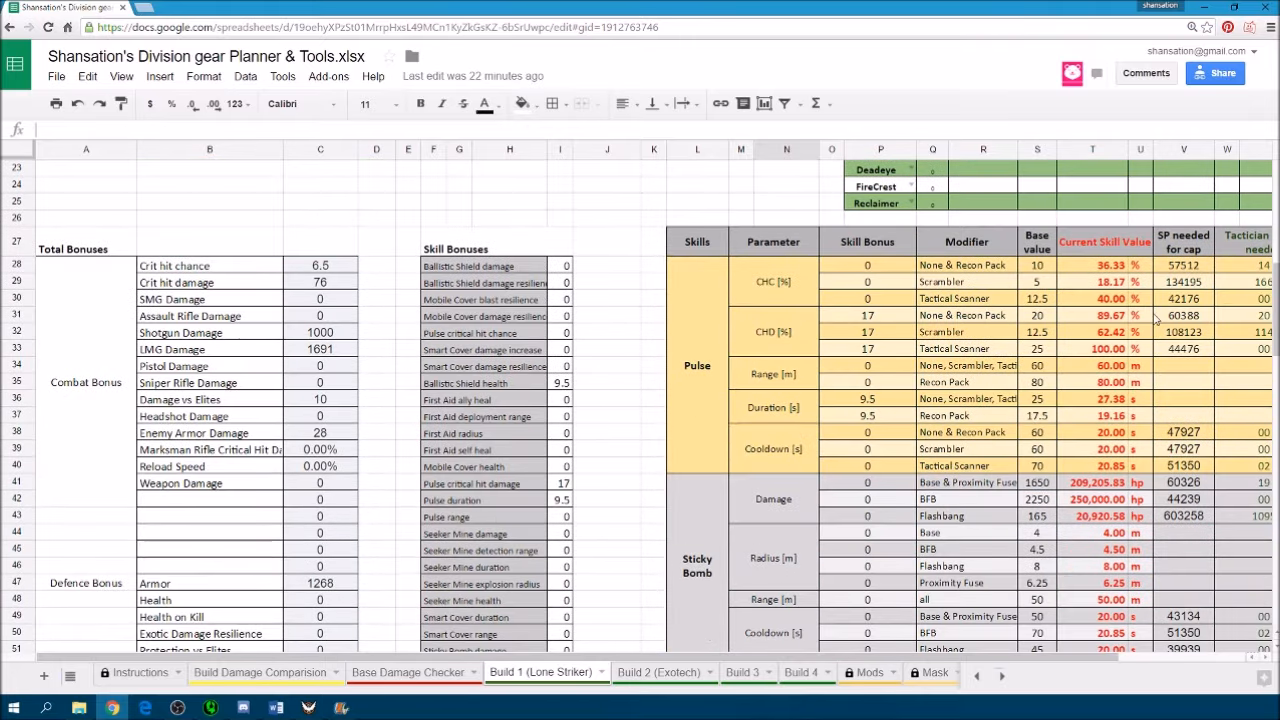
scroll(down, 3)
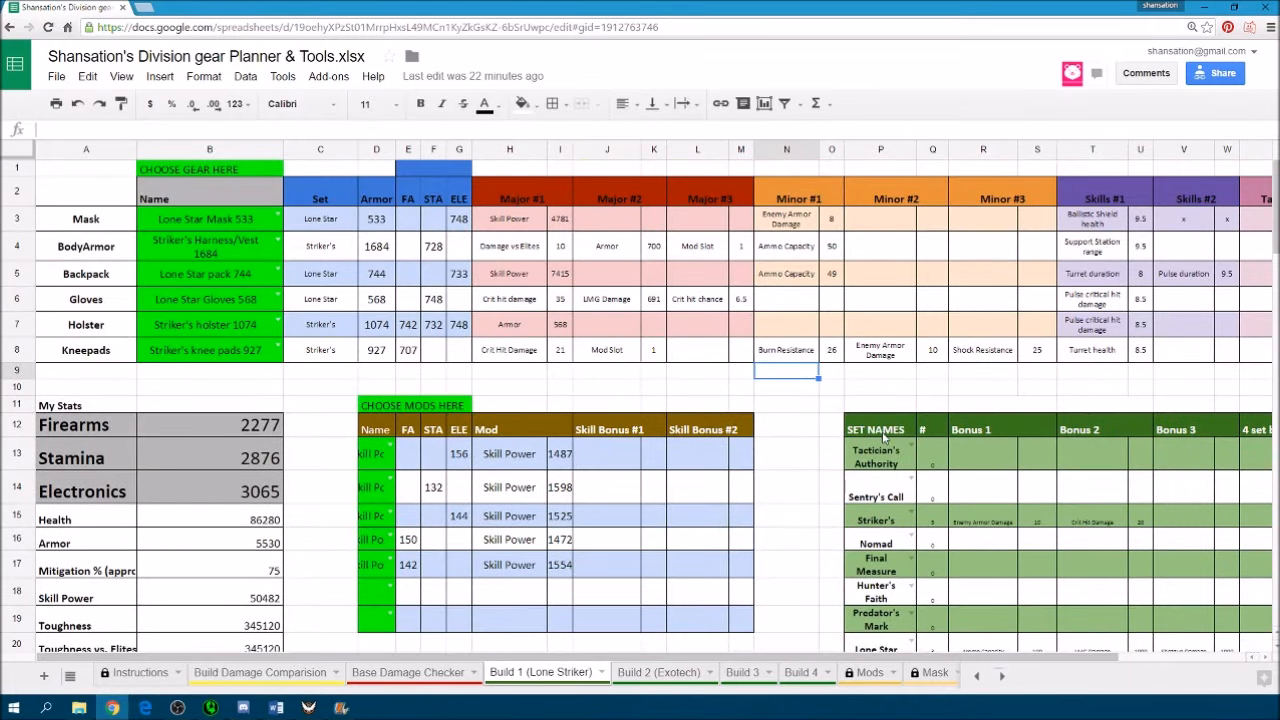
mouse_move(888, 588)
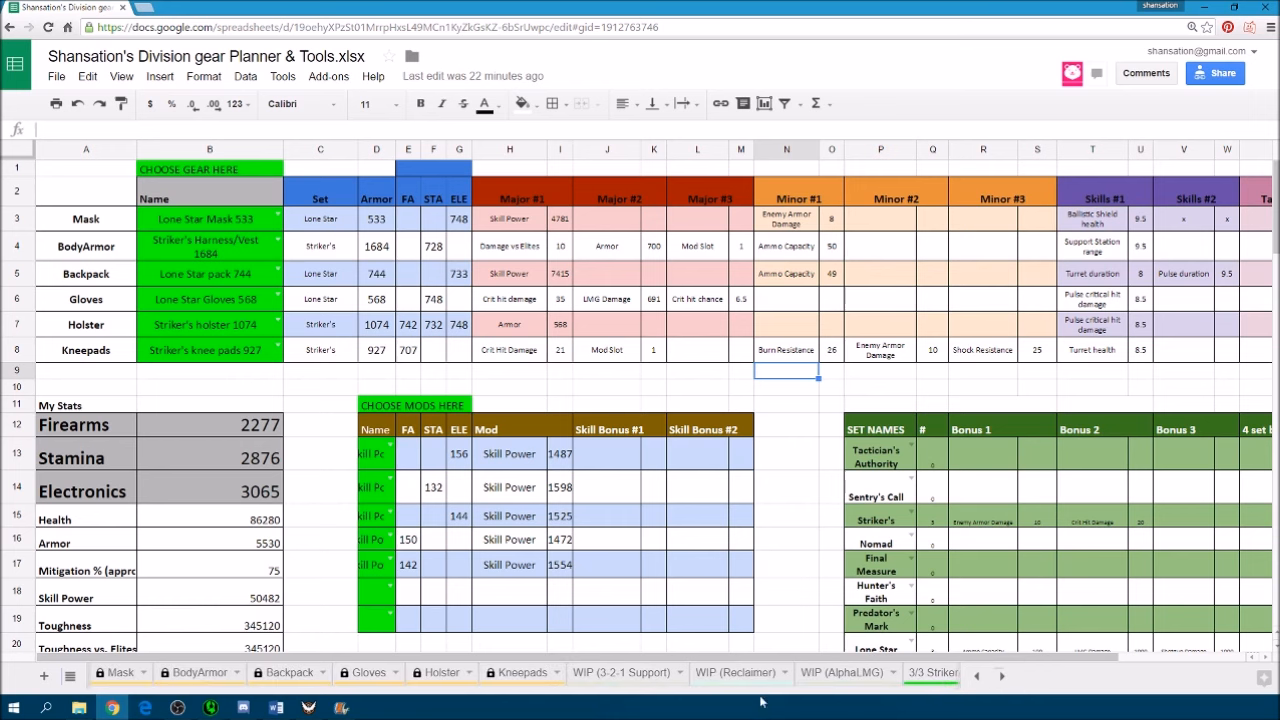
mouse_move(188, 684)
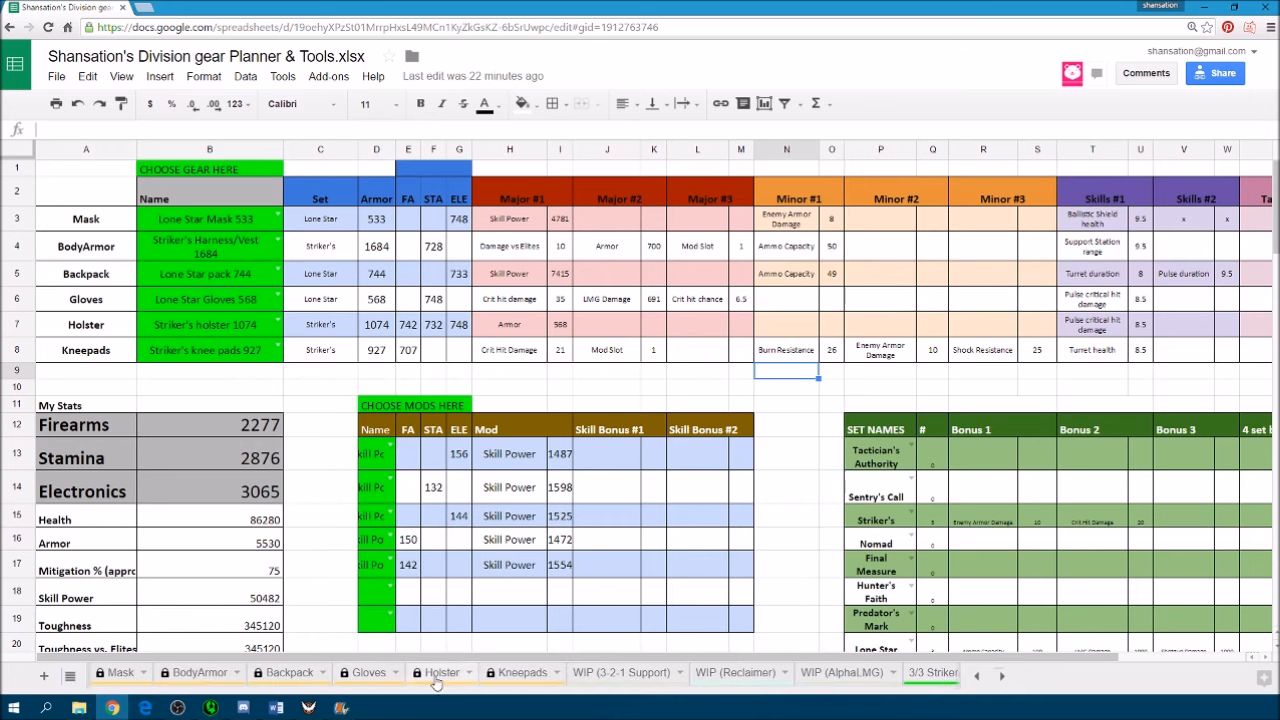
Start Holster row 19 as a Tactician's Authority holster with armor 568.
click(440, 672)
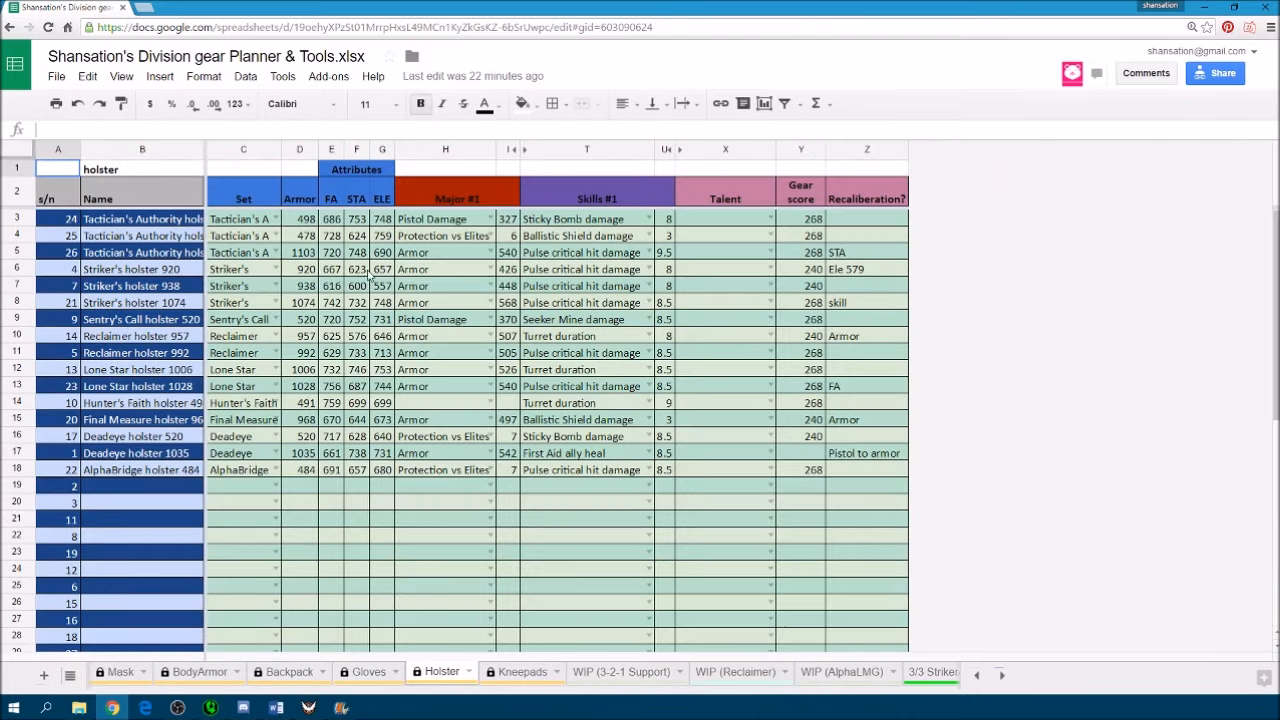
mouse_move(326, 504)
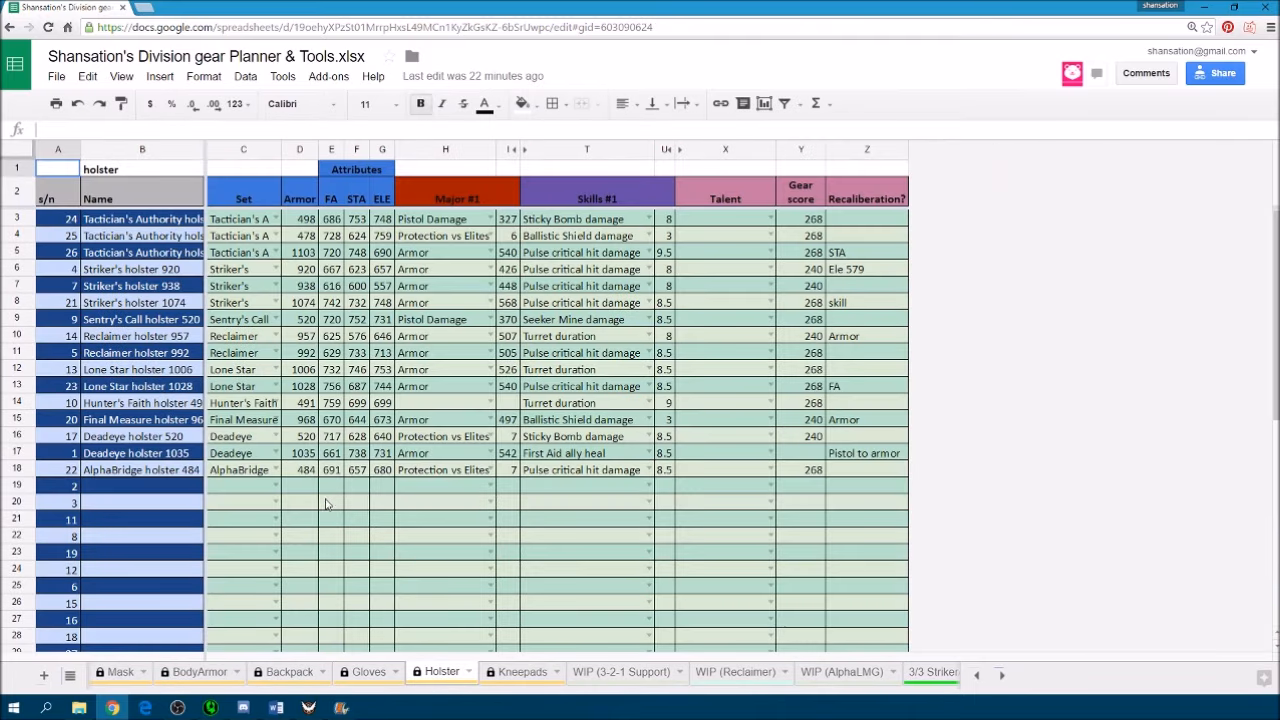
mouse_move(256, 492)
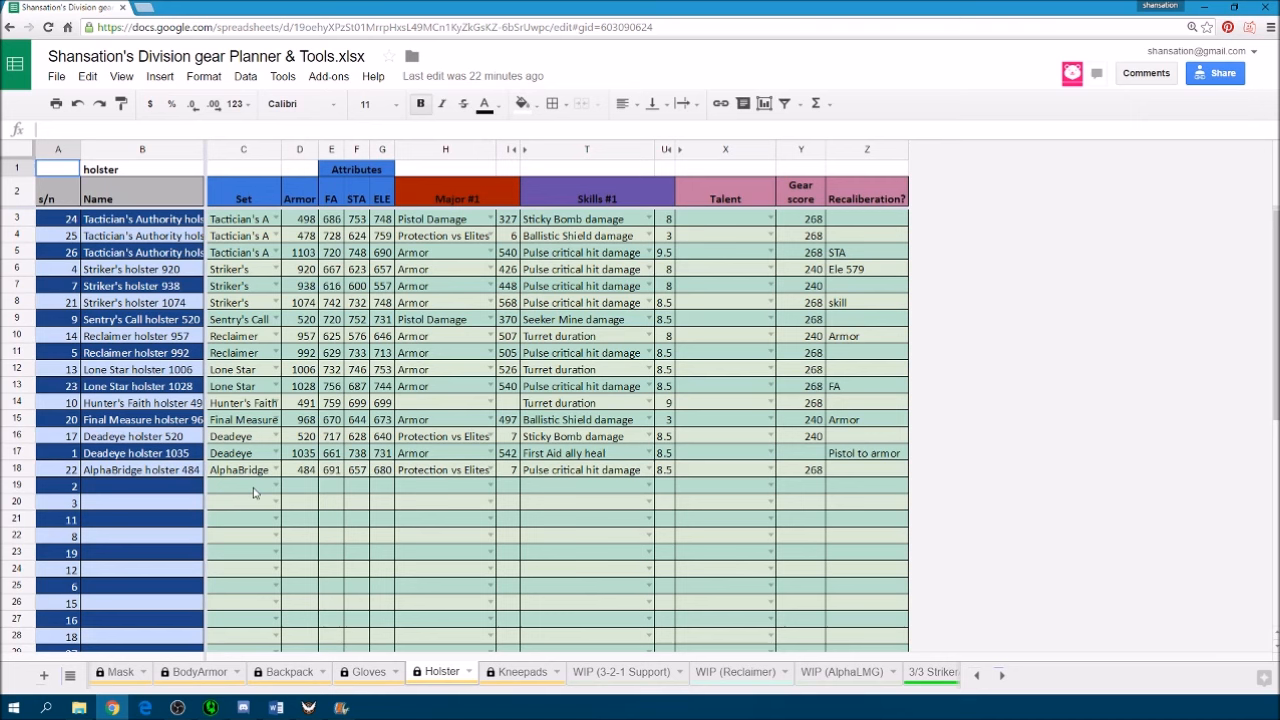
click(244, 486)
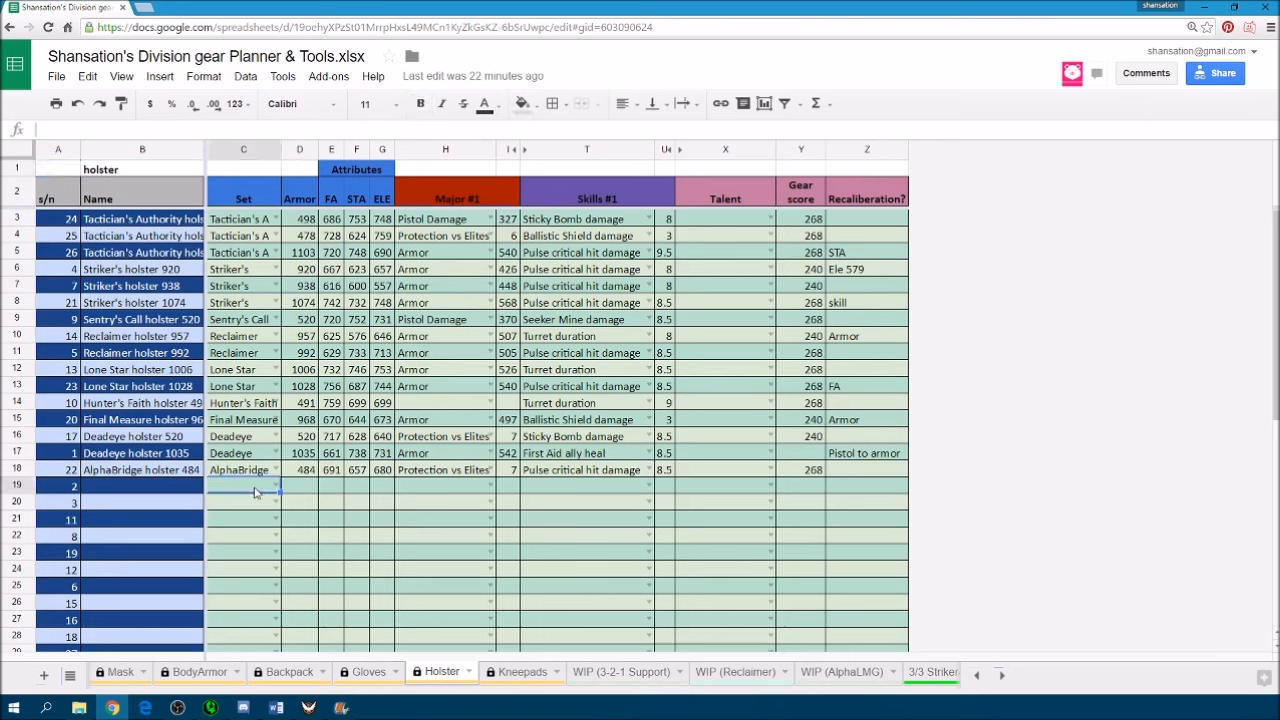
text(Tactician's A)
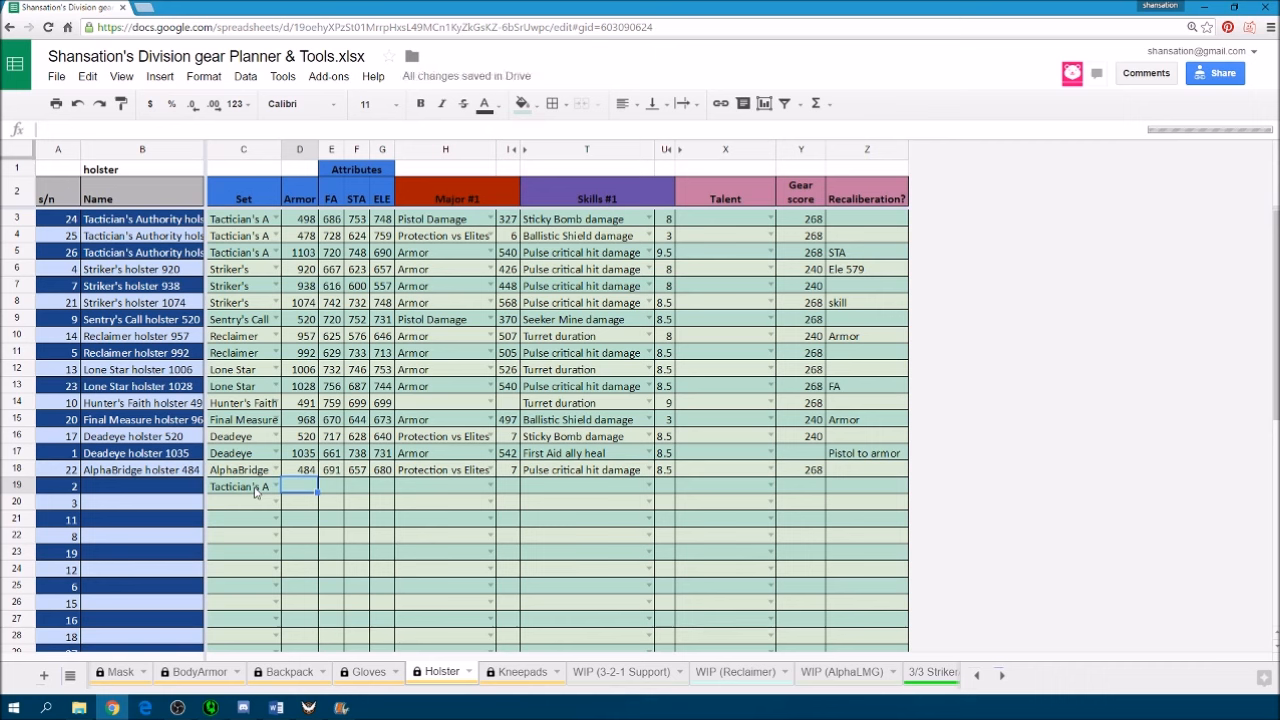
text(568)
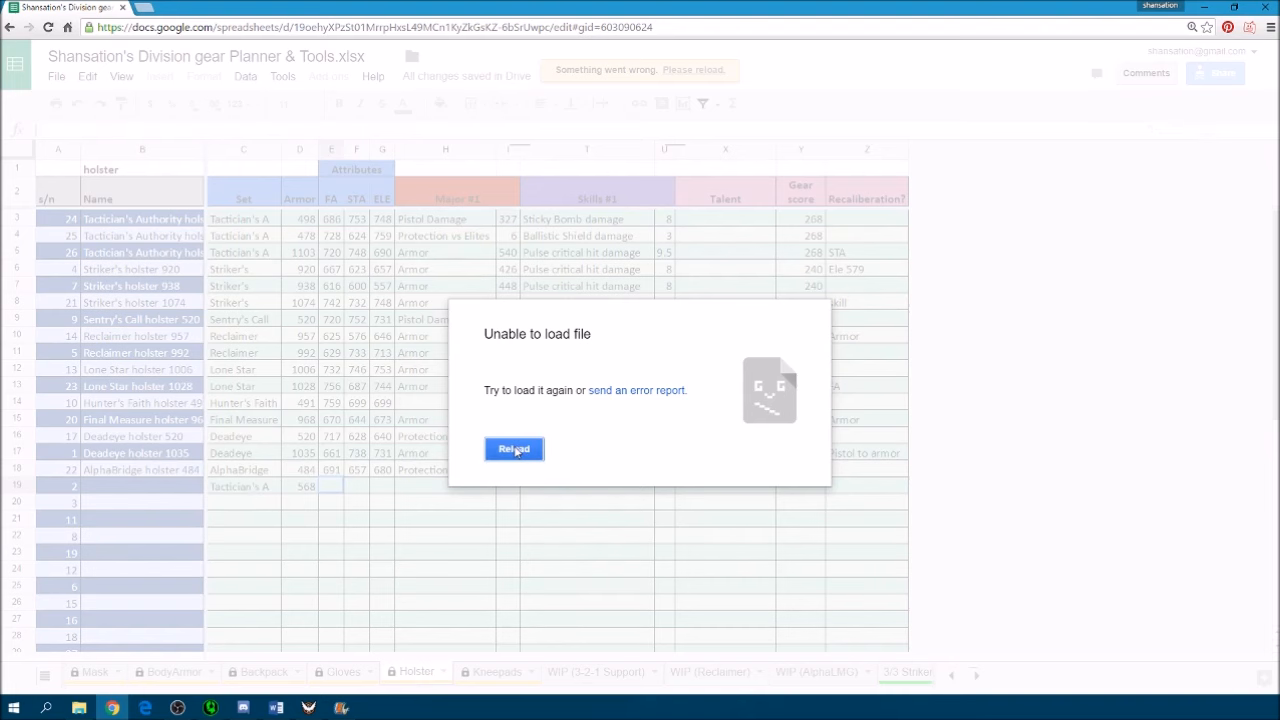
Reload the spreadsheet after the 'Unable to load file' error.
click(512, 448)
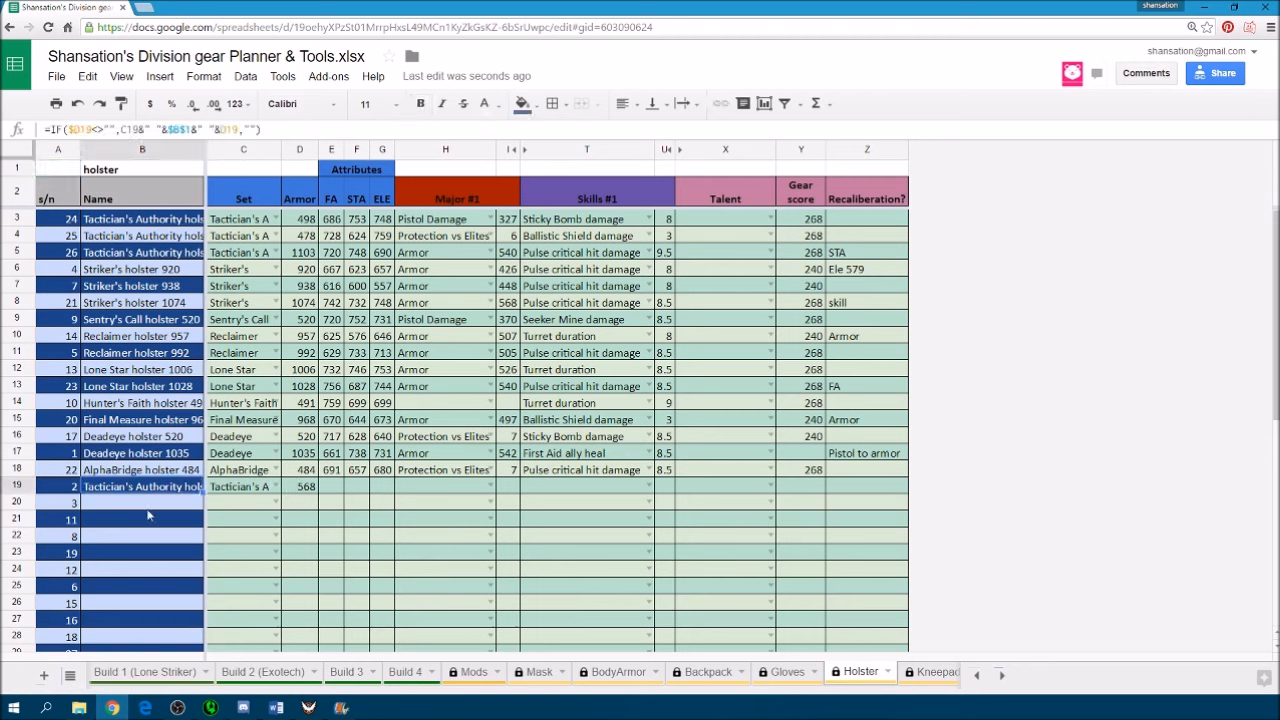
Give the new holster 670 FA, STA and ELE and Skill Haste 8 as its major attribute.
click(244, 486)
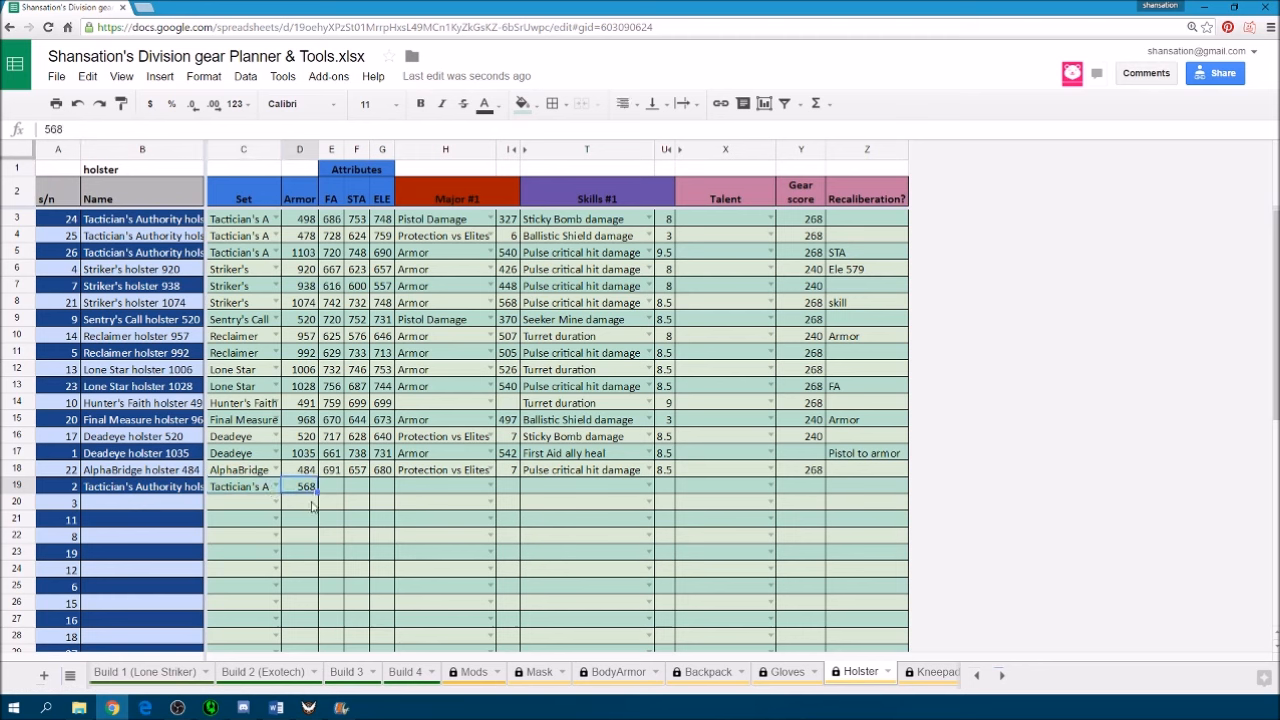
click(332, 486)
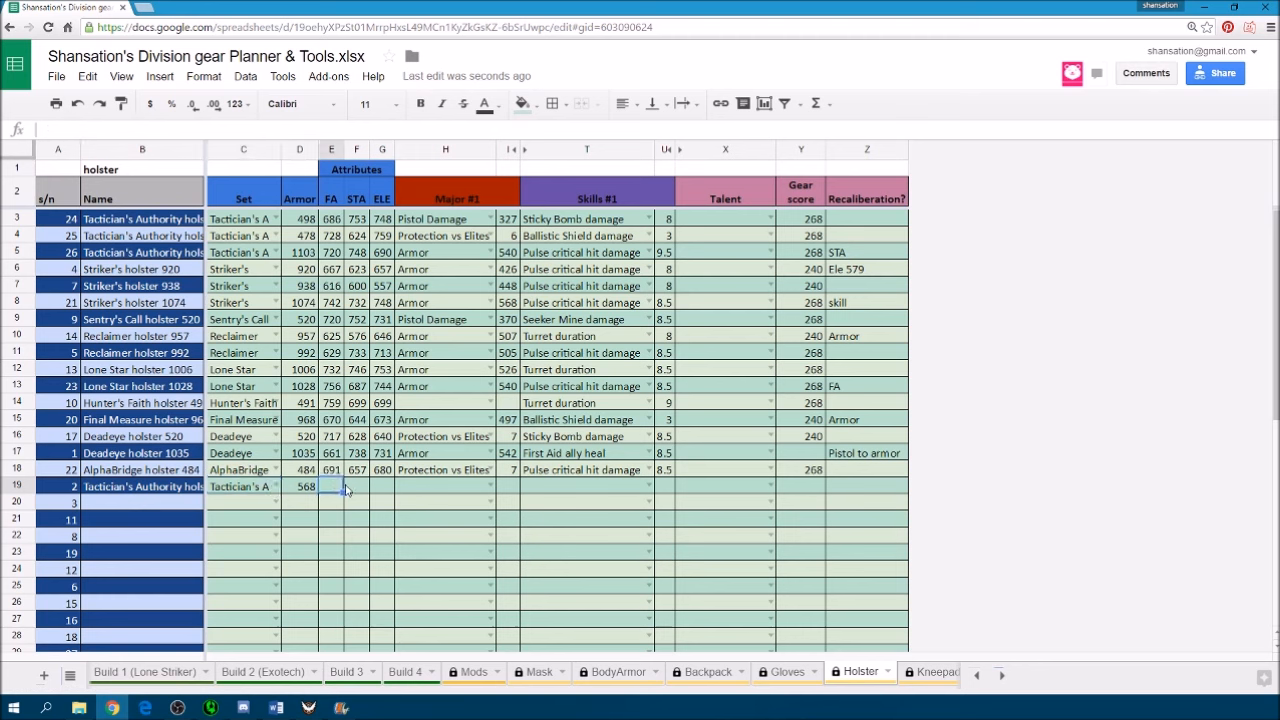
text(670)
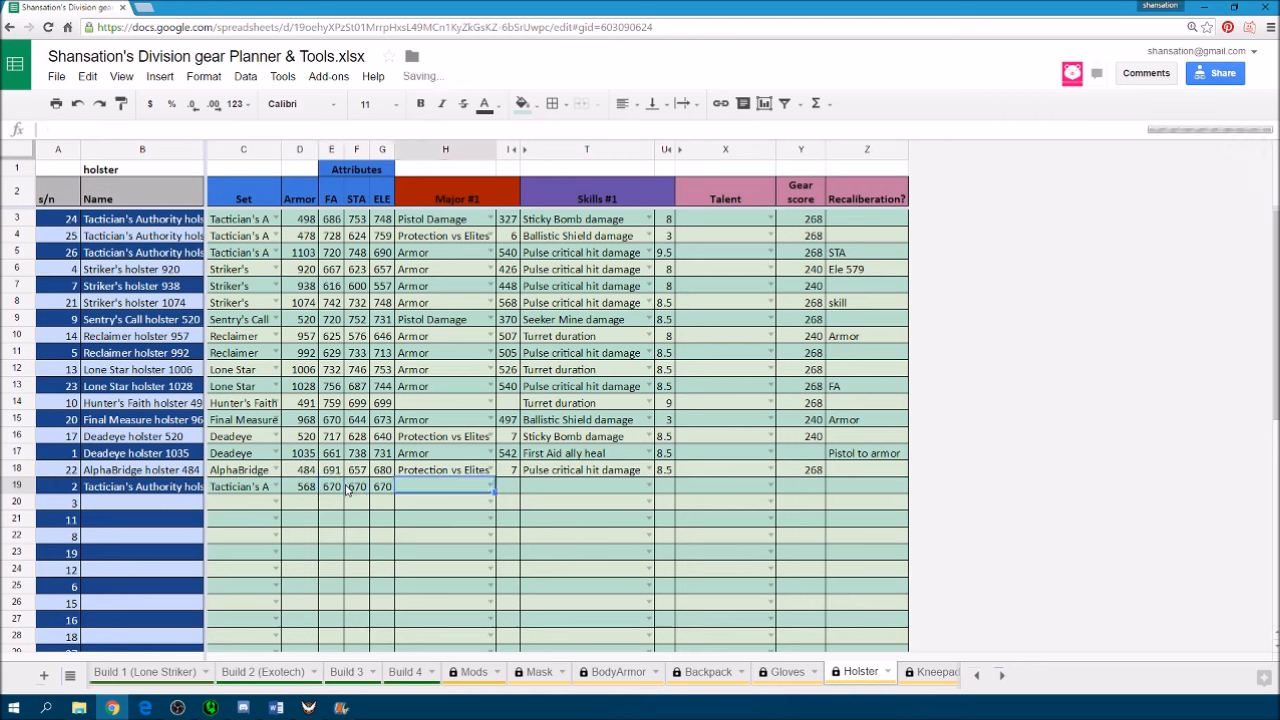
text(s)
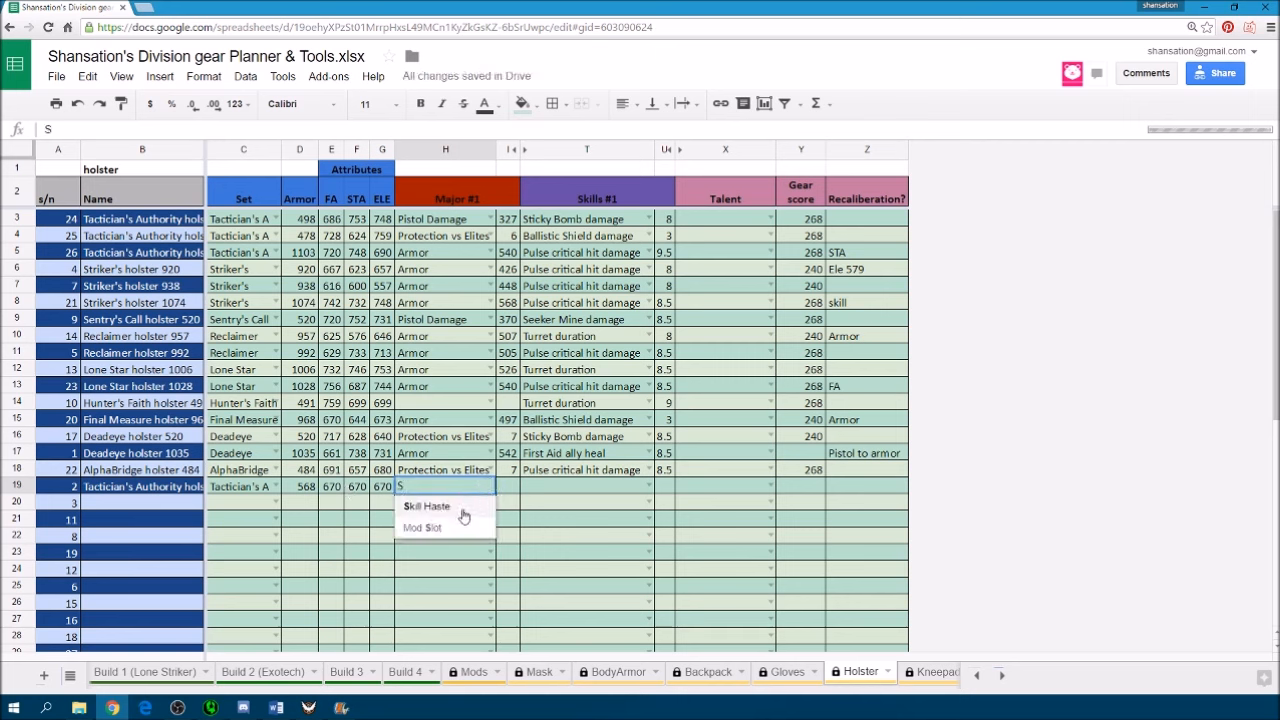
click(428, 506)
text(8)
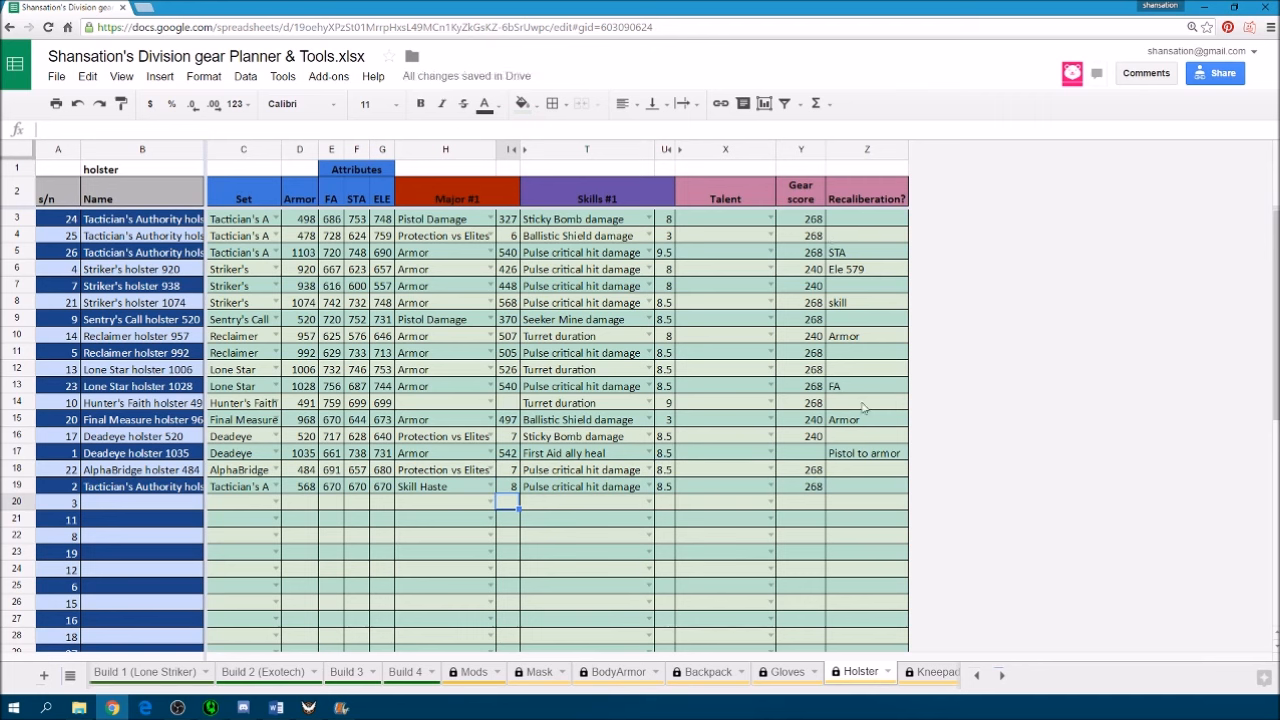
mouse_move(850, 492)
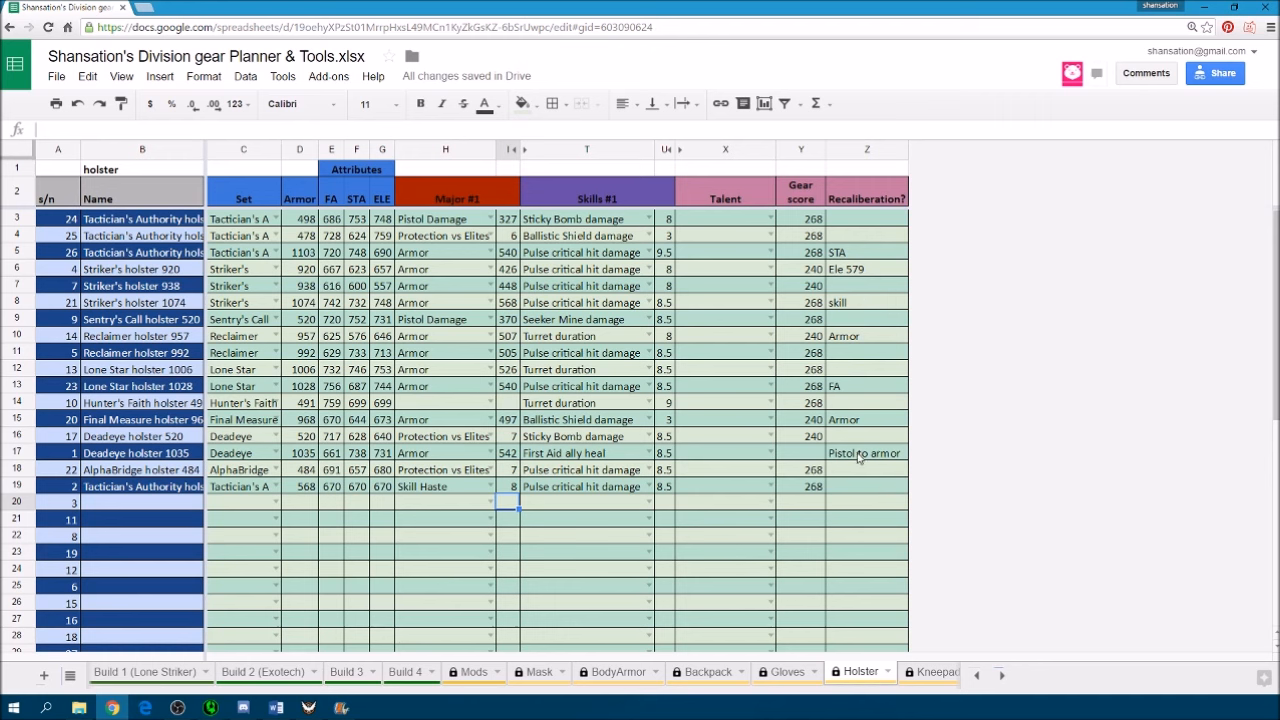
mouse_move(752, 524)
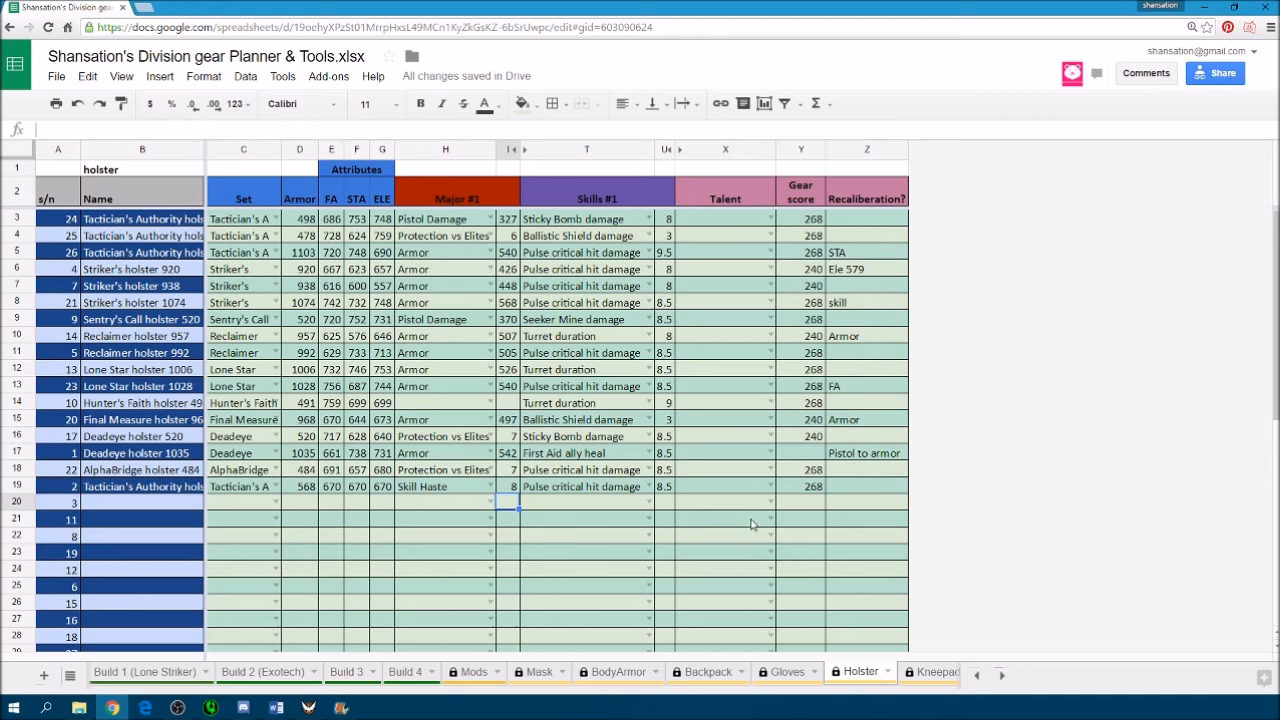
mouse_move(810, 670)
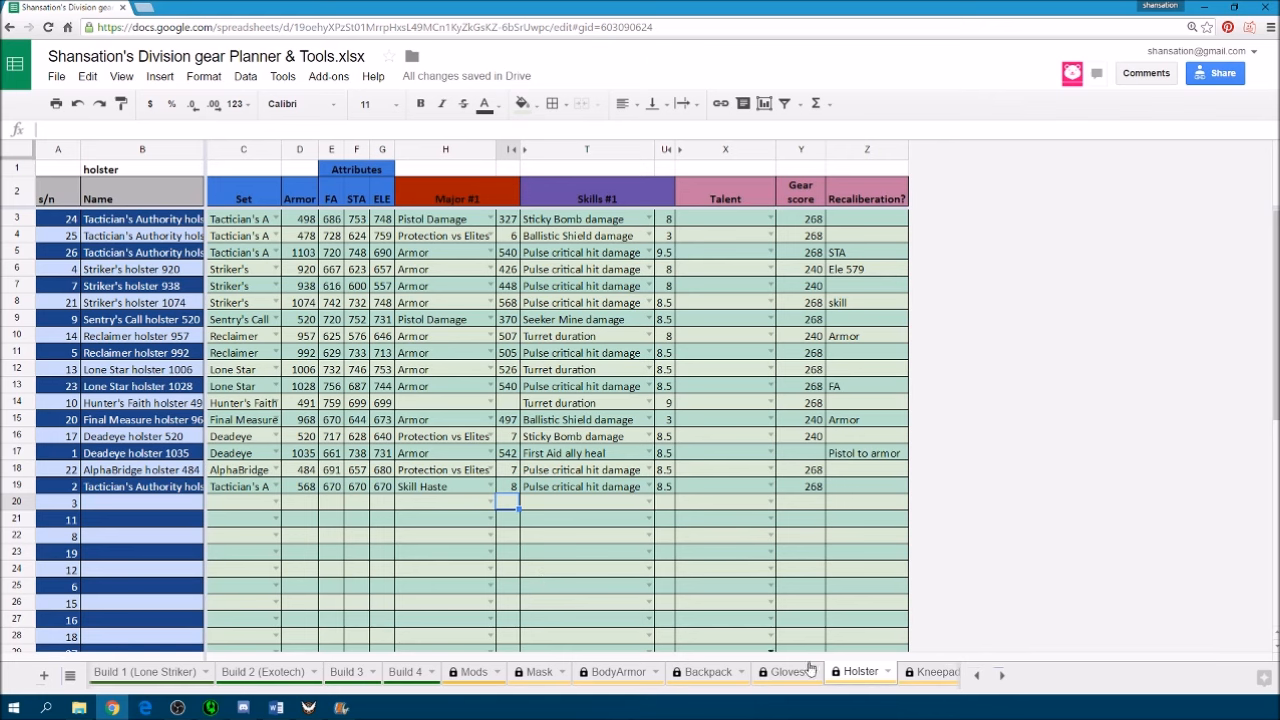
Equip Build 3 with the Tactician's Authority holster 568.
click(346, 672)
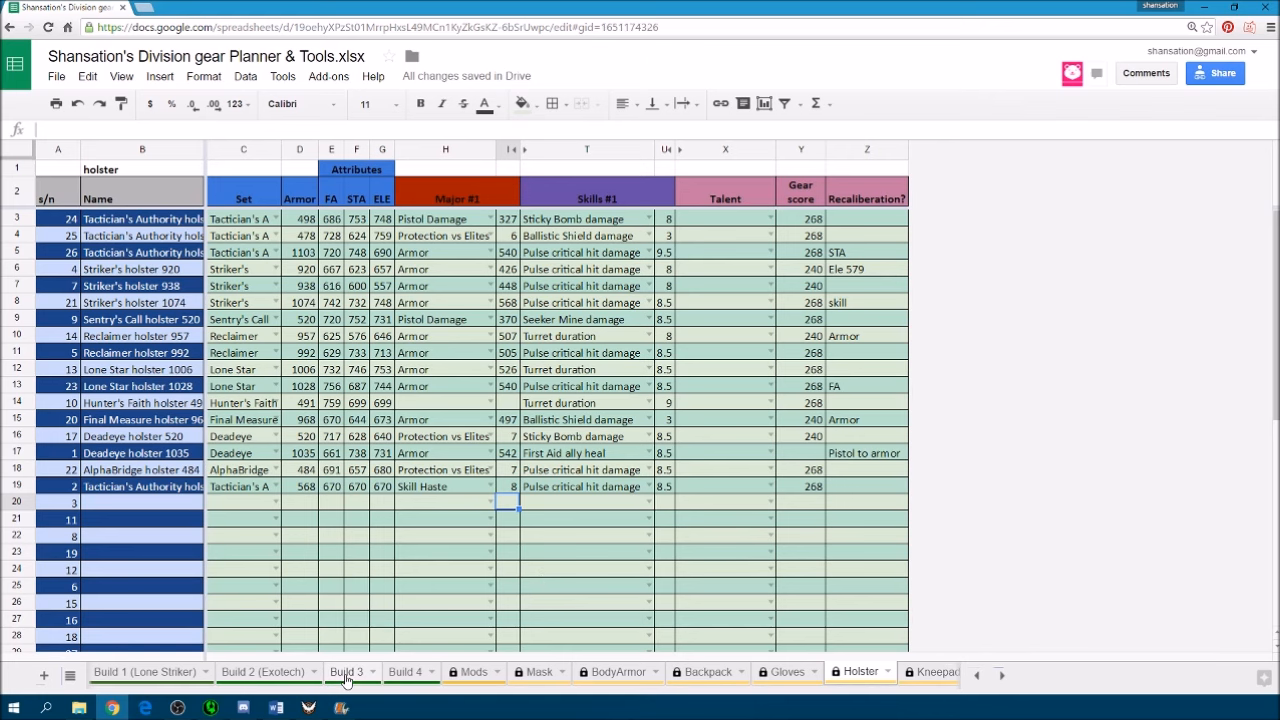
click(350, 672)
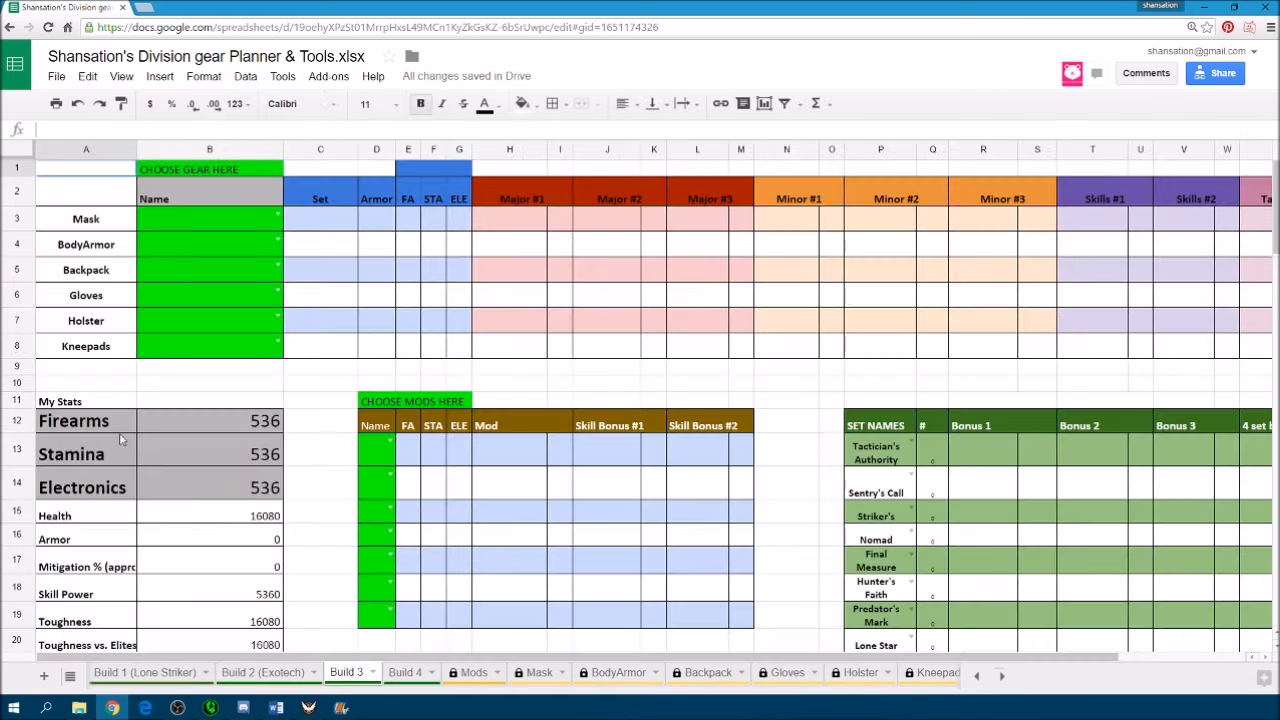
mouse_move(280, 322)
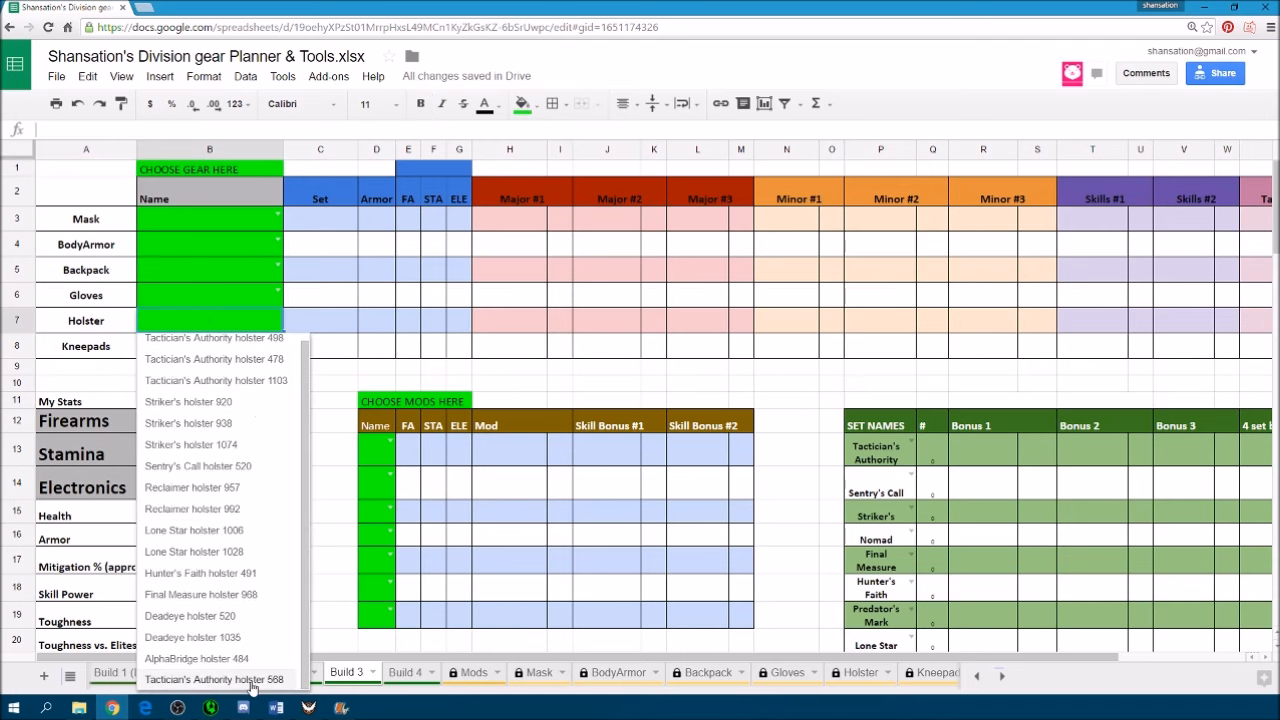
click(212, 680)
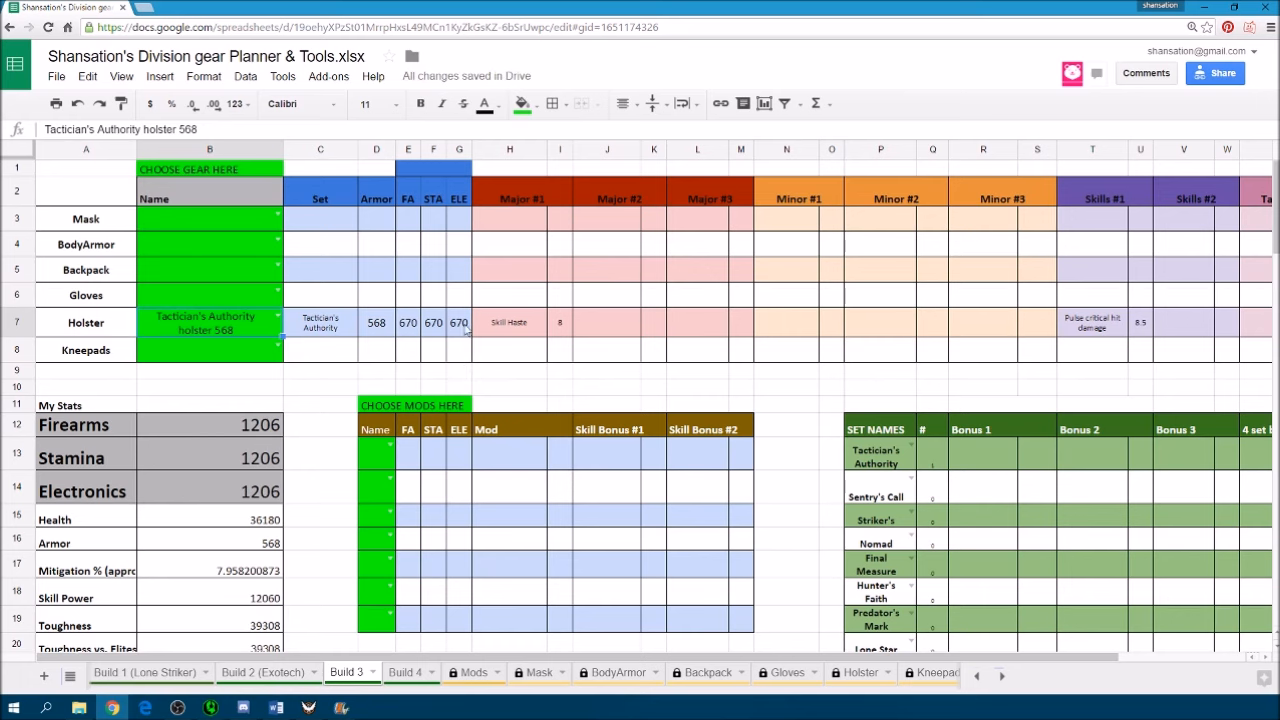
scroll(right, 3)
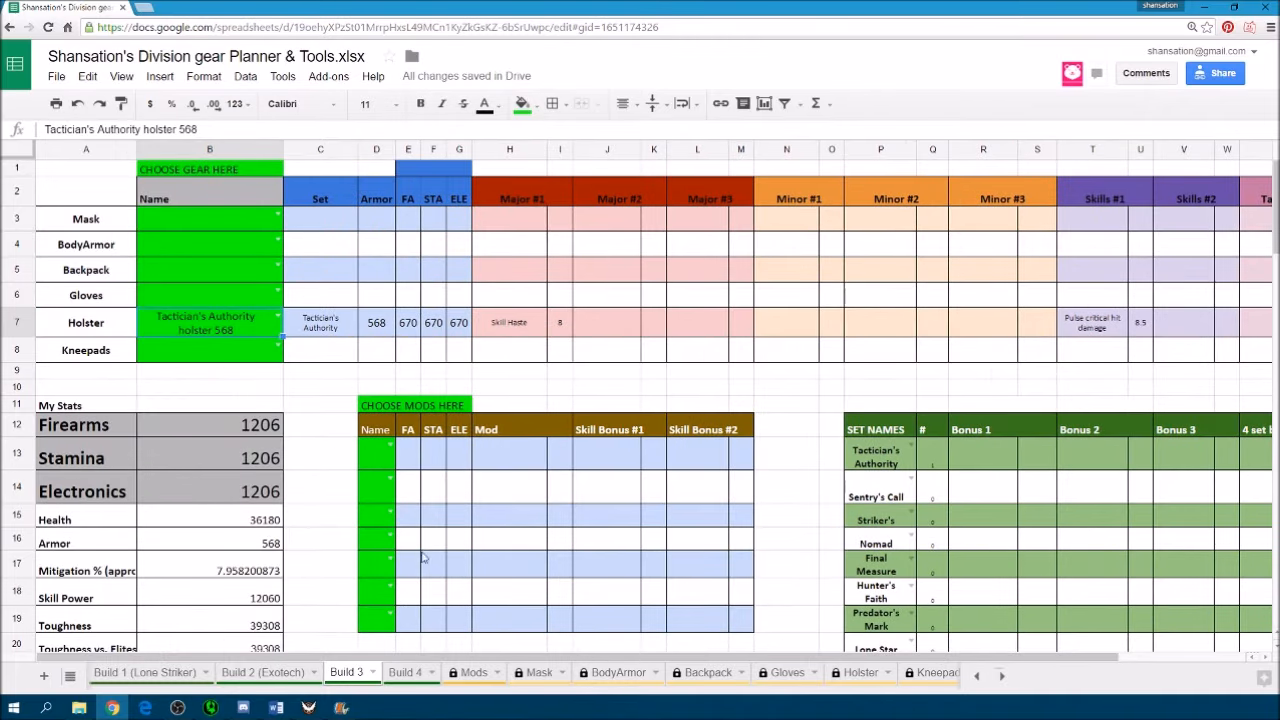
click(708, 672)
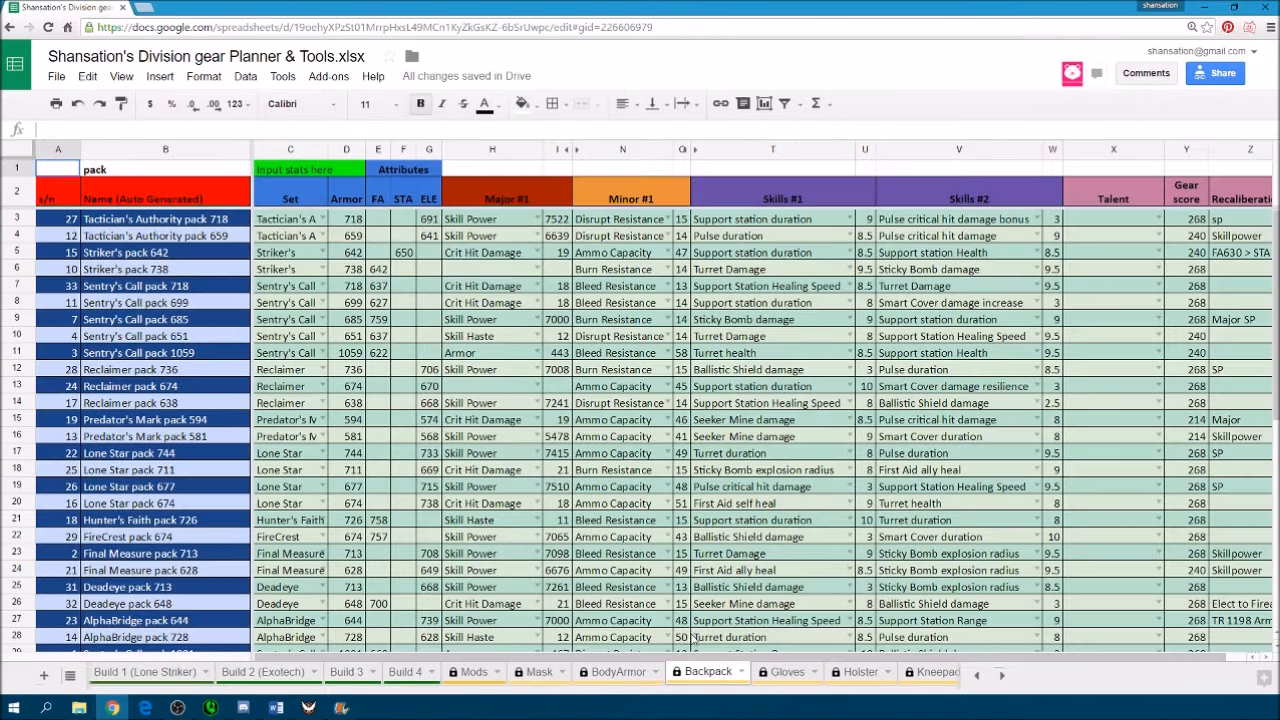
Equip Build 3 with Reclaimer holster 992 and knee pads 866, then check the Mods sheet.
click(976, 672)
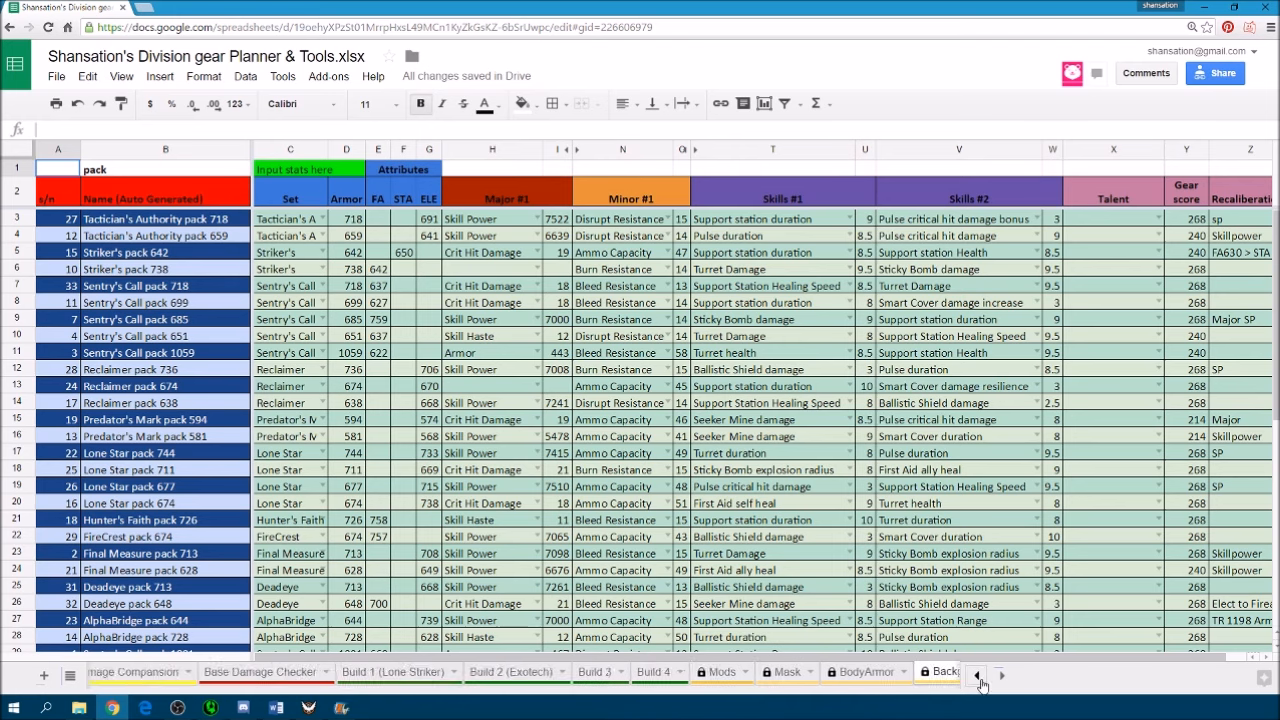
click(738, 672)
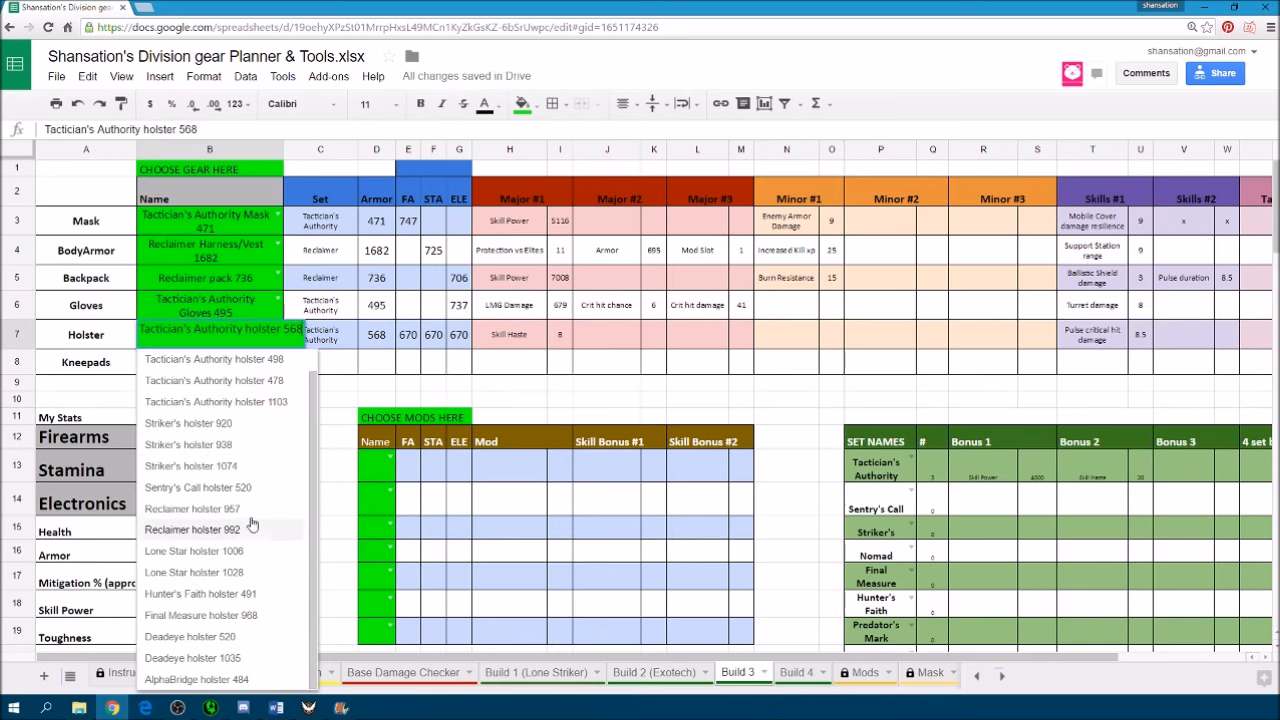
click(192, 528)
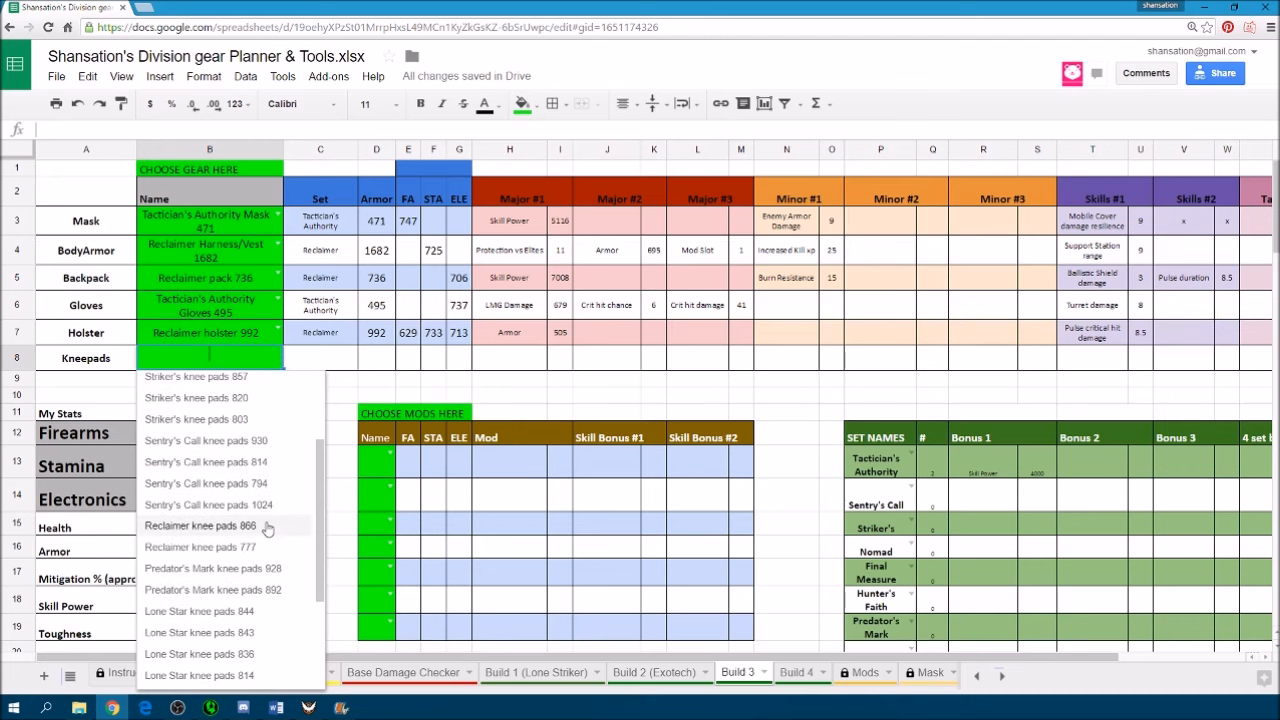
click(200, 524)
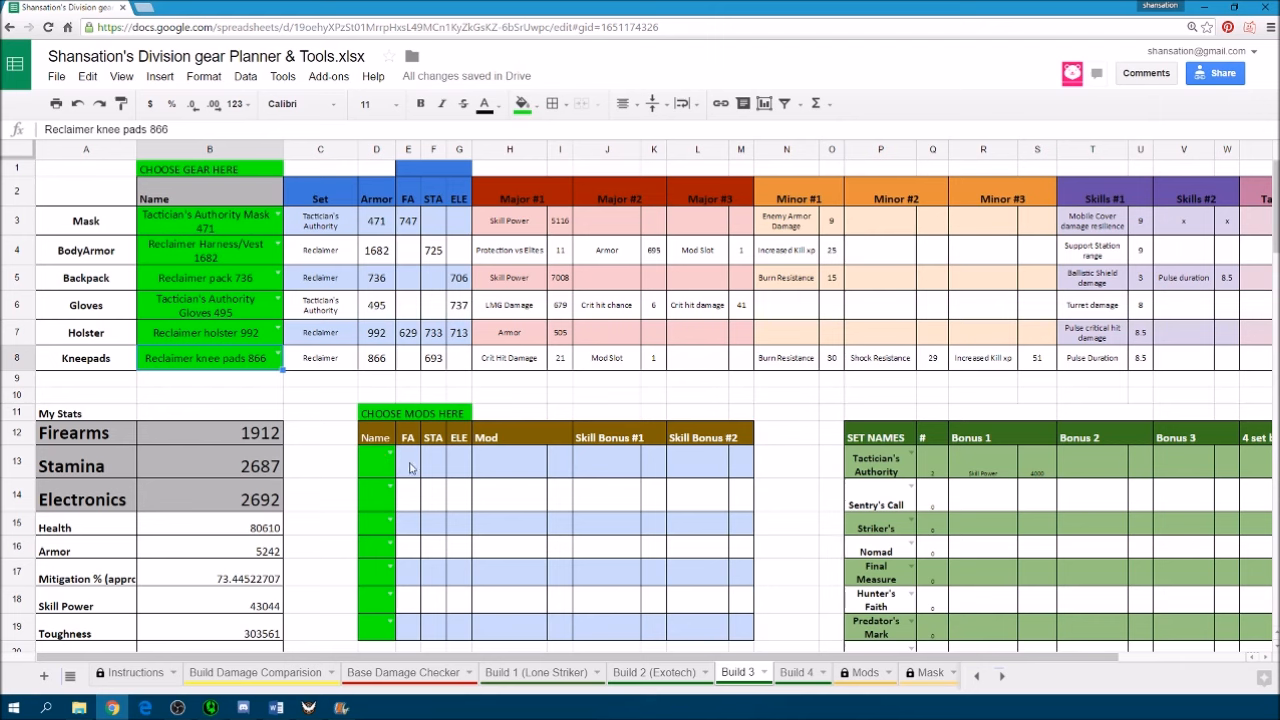
click(376, 458)
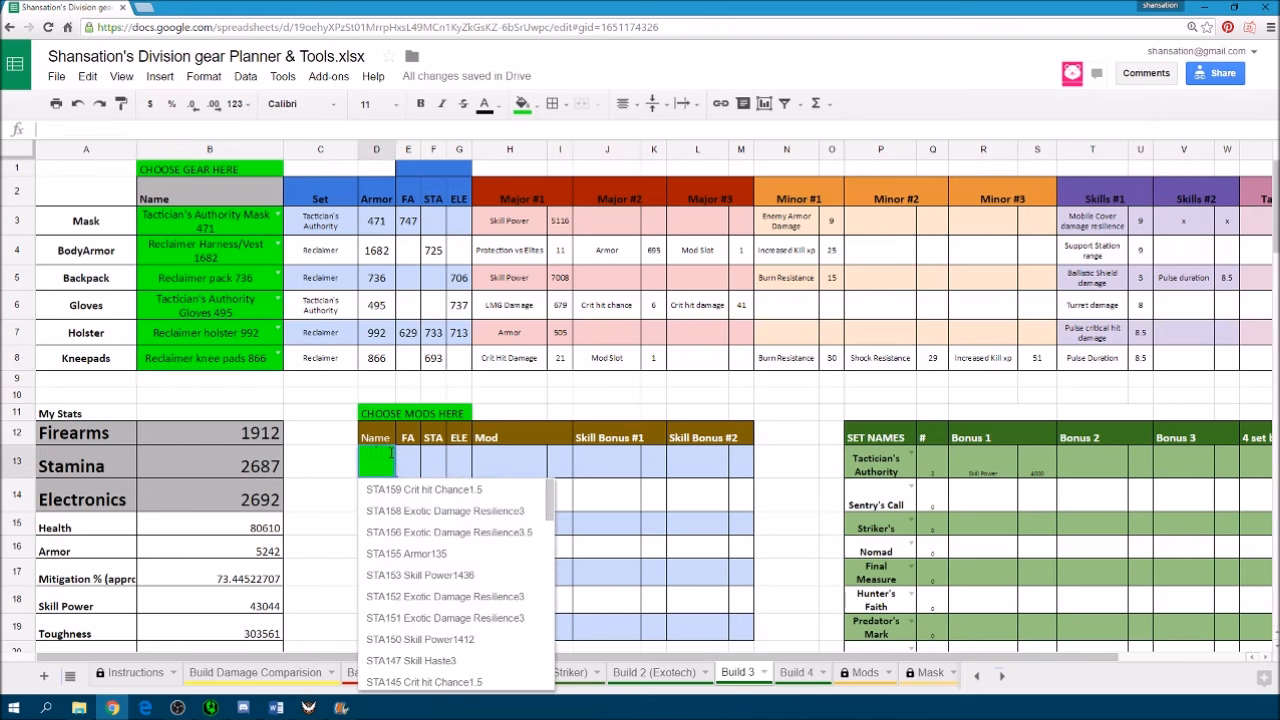
click(860, 672)
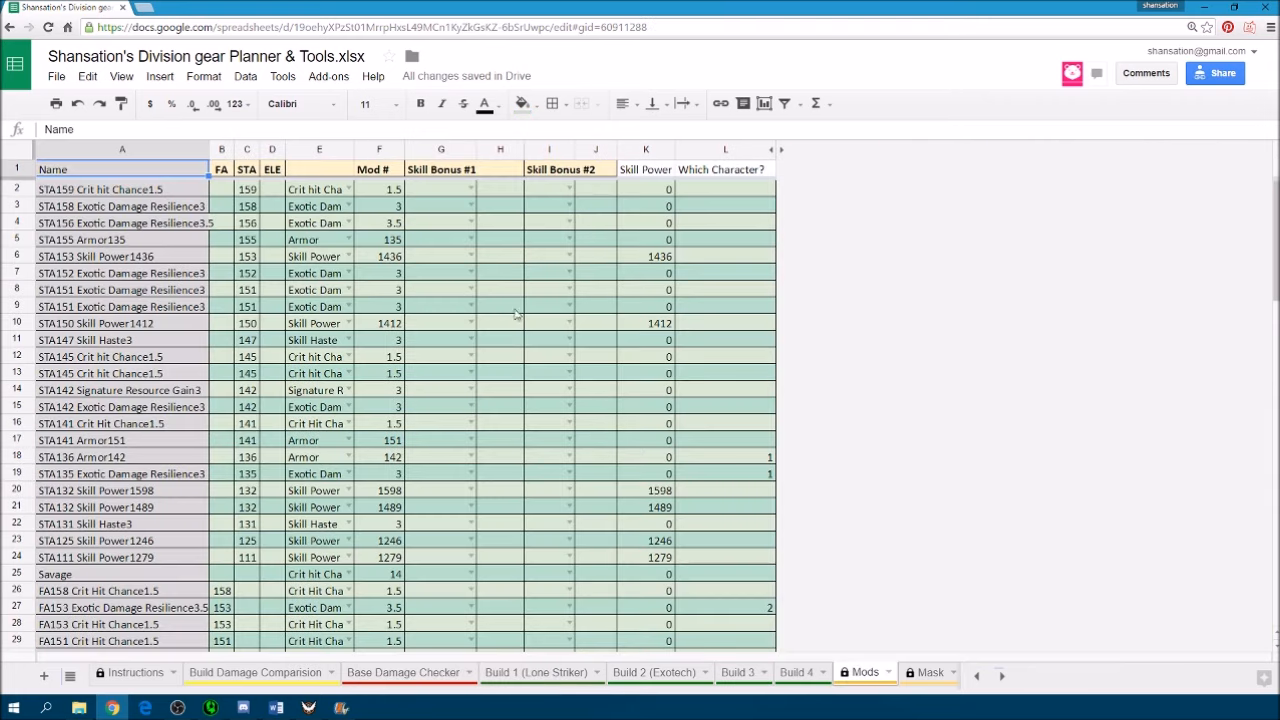
mouse_move(72, 160)
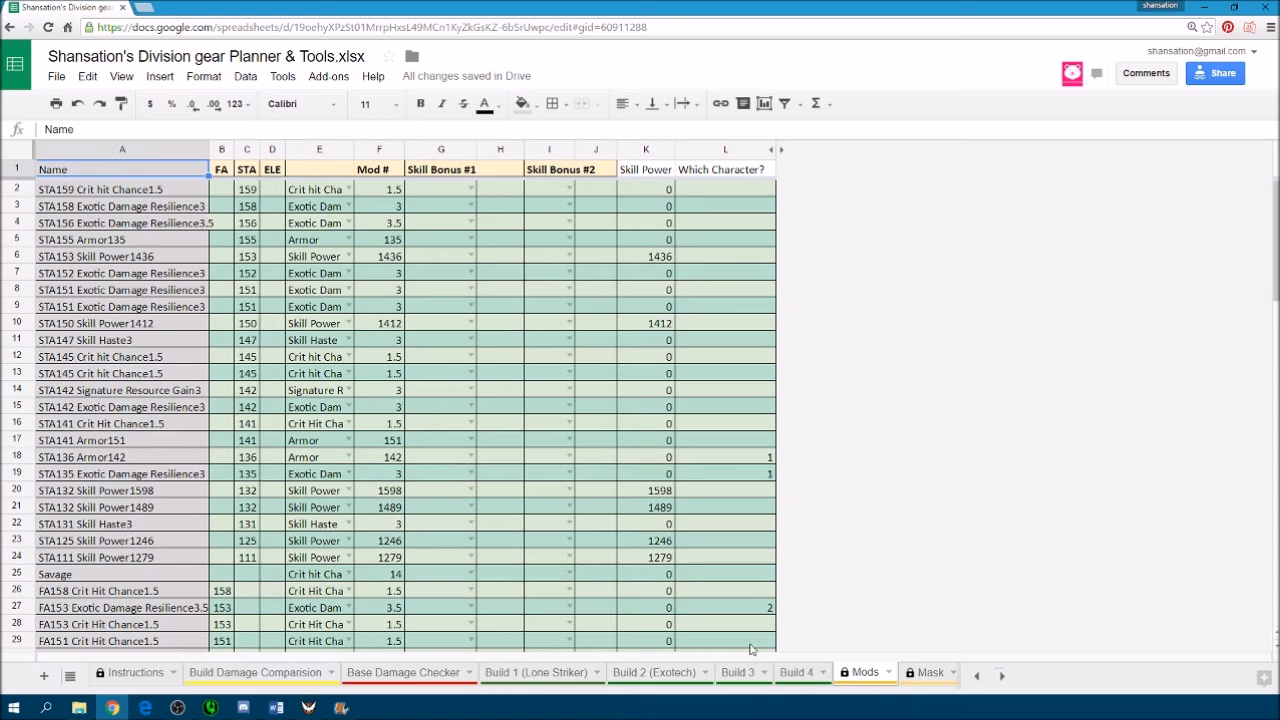
Fill Build 3's mod slots with Skill Power mods (STA153, FA150 and more) and an ELE159 Armor139 mod.
click(738, 672)
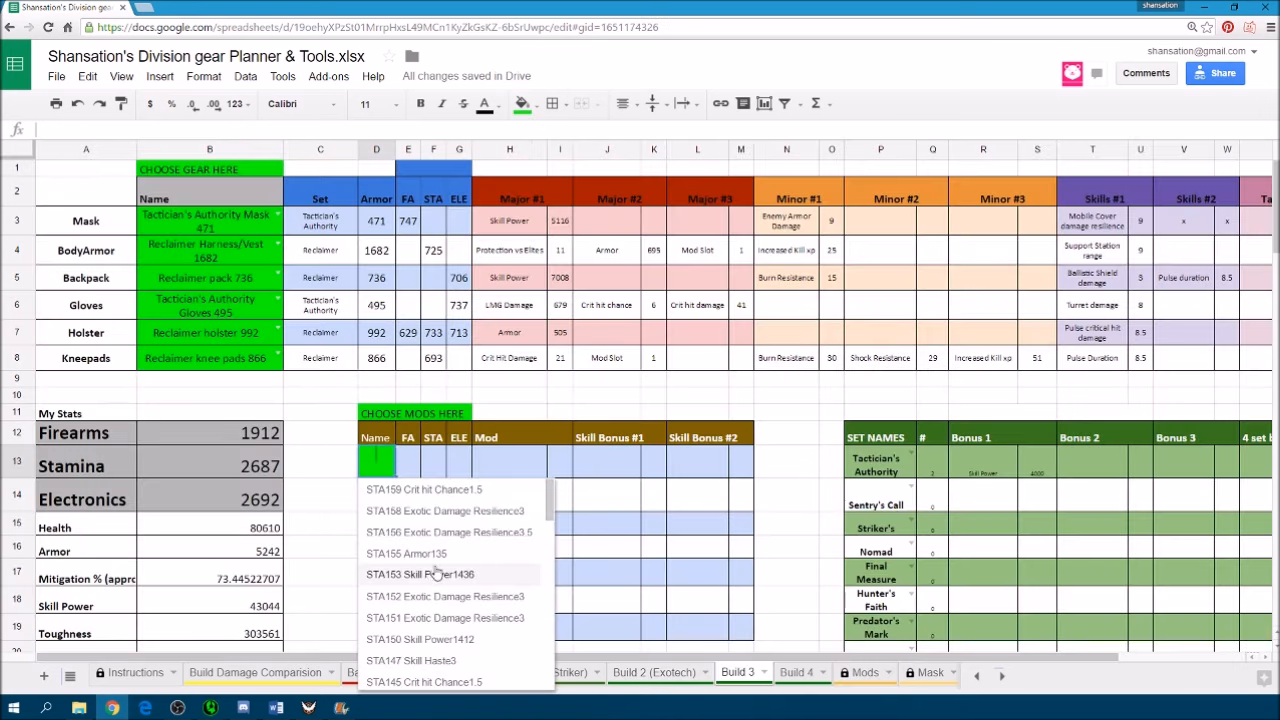
click(420, 572)
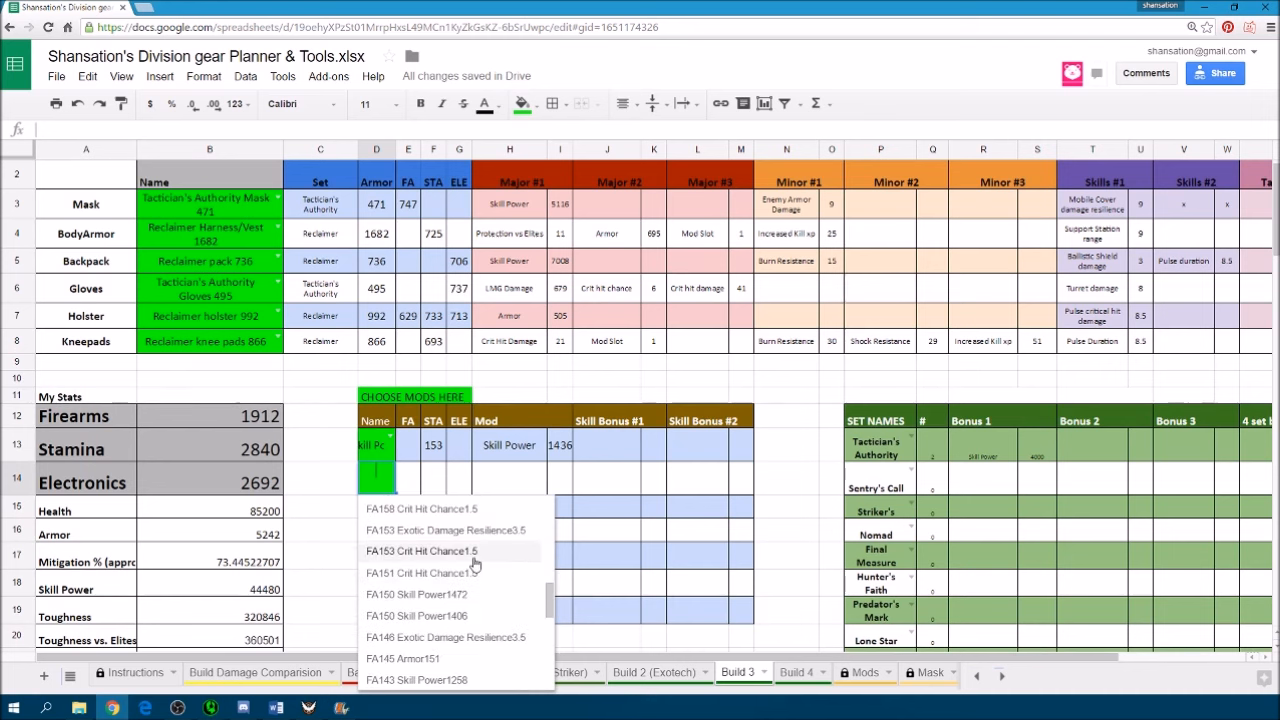
click(416, 594)
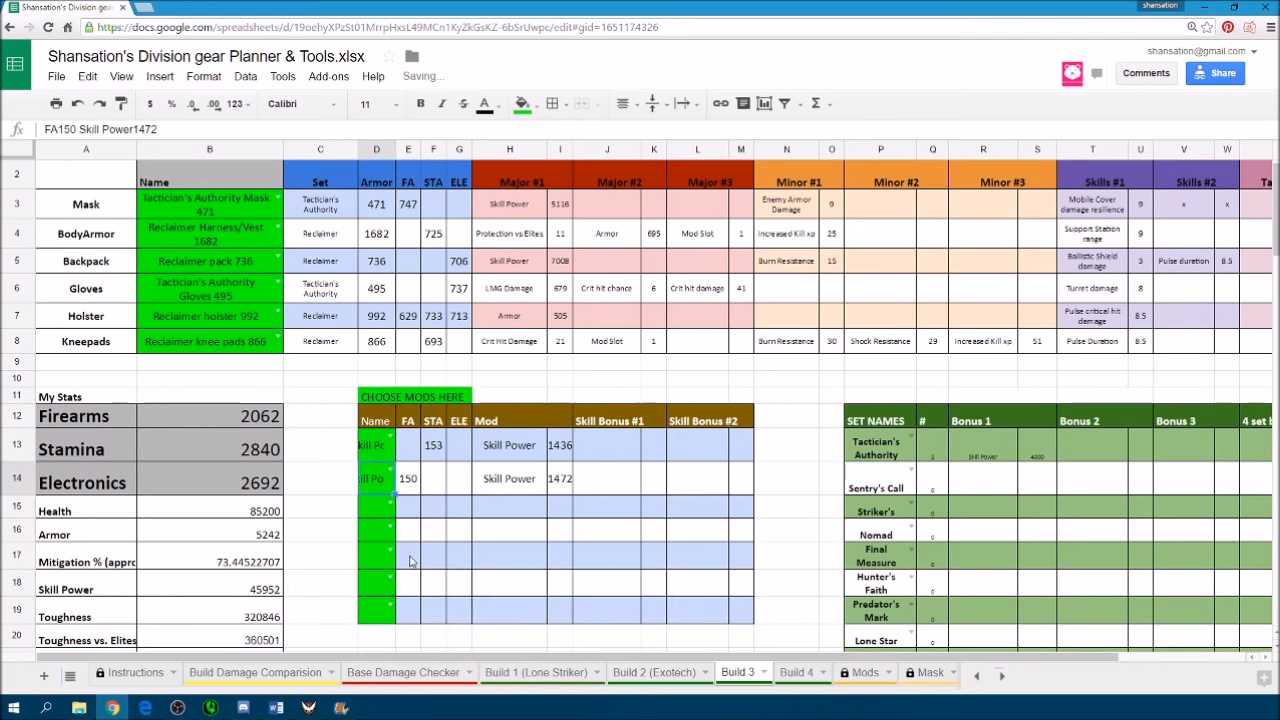
click(376, 504)
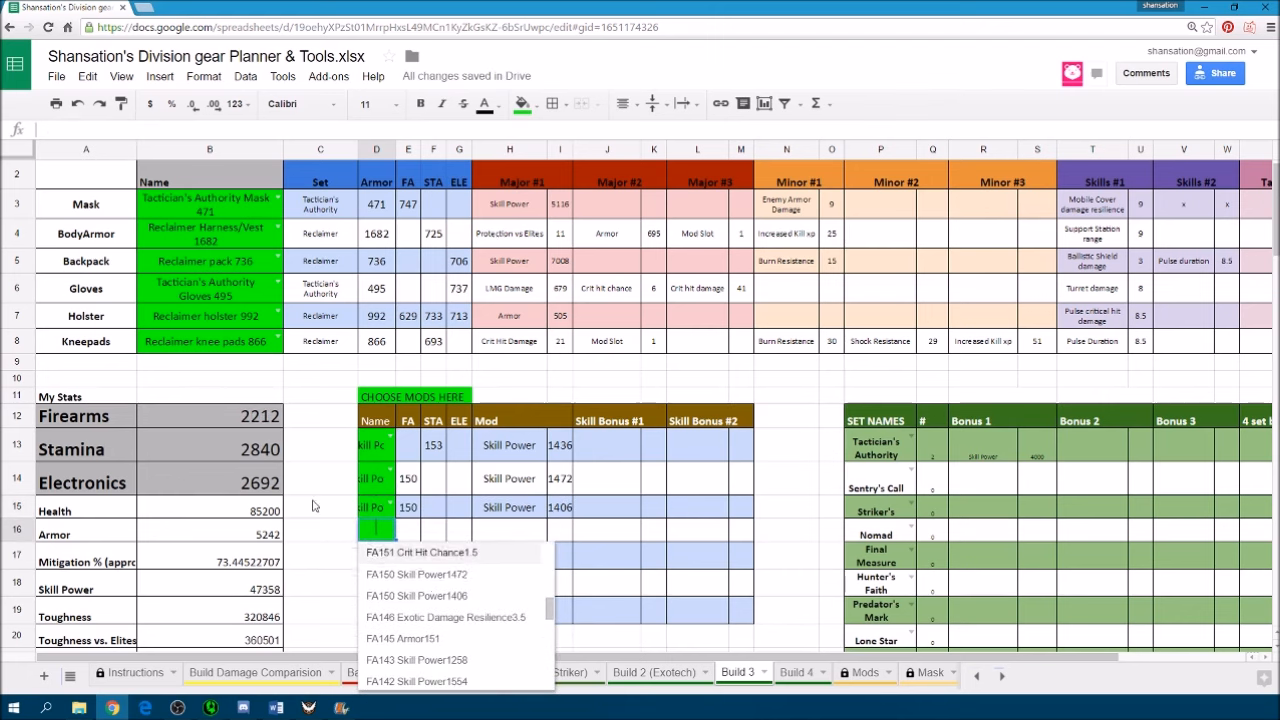
scroll(down, 3)
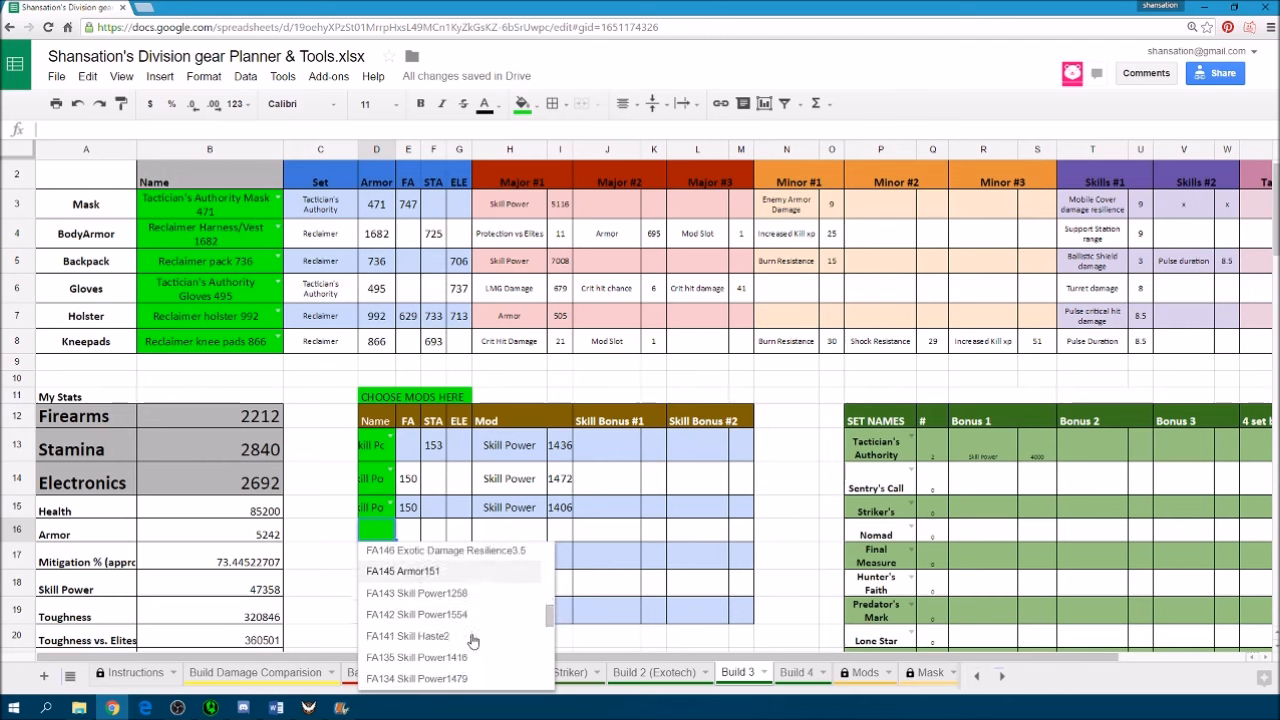
click(416, 612)
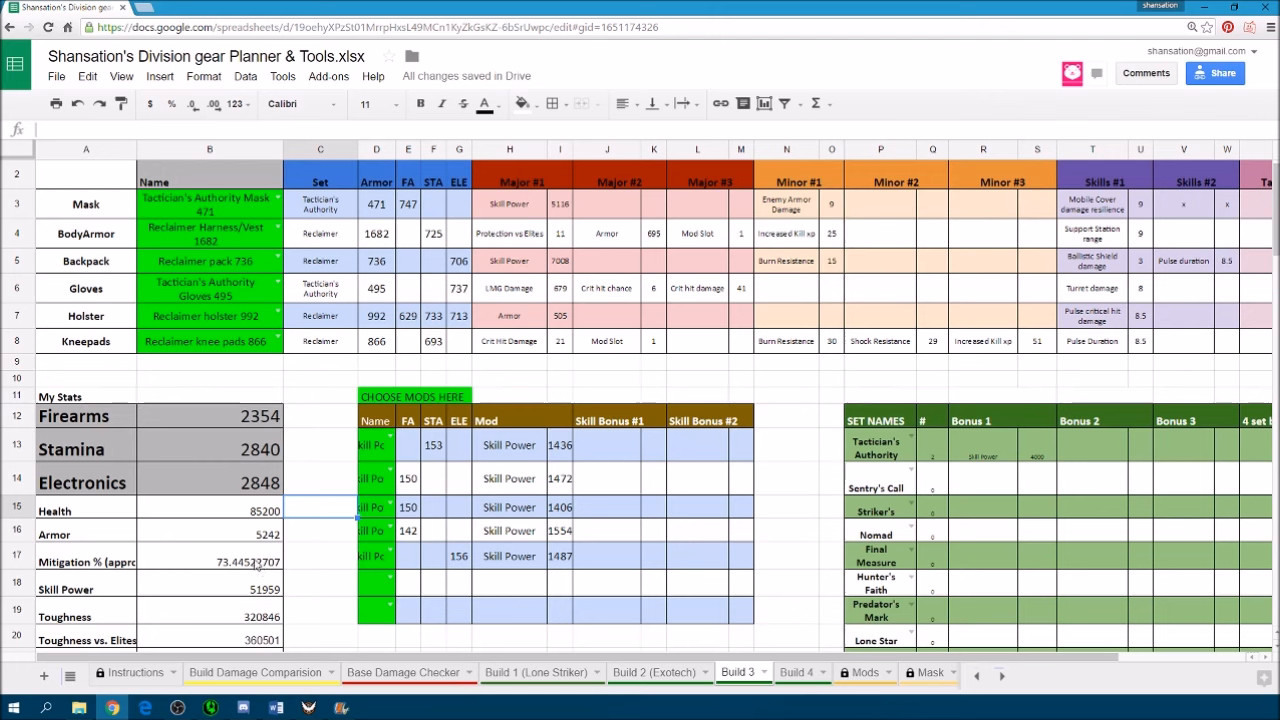
mouse_move(400, 556)
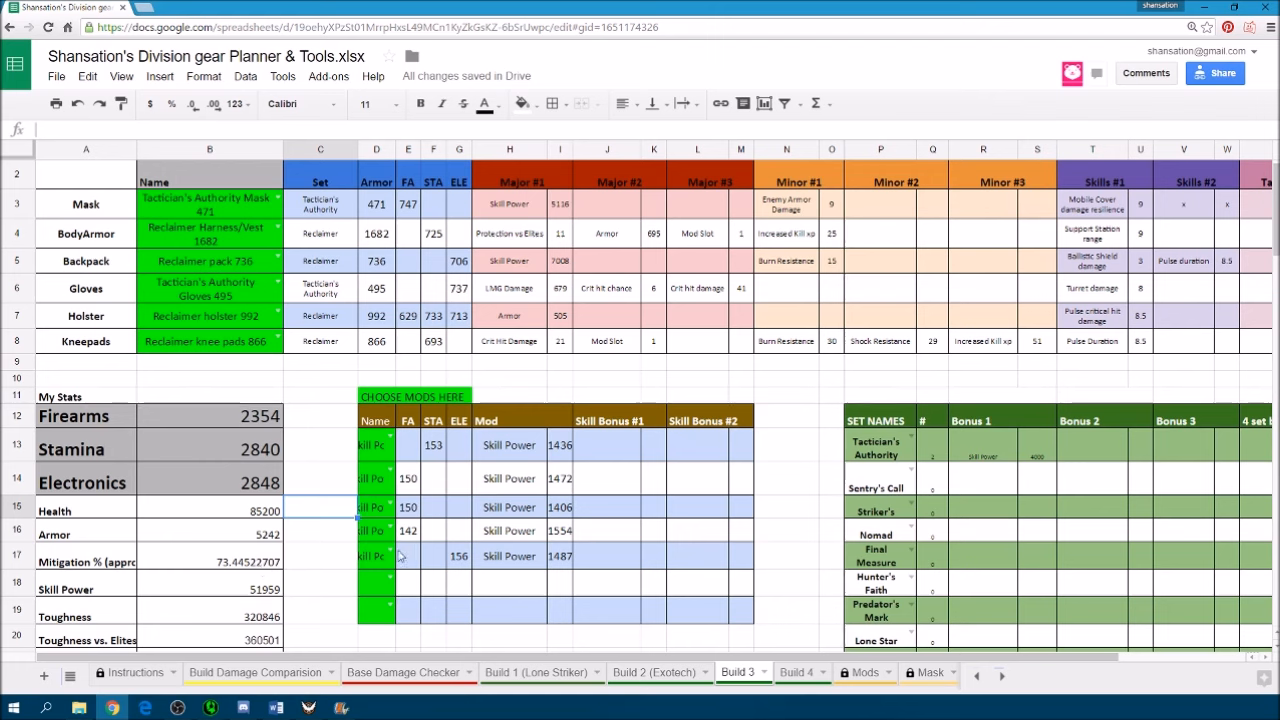
mouse_move(396, 556)
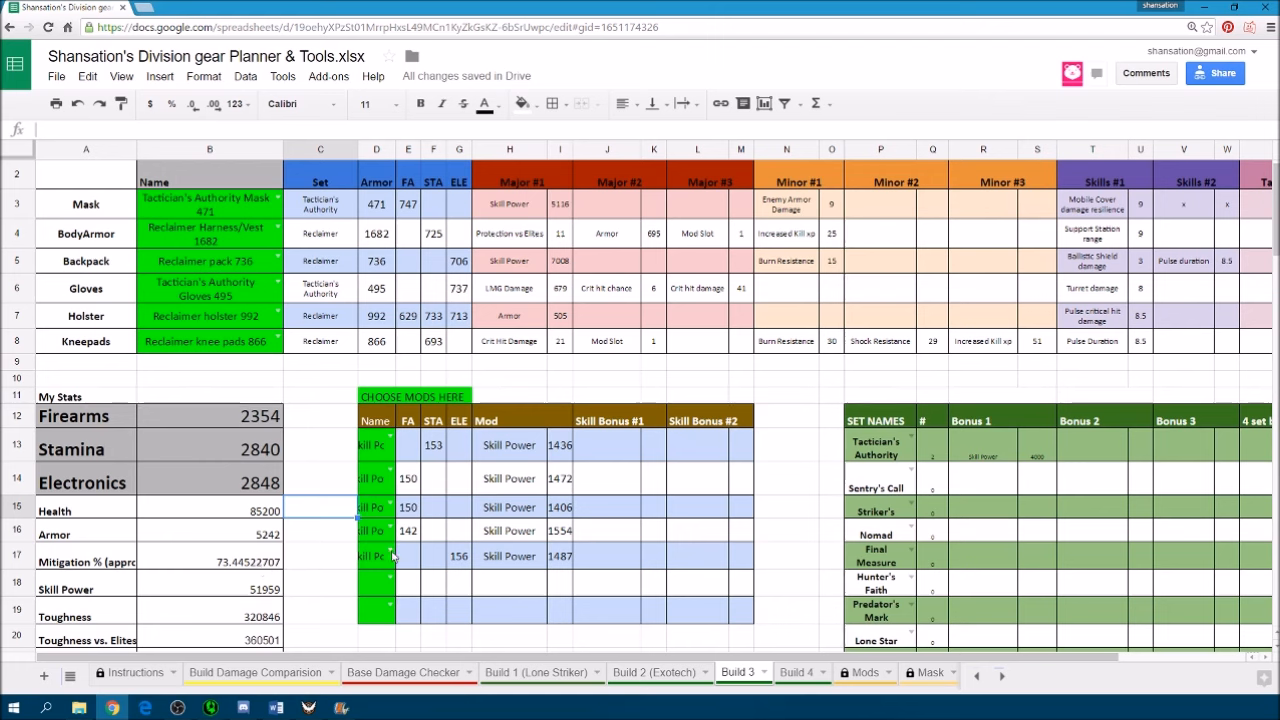
click(376, 556)
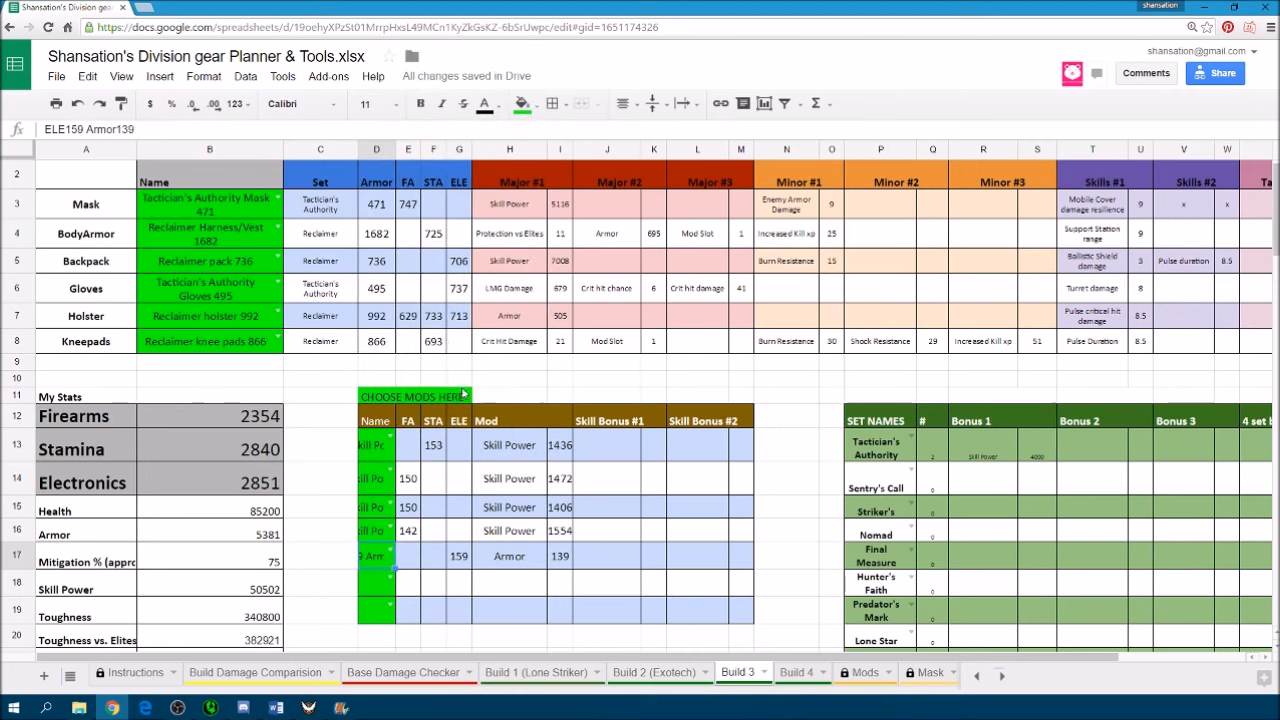
scroll(down, 3)
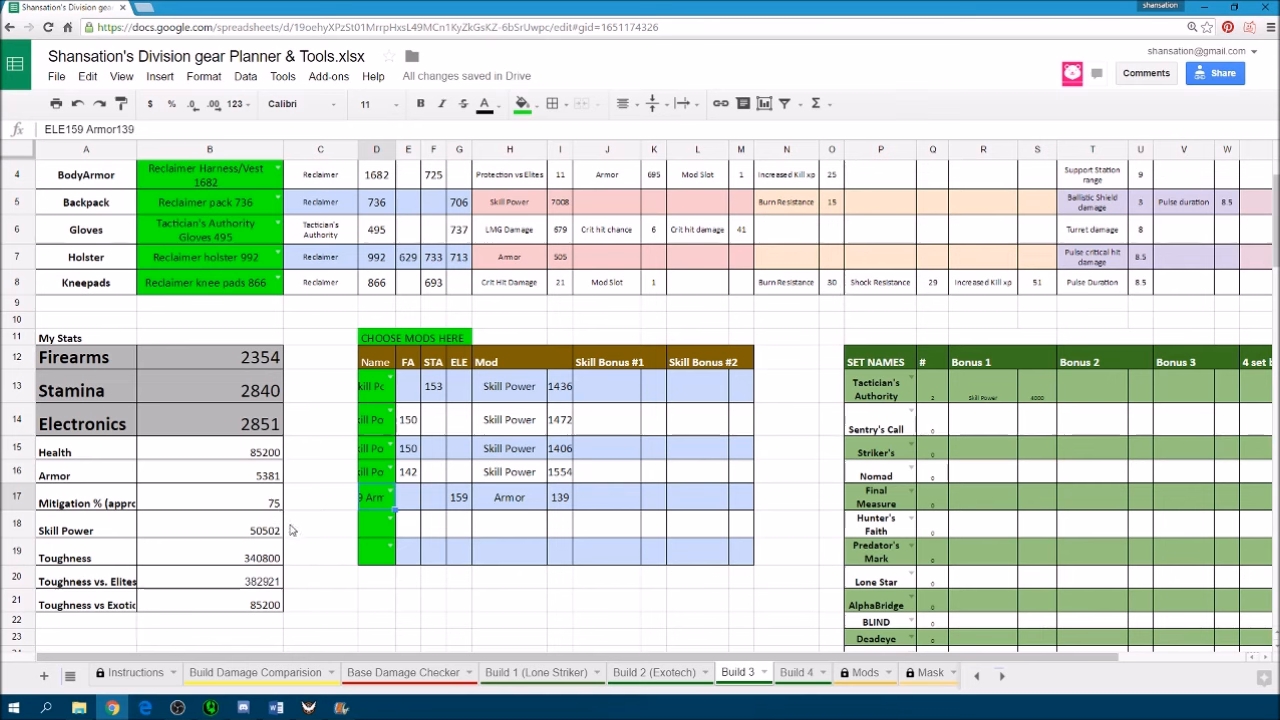
mouse_move(310, 544)
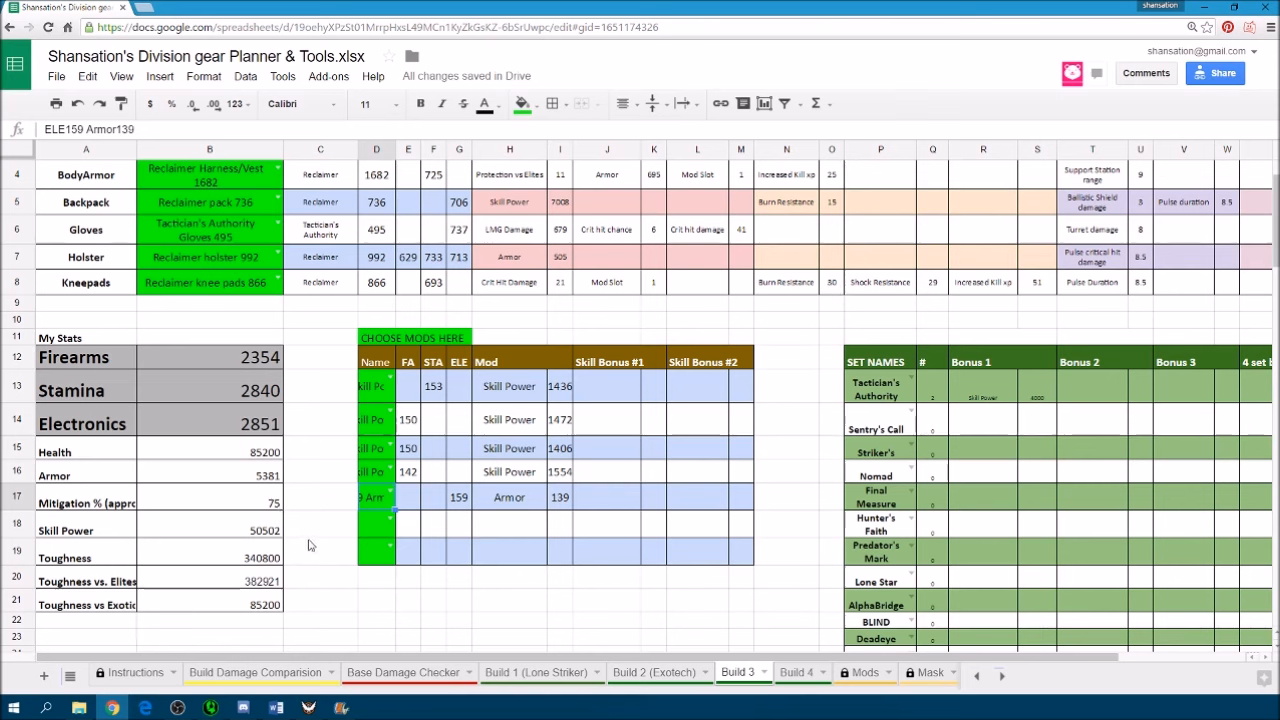
mouse_move(448, 544)
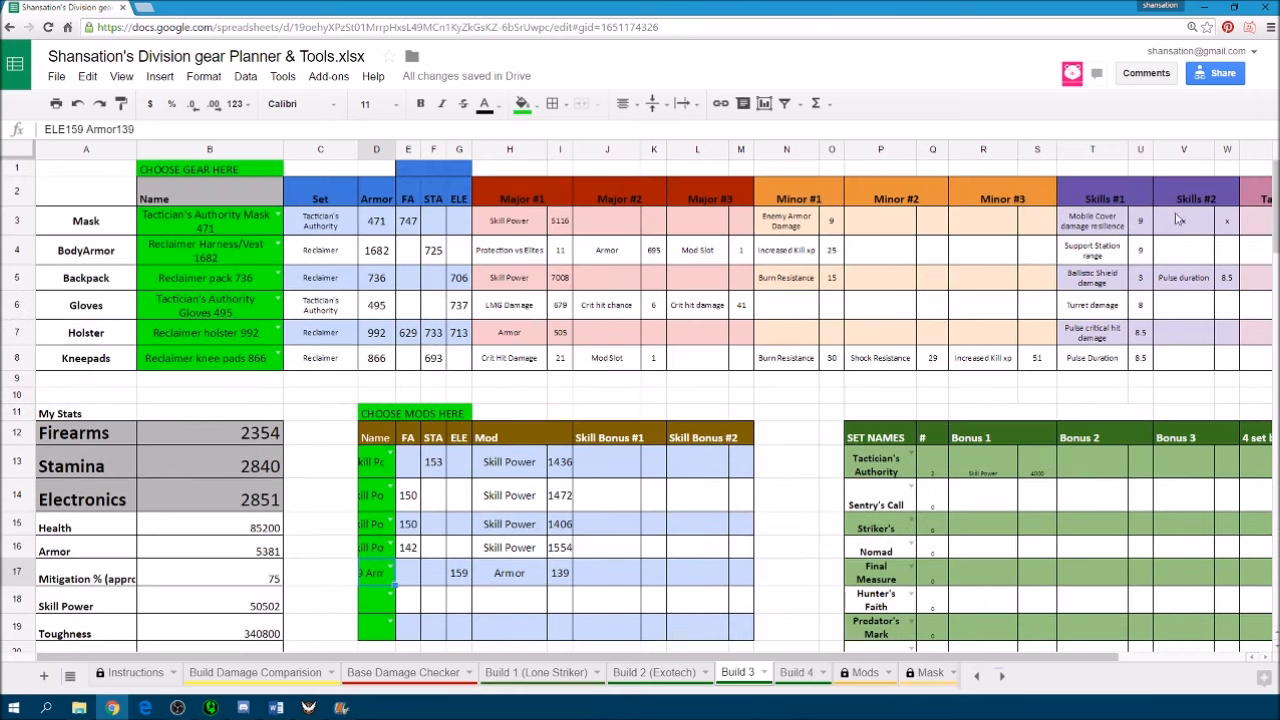
mouse_move(1112, 400)
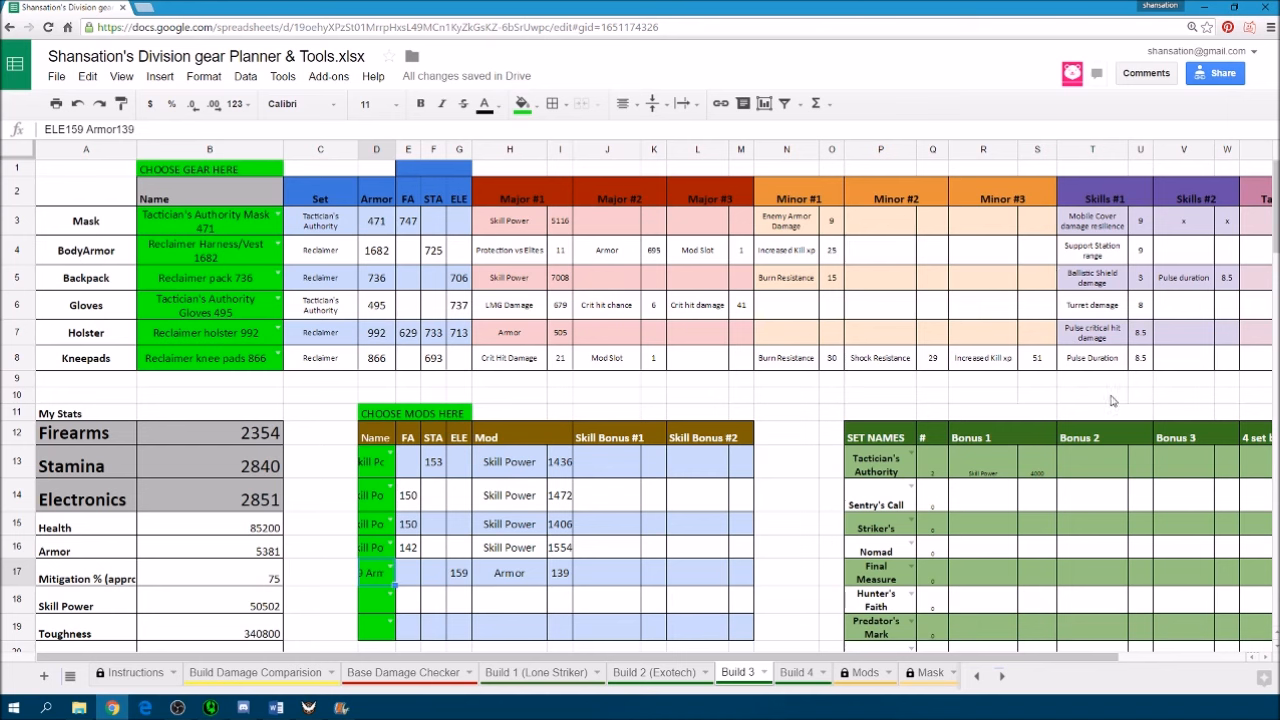
scroll(down, 3)
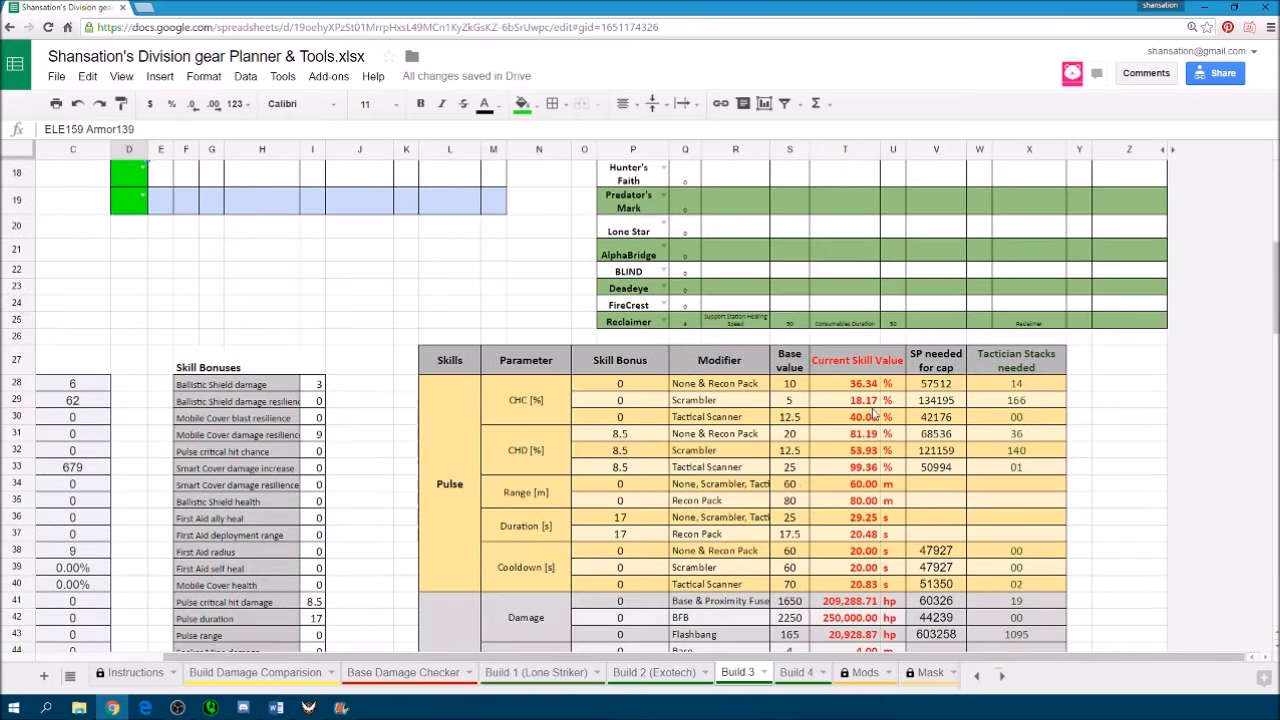
scroll(down, 3)
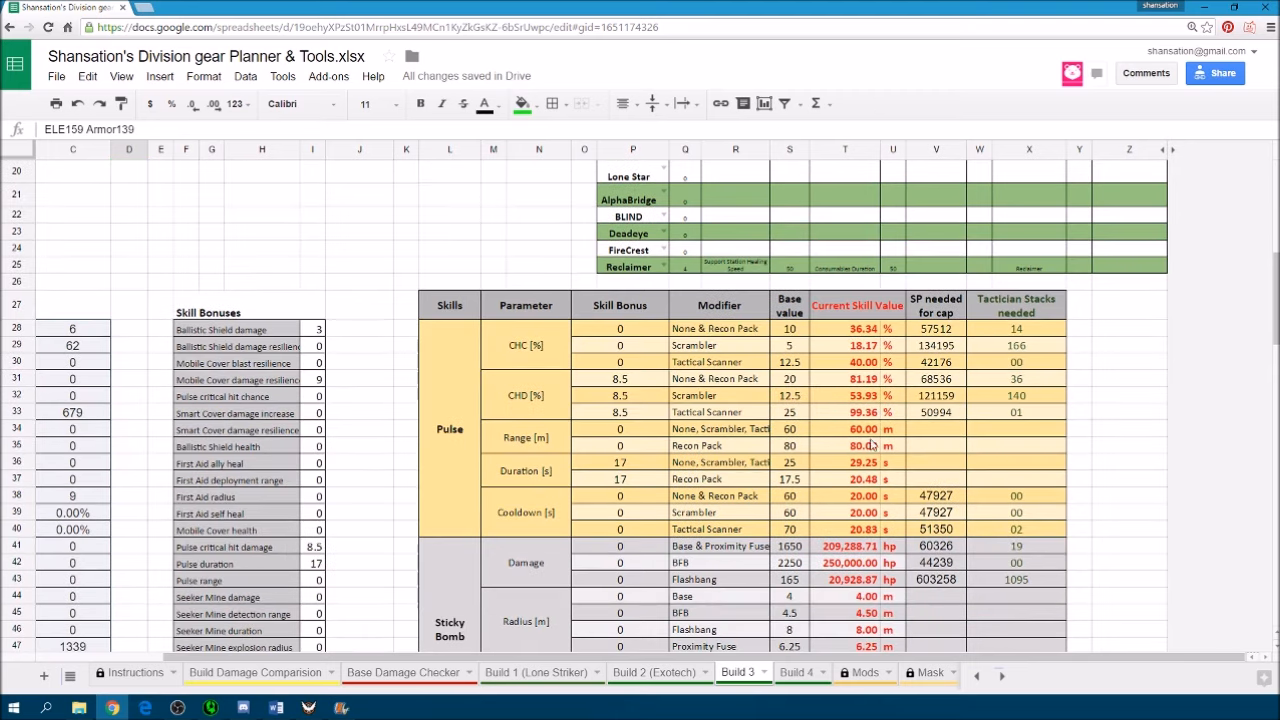
mouse_move(838, 508)
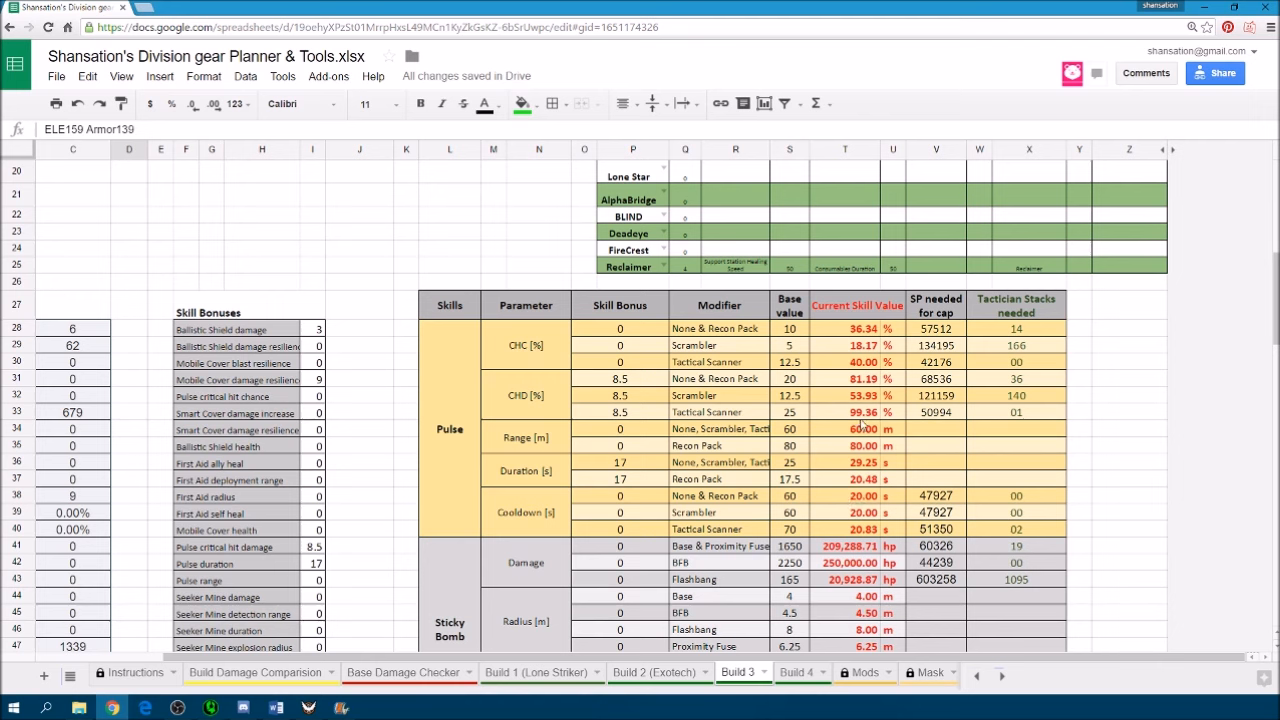
mouse_move(948, 418)
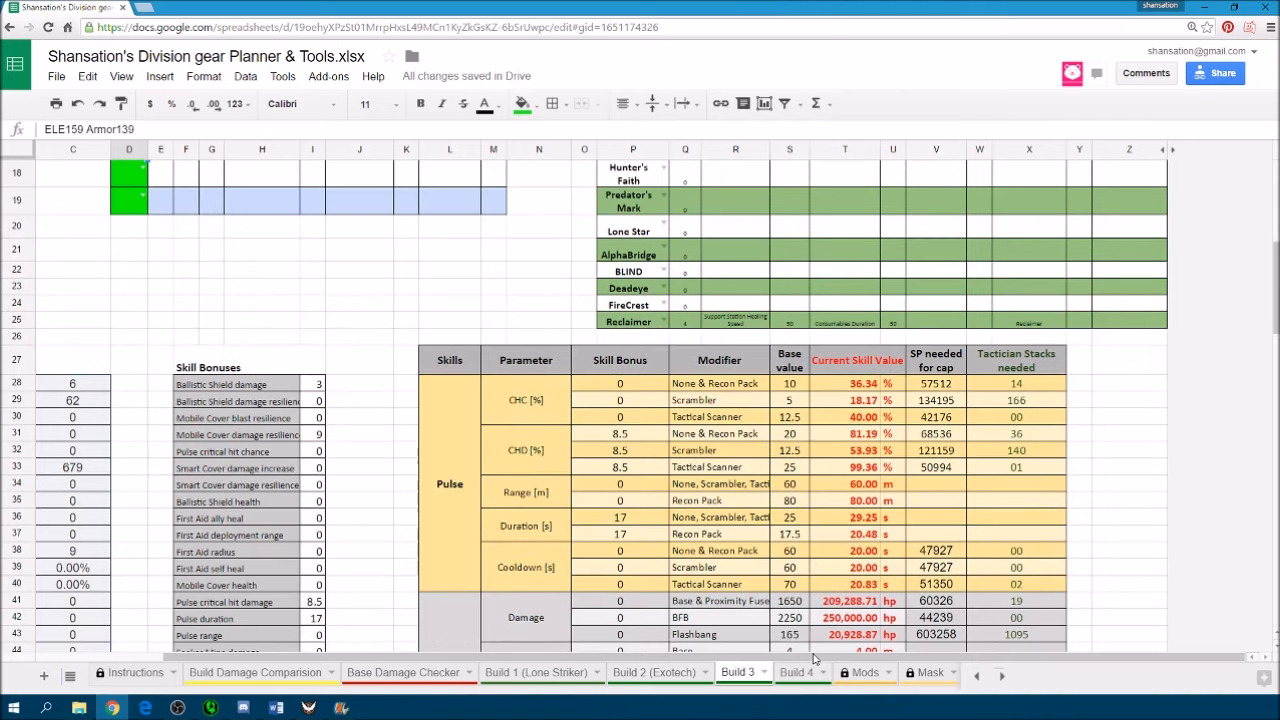
scroll(left, 3)
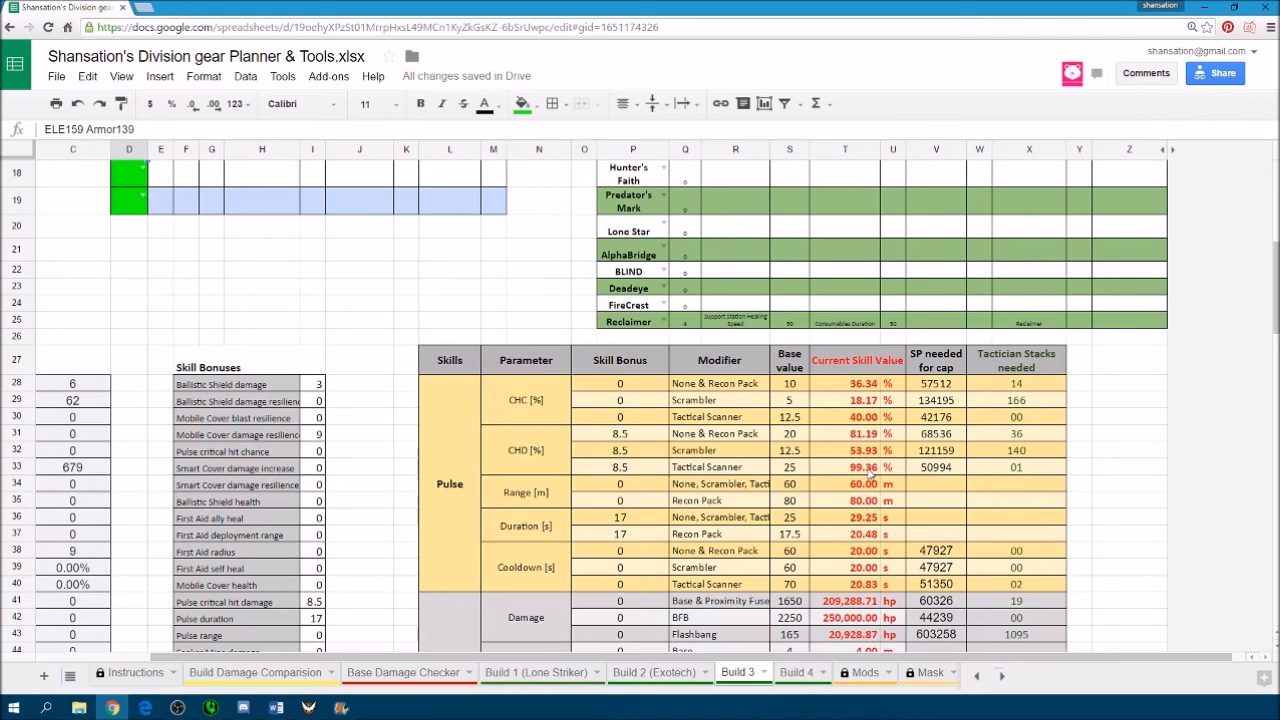
scroll(down, 3)
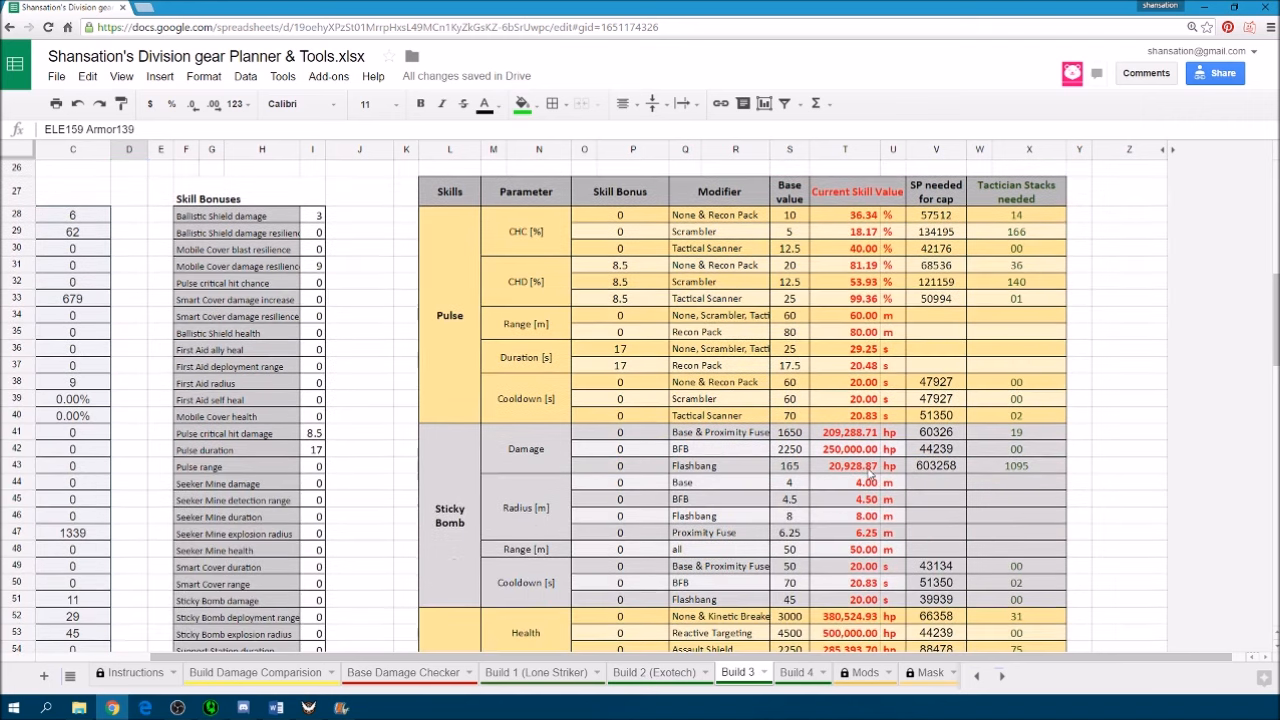
scroll(down, 3)
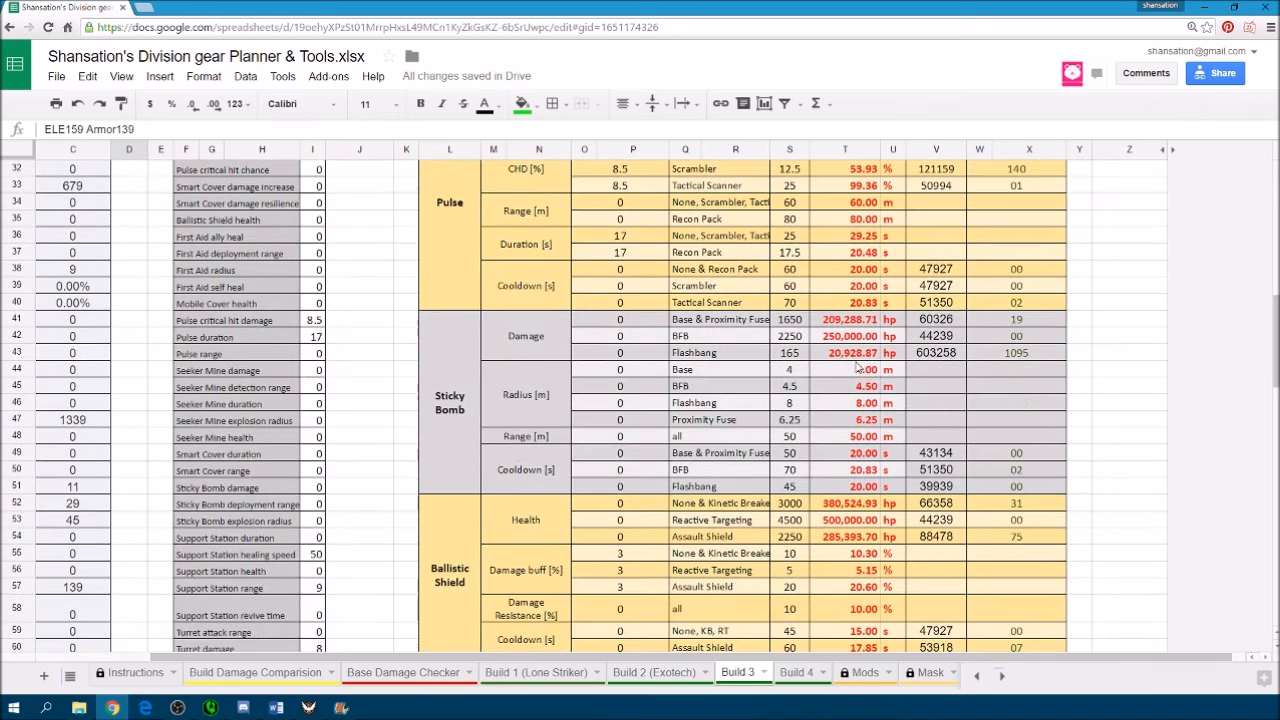
scroll(down, 3)
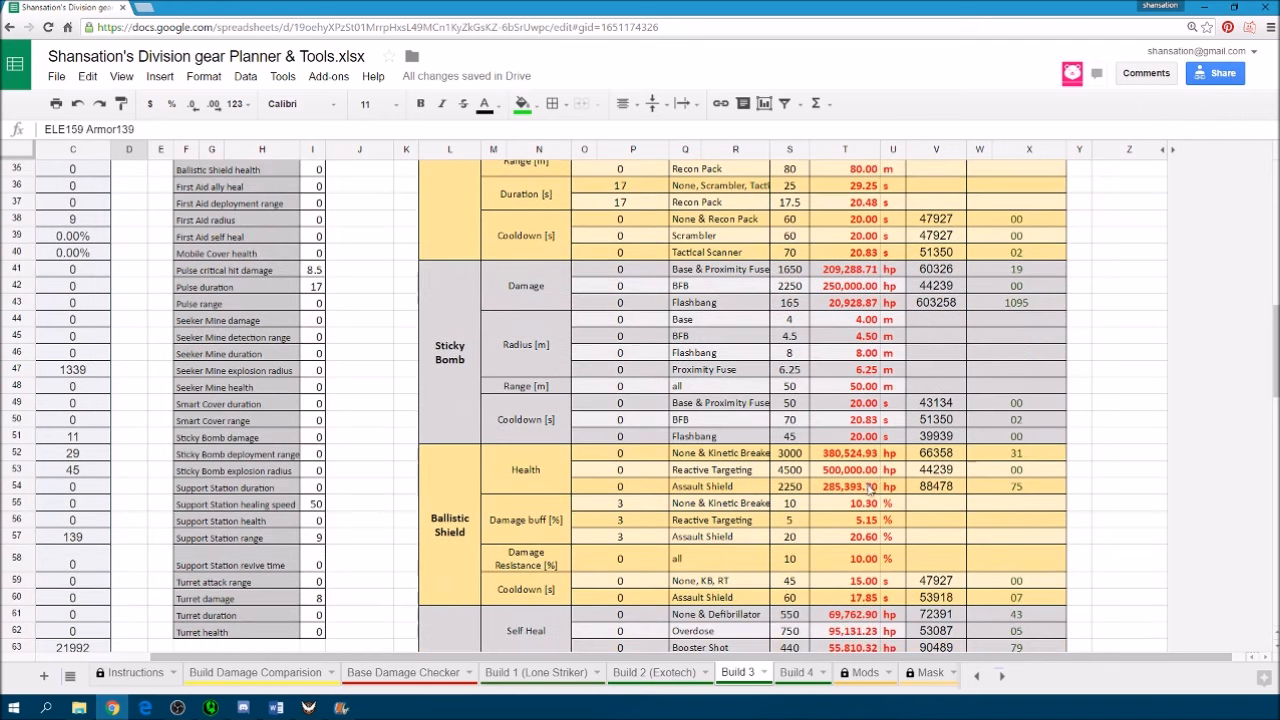
scroll(down, 3)
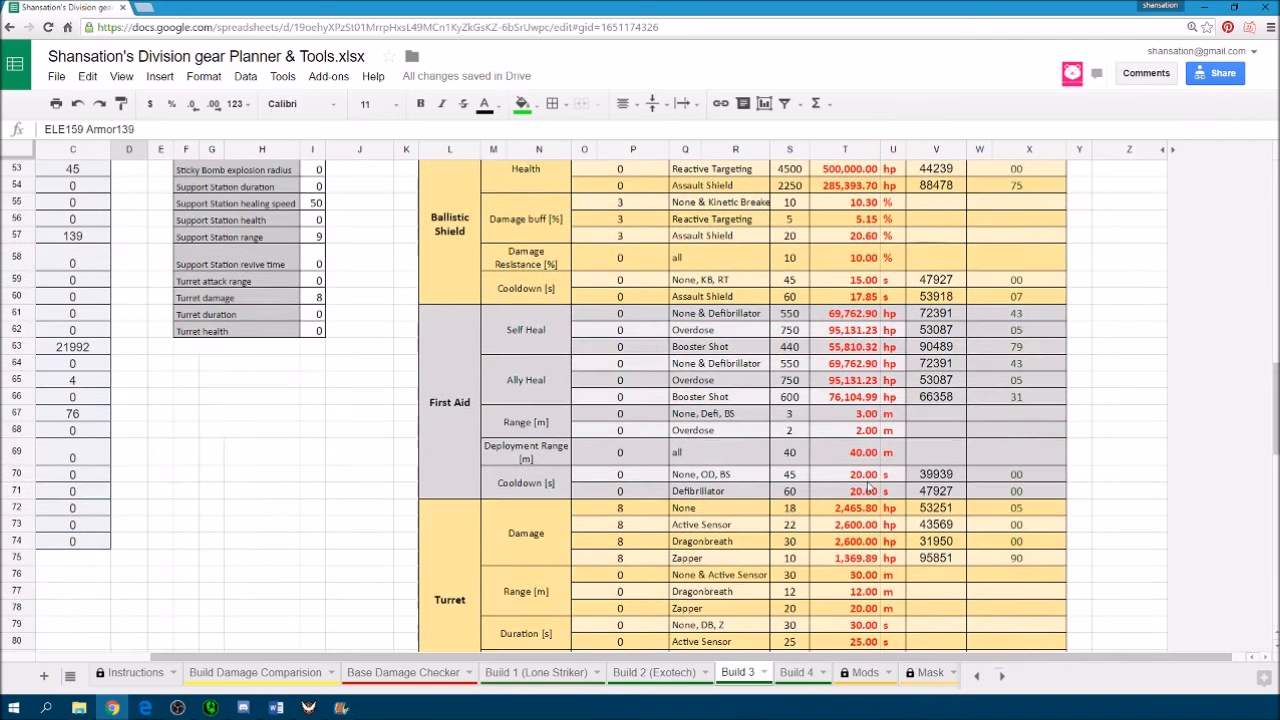
scroll(down, 3)
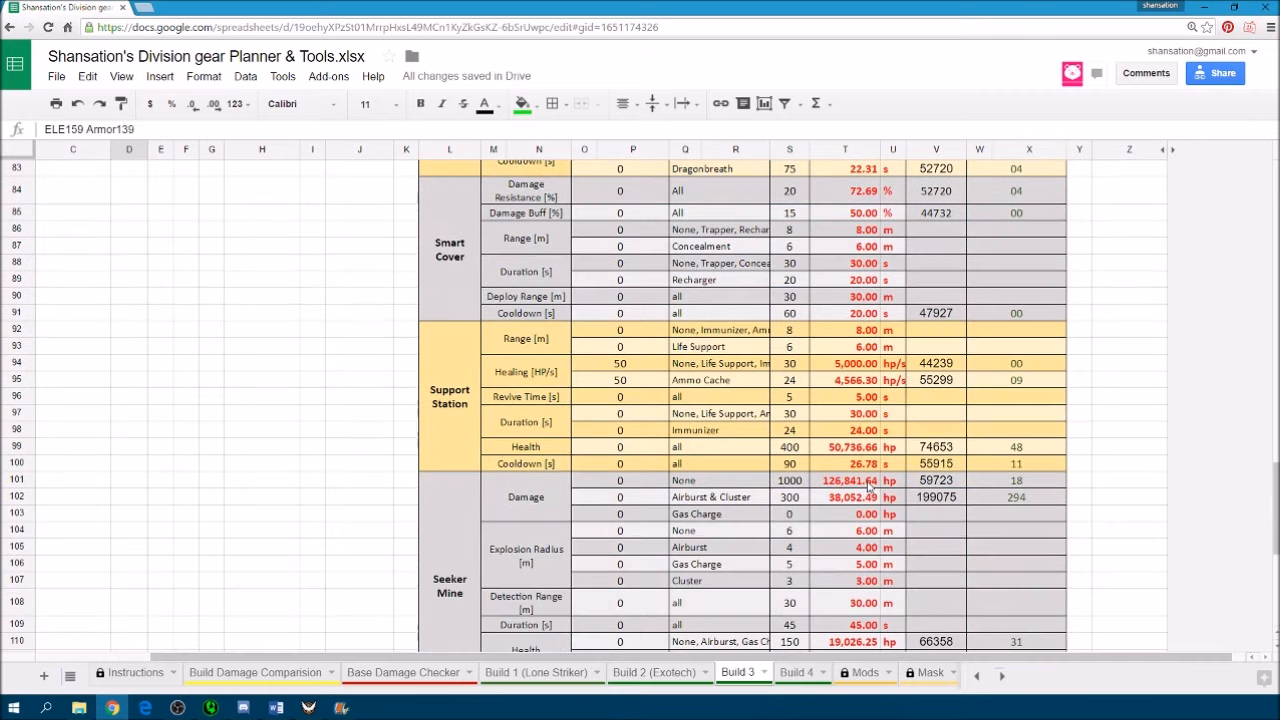
scroll(down, 3)
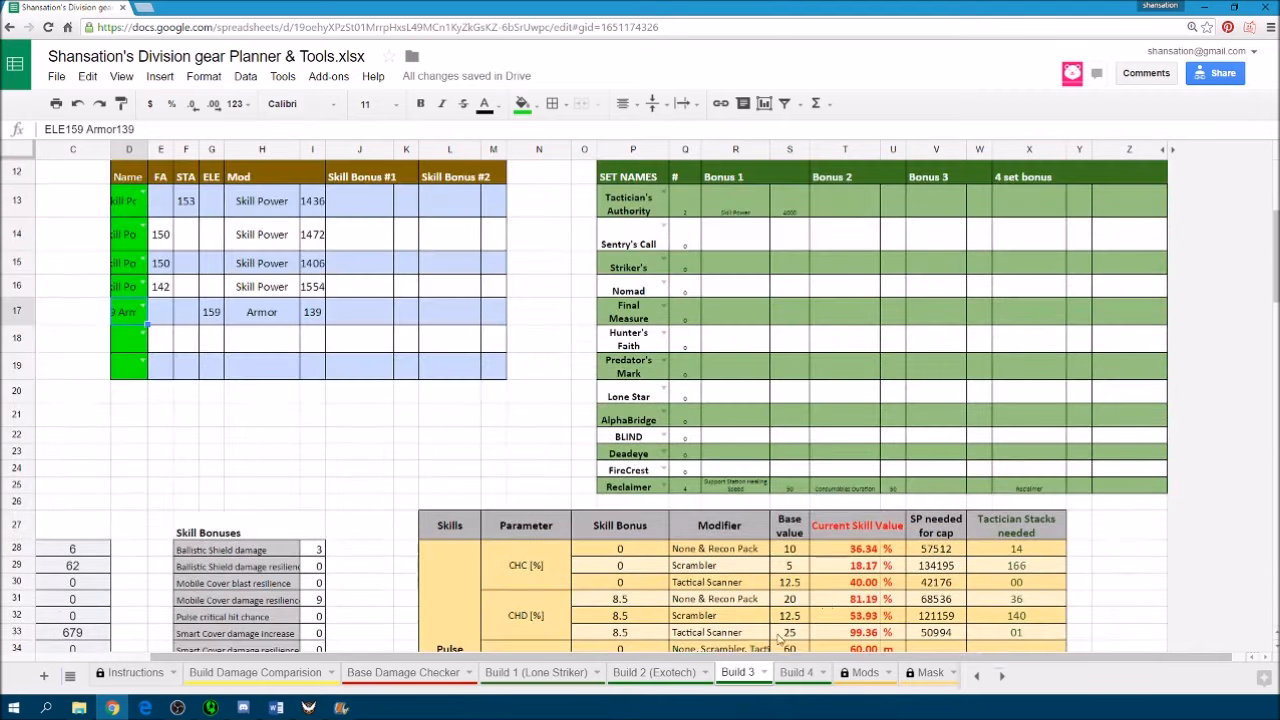
scroll(down, 3)
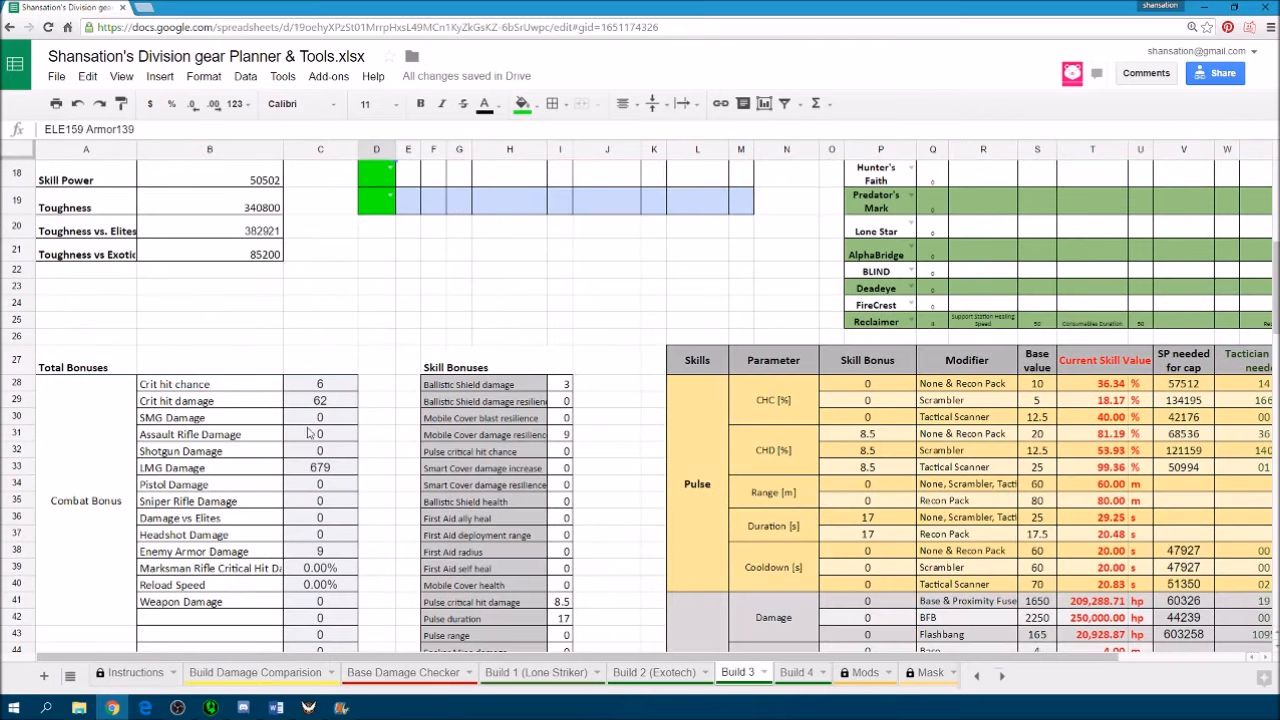
scroll(down, 3)
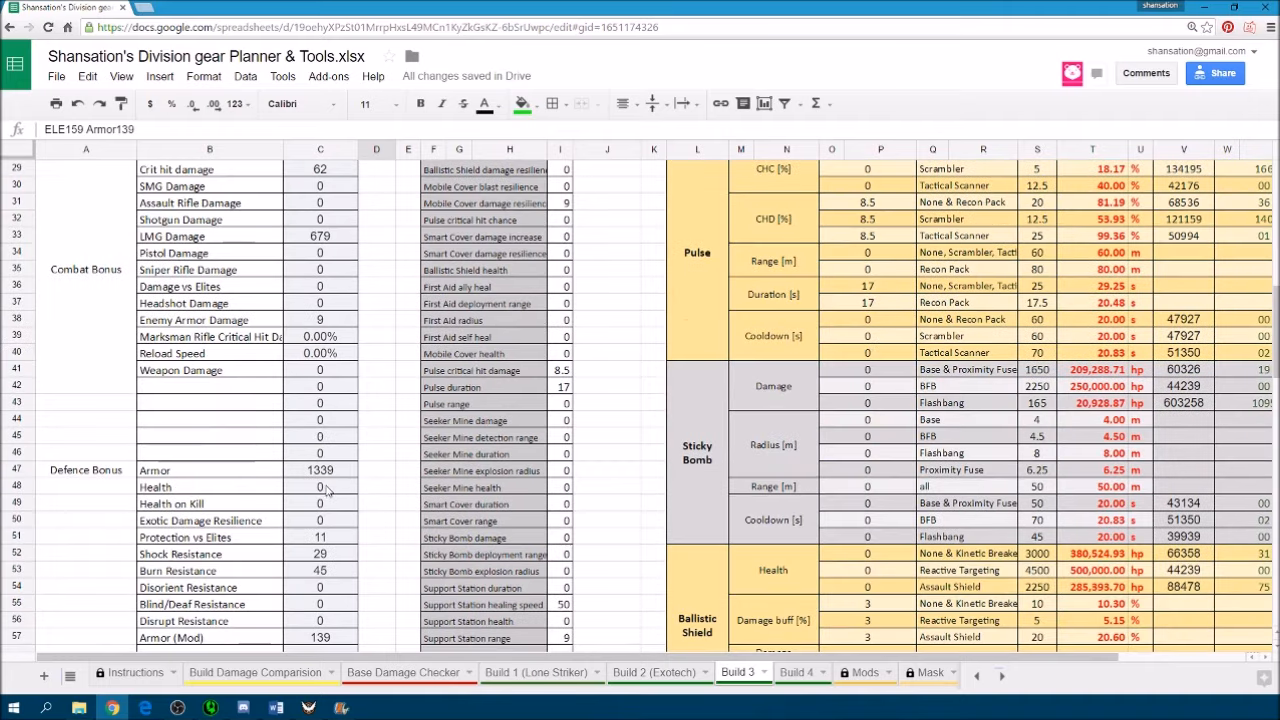
scroll(down, 3)
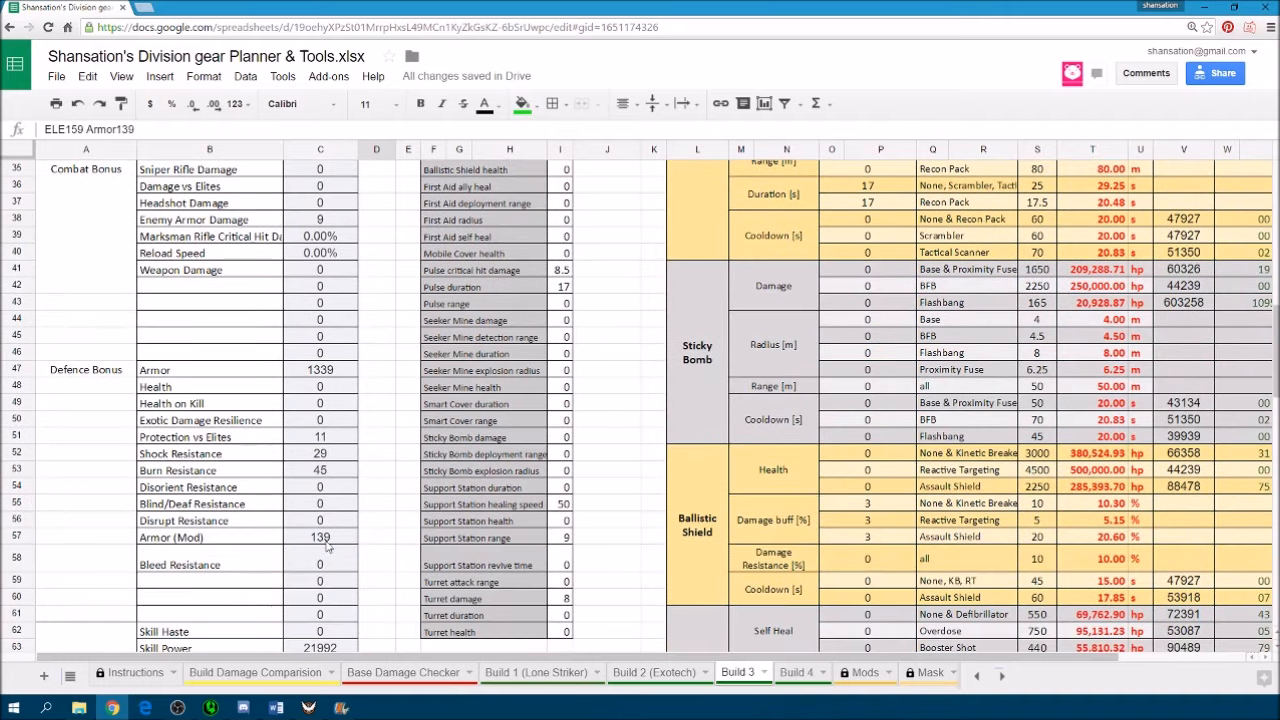
scroll(down, 3)
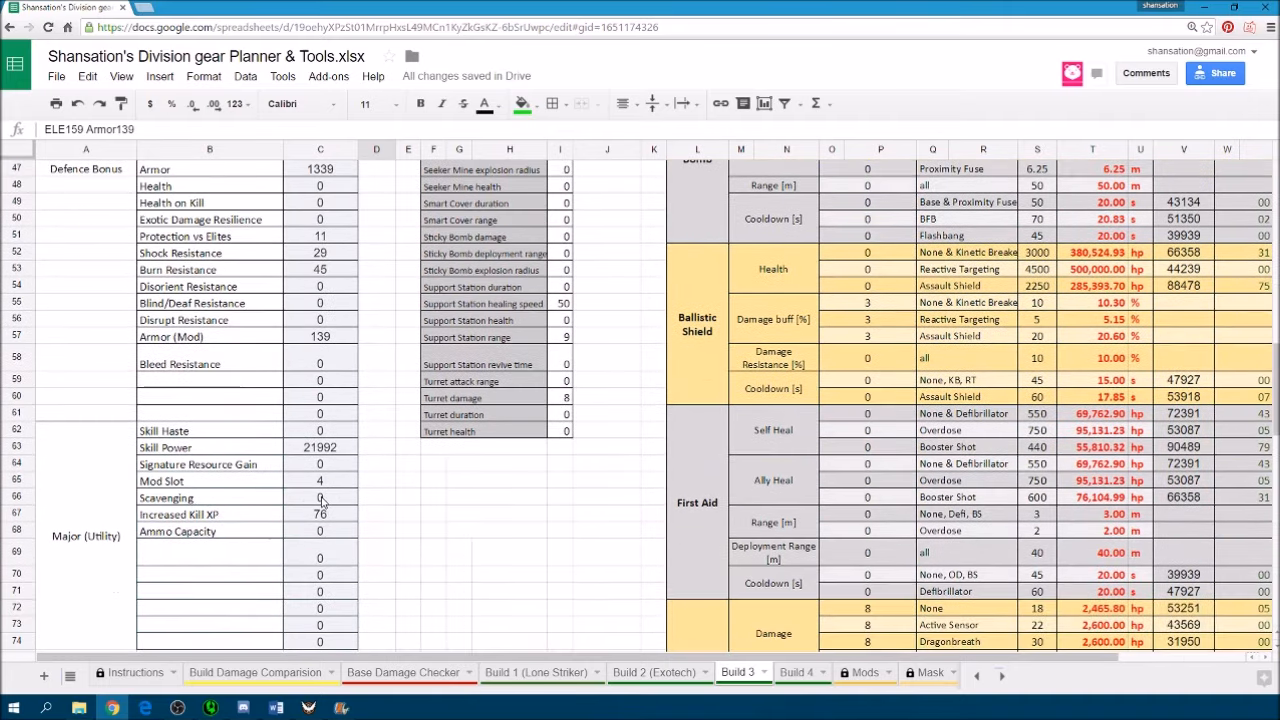
scroll(down, 3)
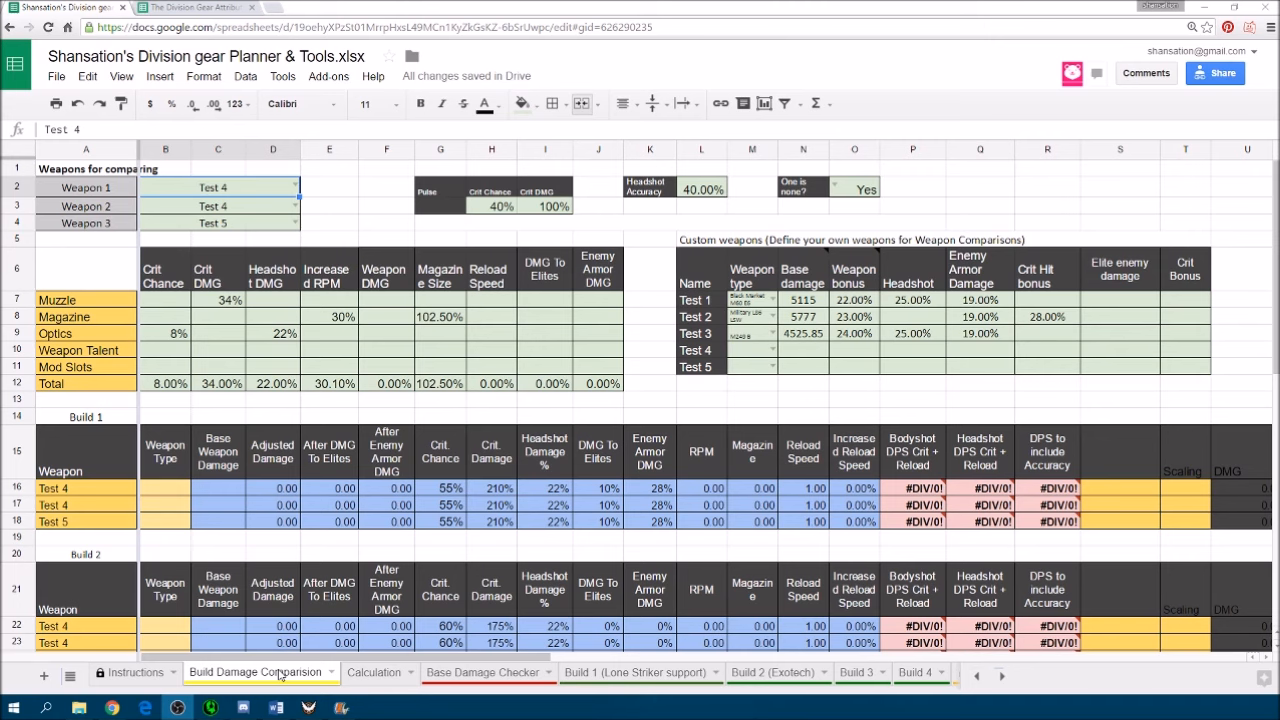
mouse_move(504, 536)
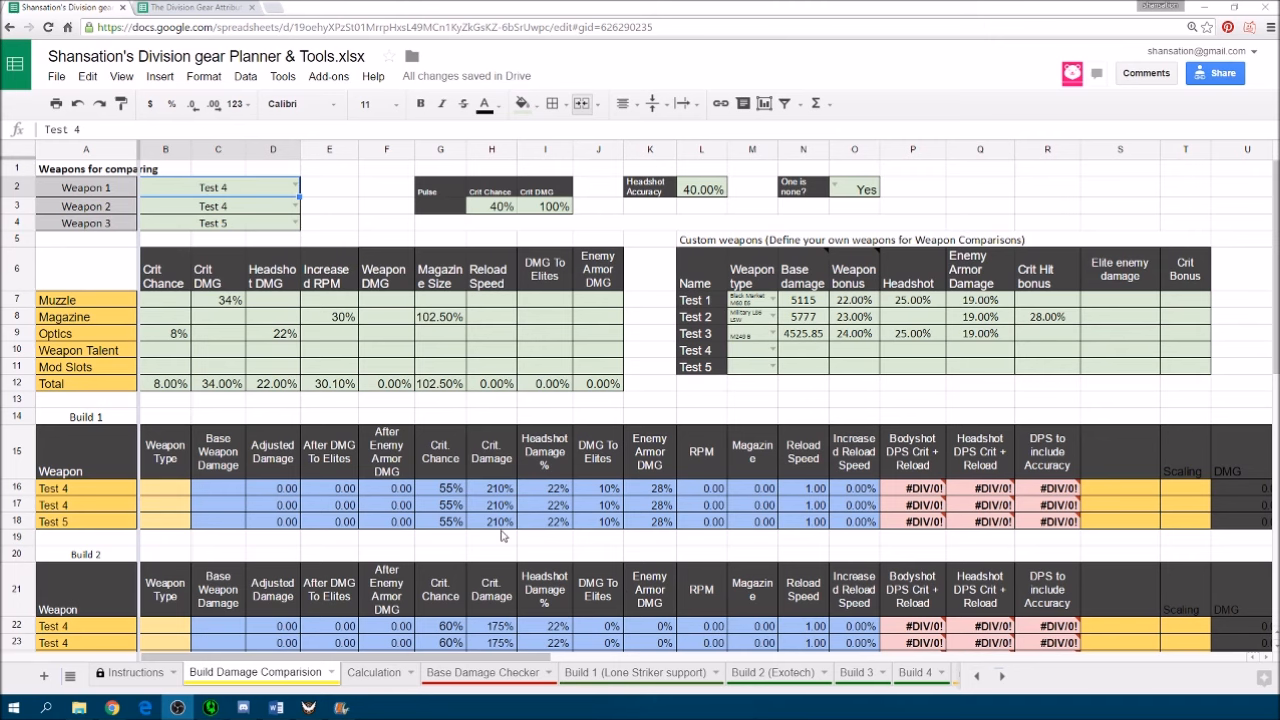
Scroll through the Build Damage Comparison tables for Builds 1, 2 and 3.
scroll(down, 3)
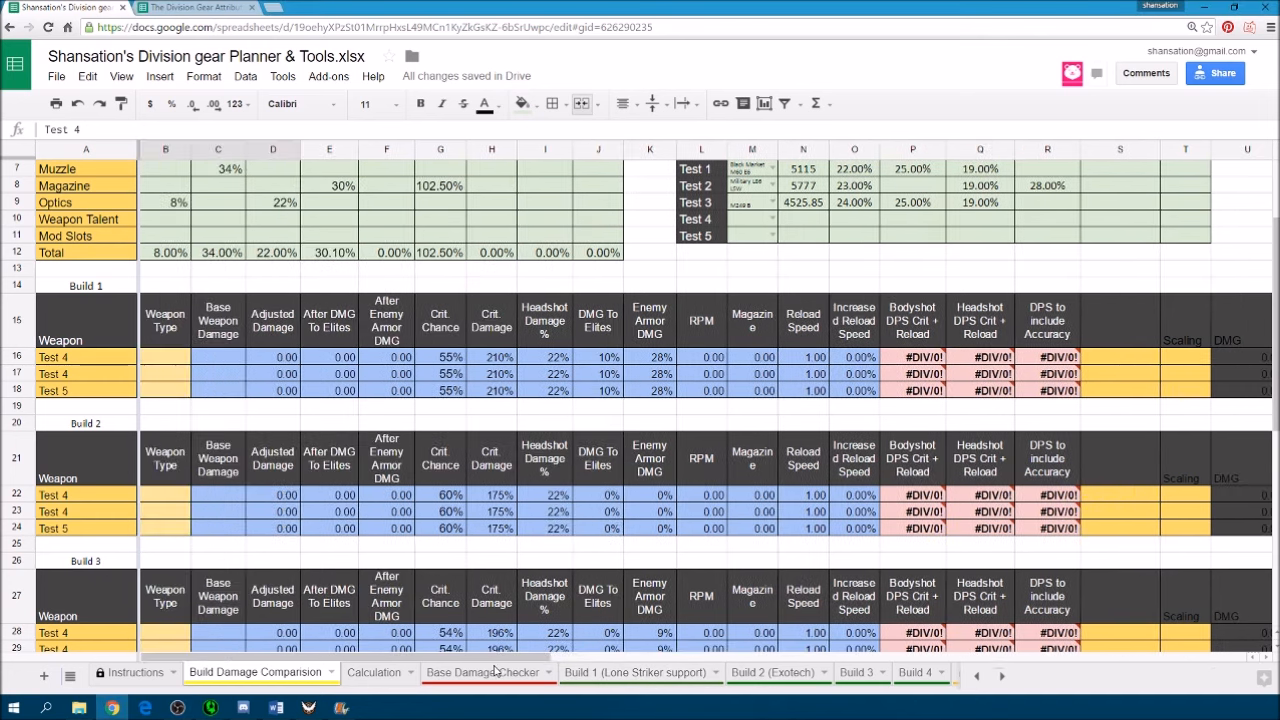
scroll(right, 3)
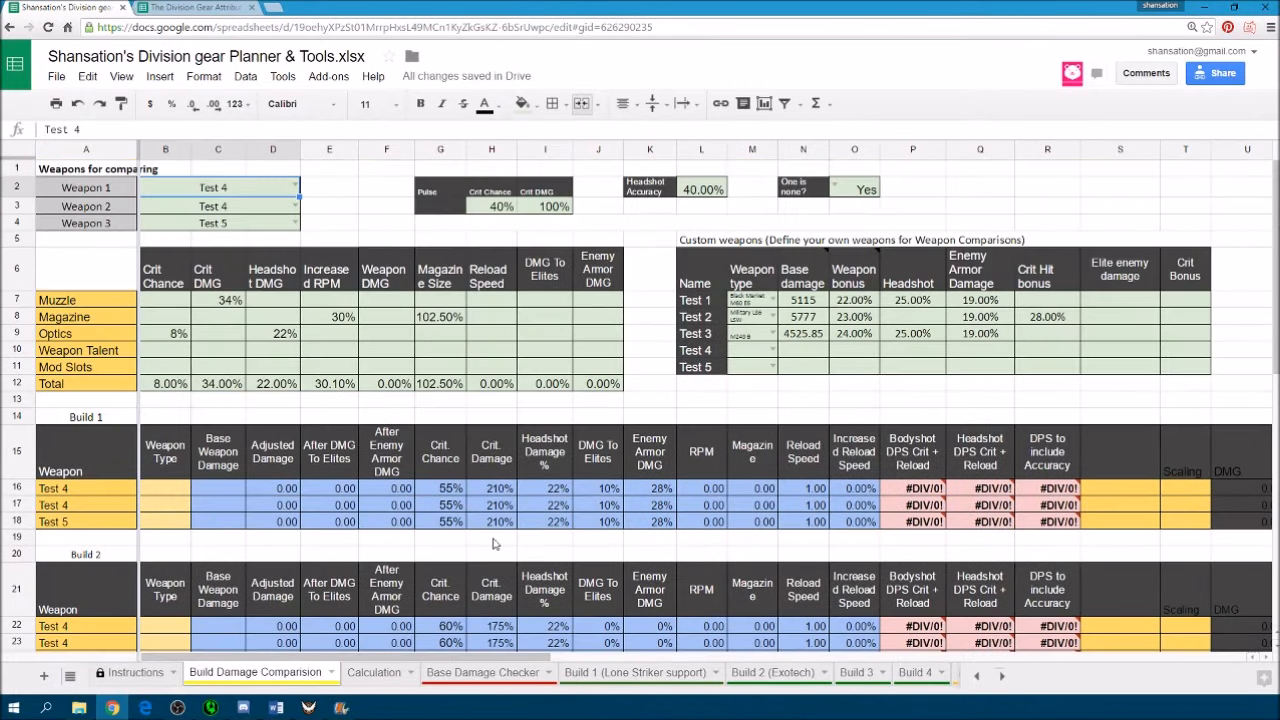
click(636, 672)
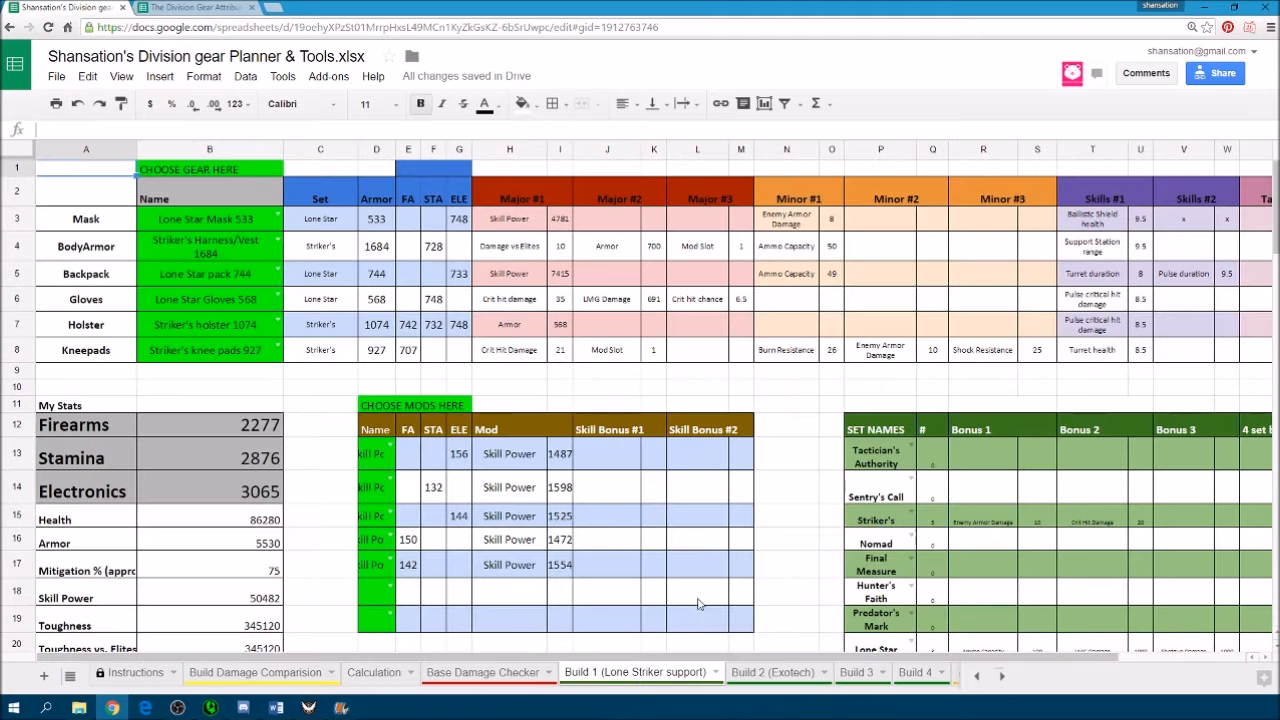
mouse_move(360, 370)
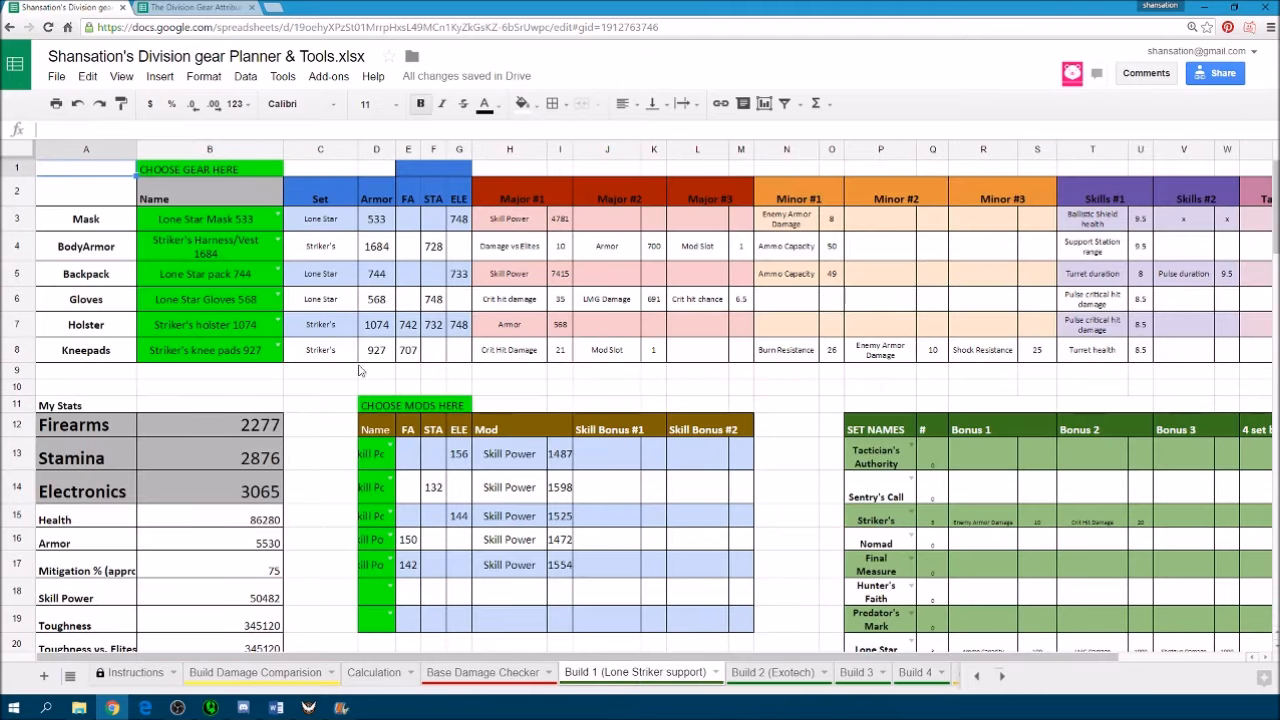
mouse_move(756, 664)
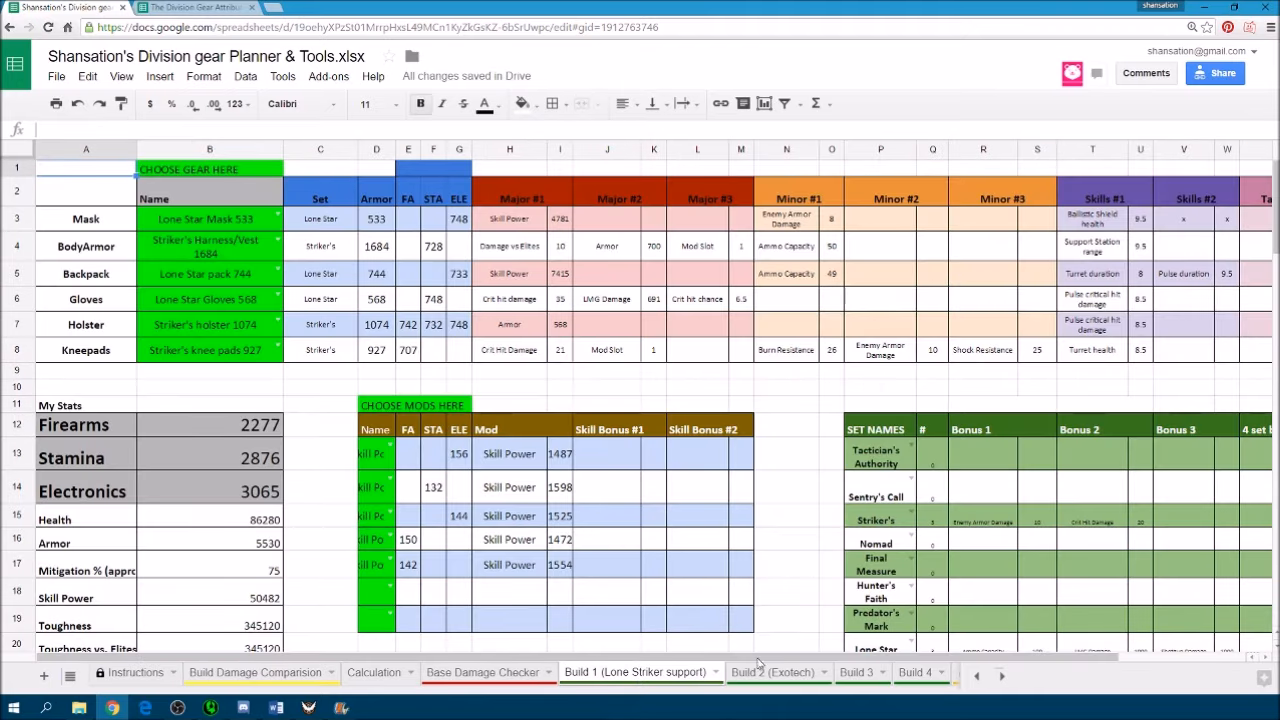
click(770, 672)
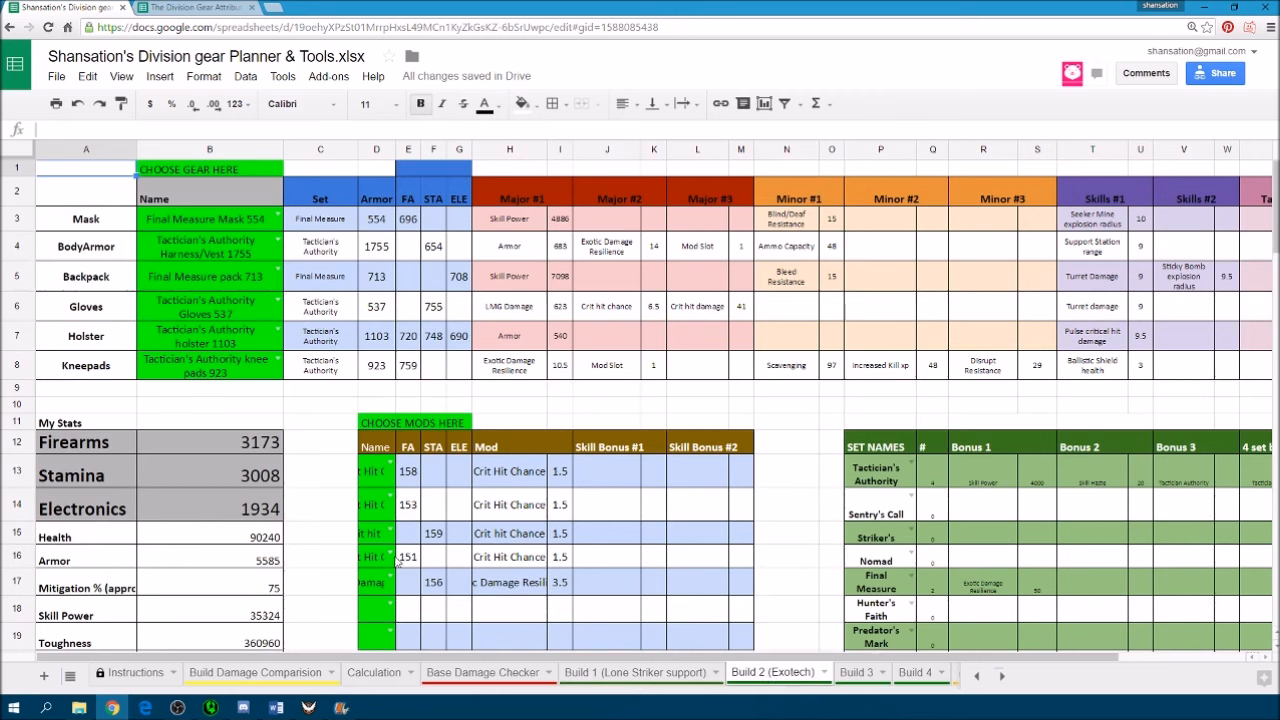
click(256, 672)
text(M60)
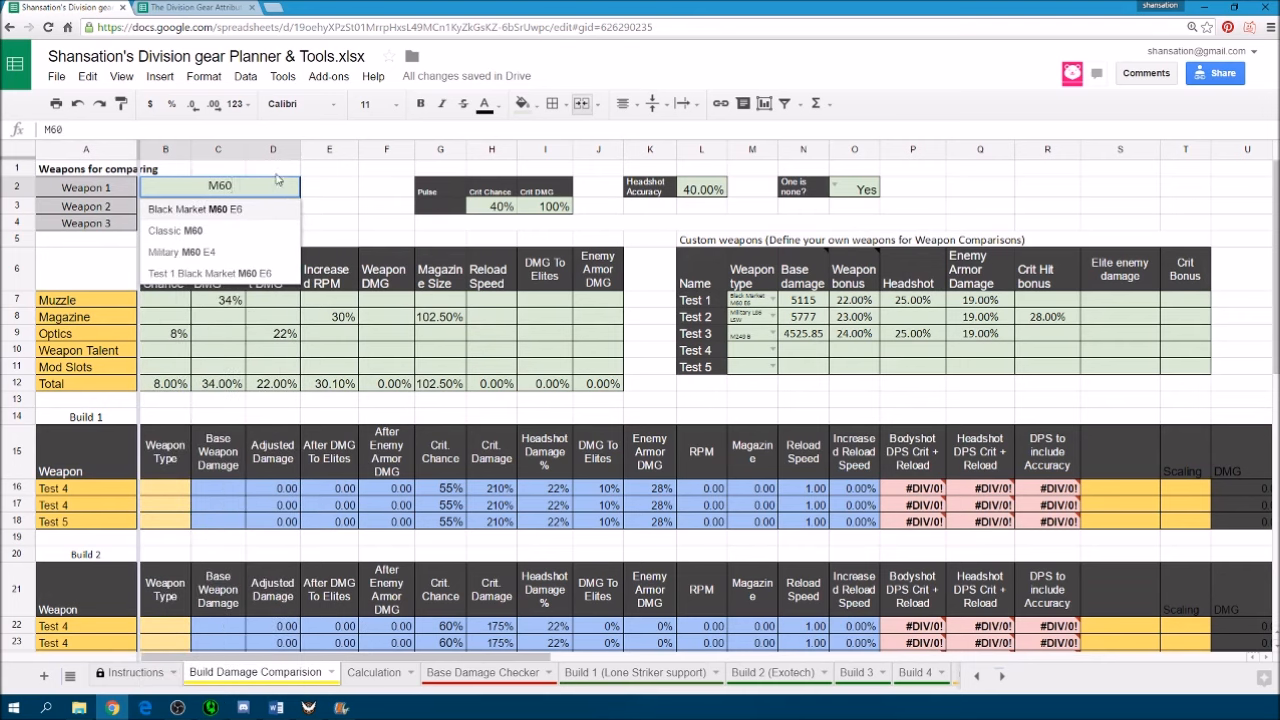
Set Weapon 1 to Black Market M60 E6 for the DPS comparison.
click(218, 186)
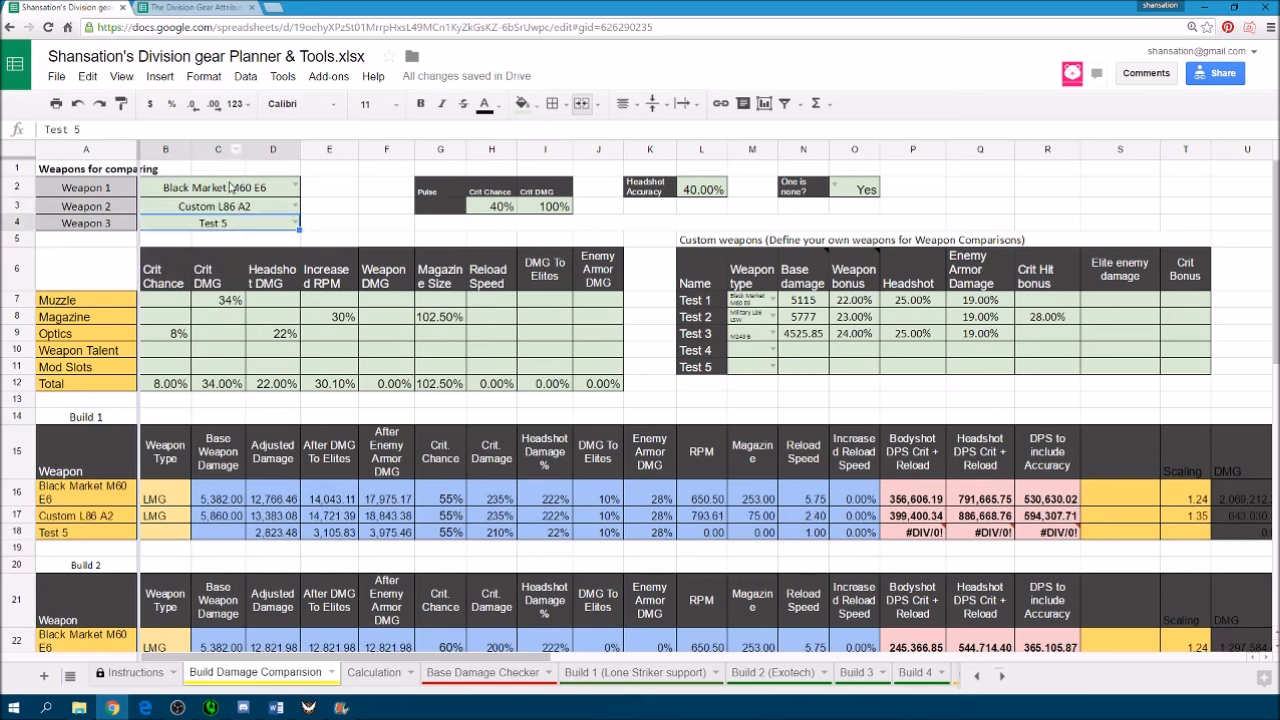
mouse_move(250, 200)
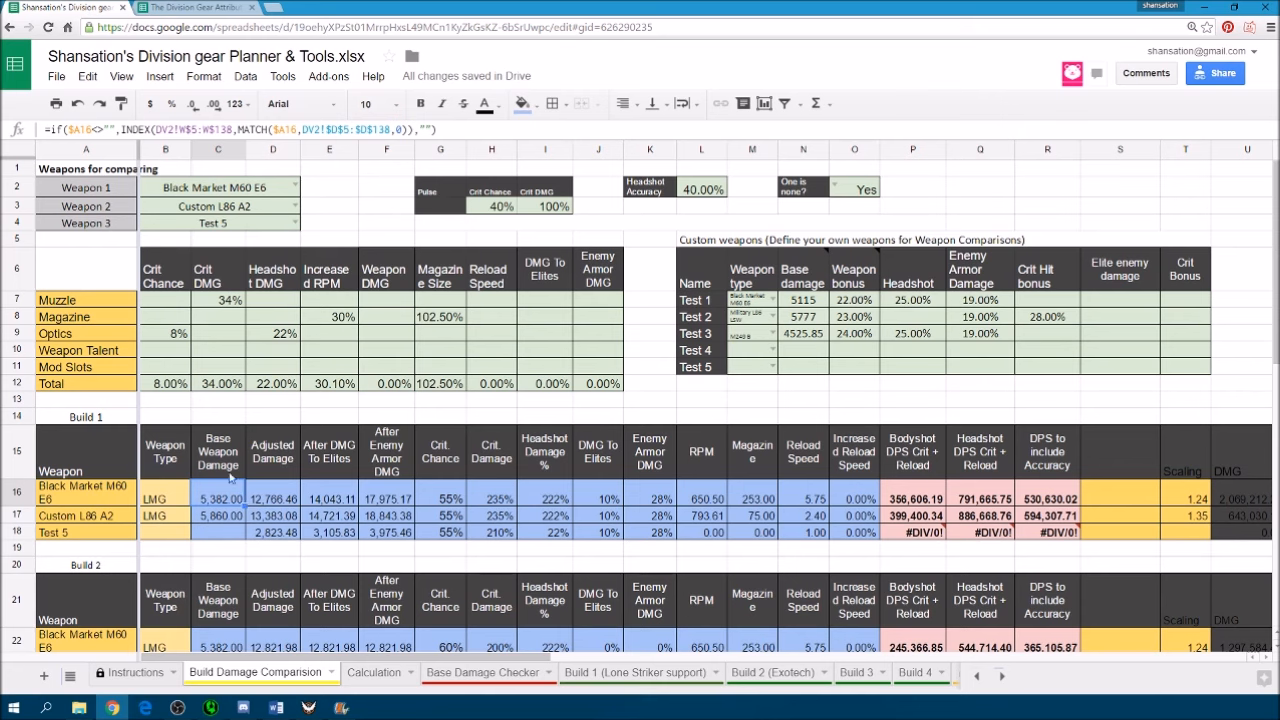
scroll(down, 3)
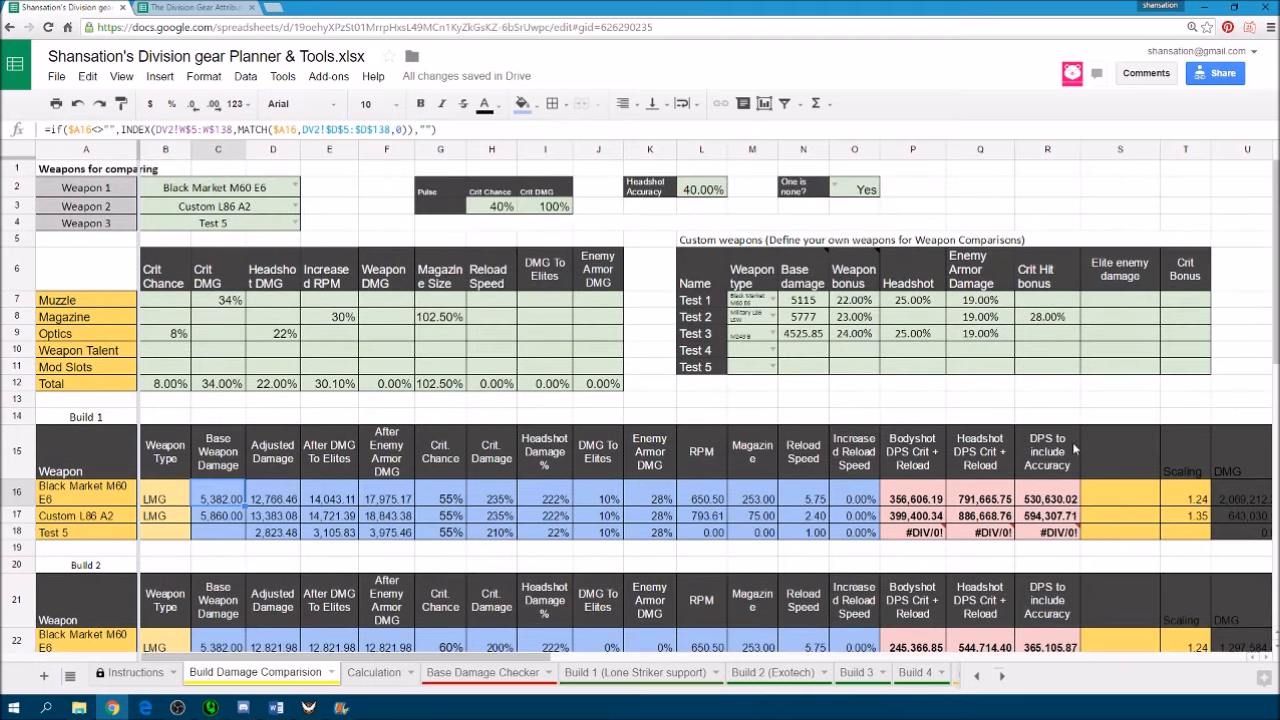
mouse_move(372, 408)
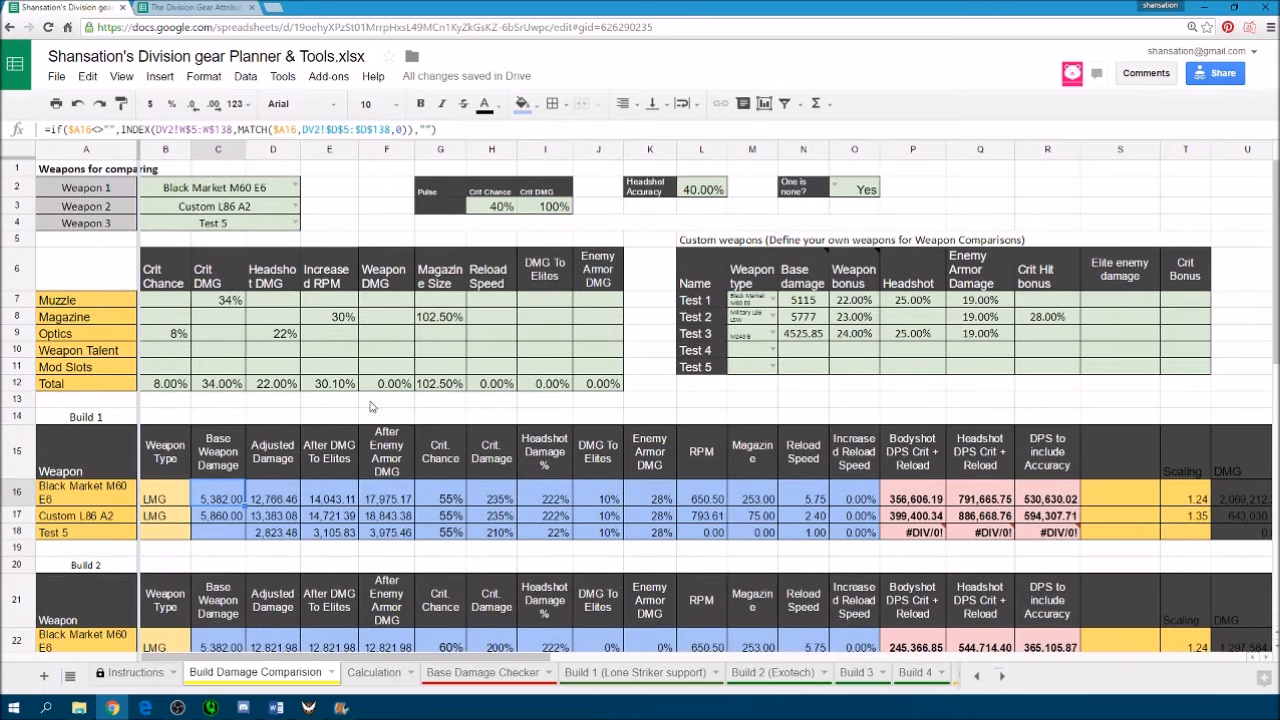
mouse_move(492, 182)
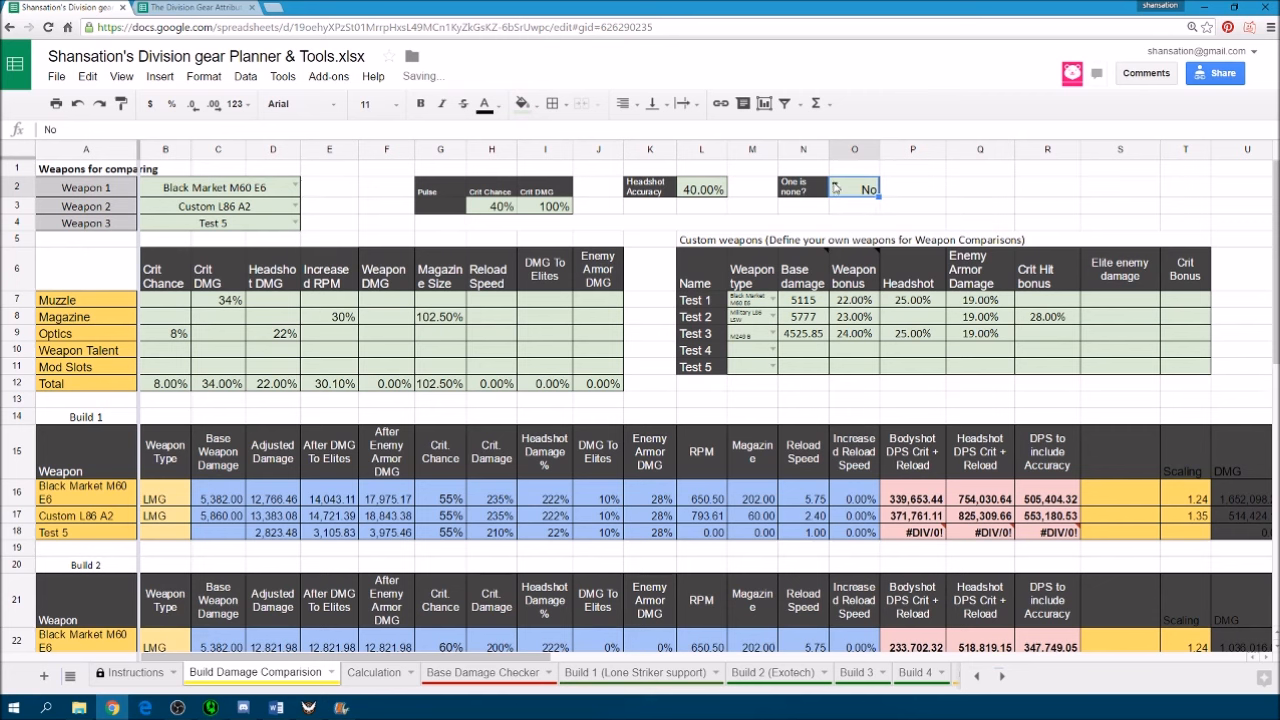
click(872, 188)
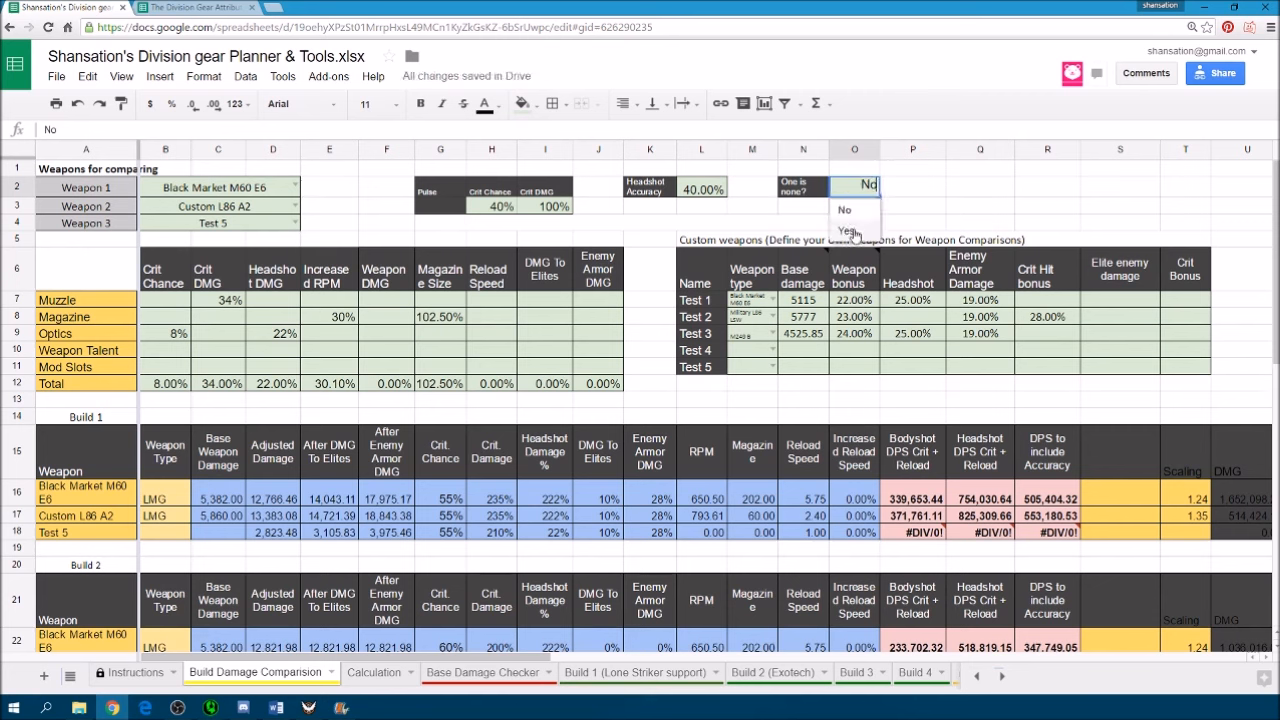
click(844, 210)
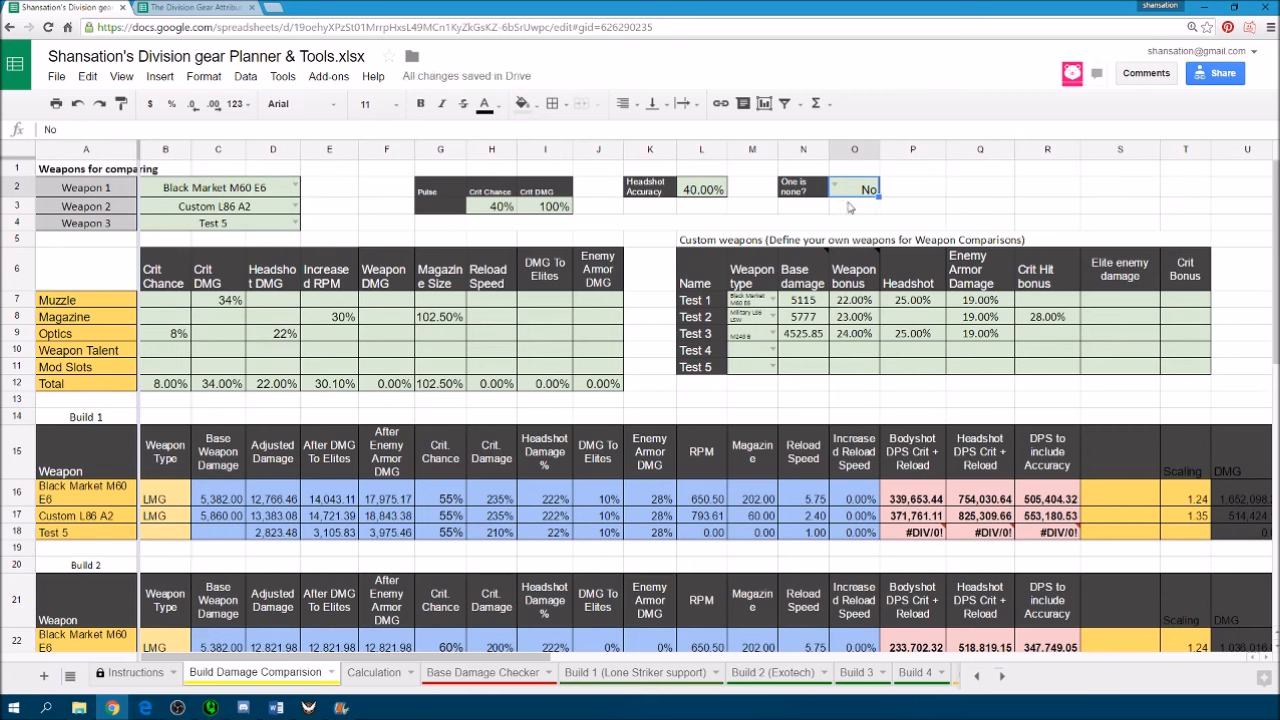
text(Yes)
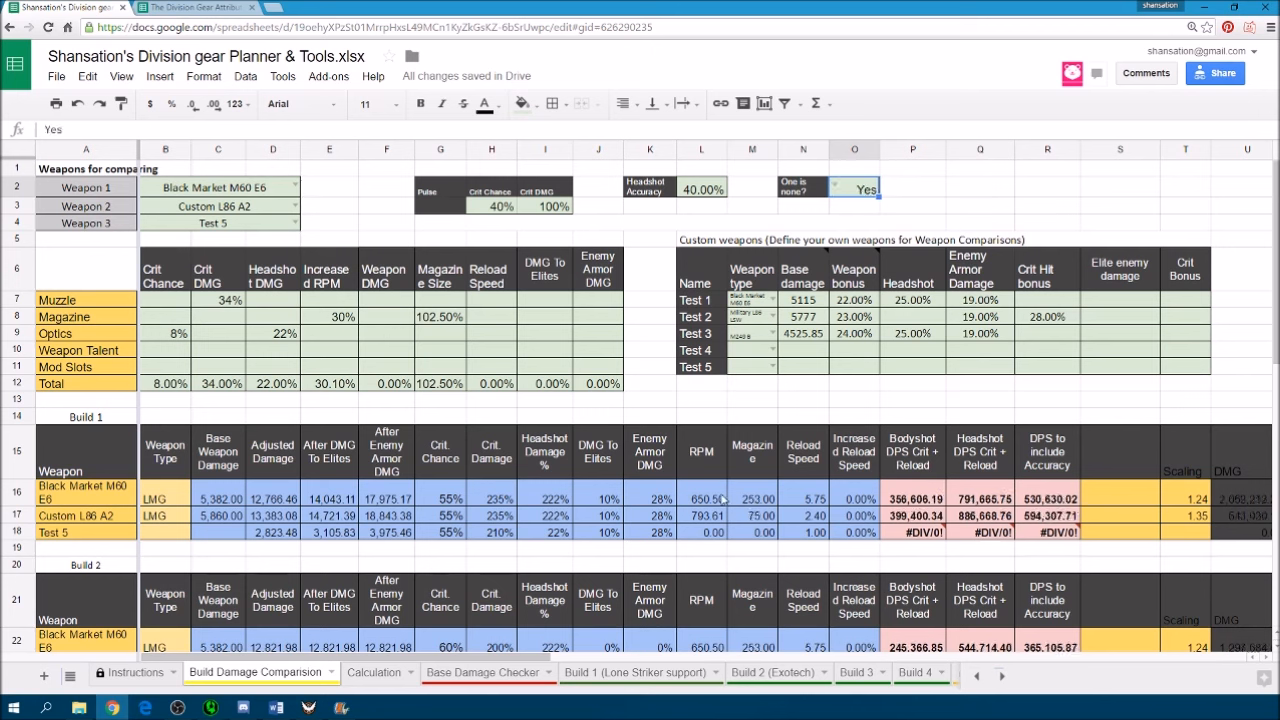
click(752, 498)
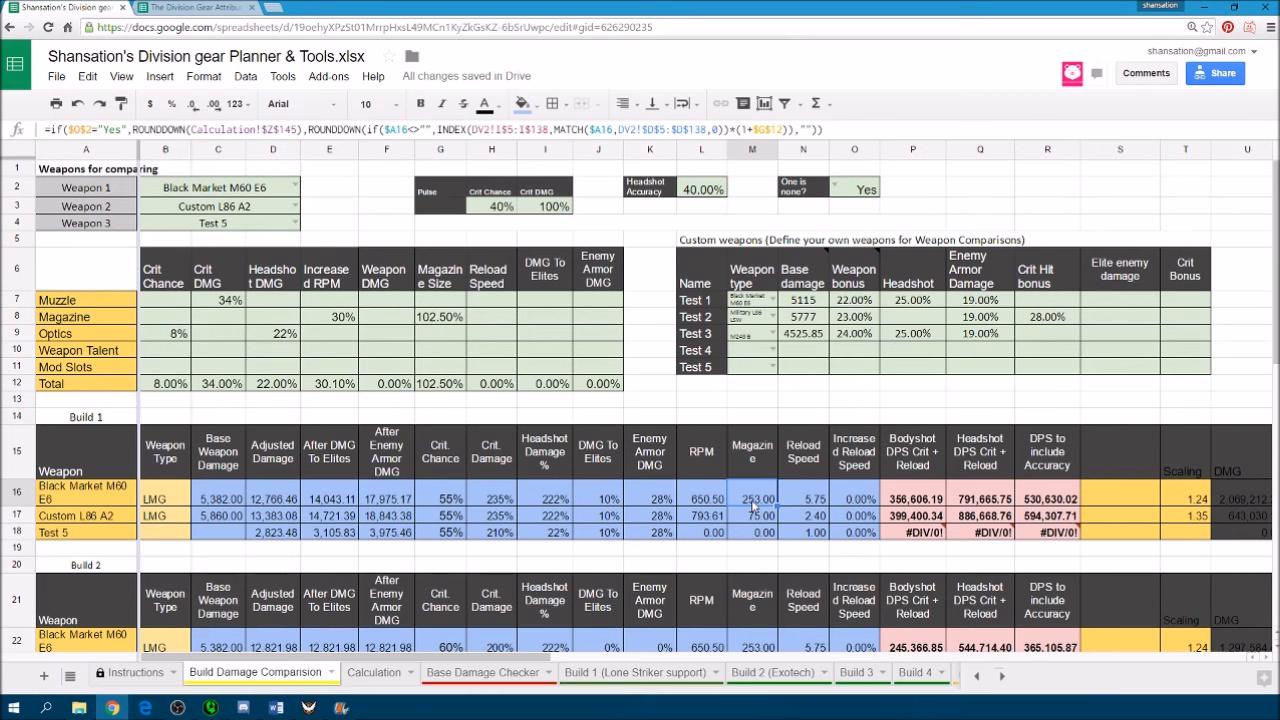
mouse_move(618, 524)
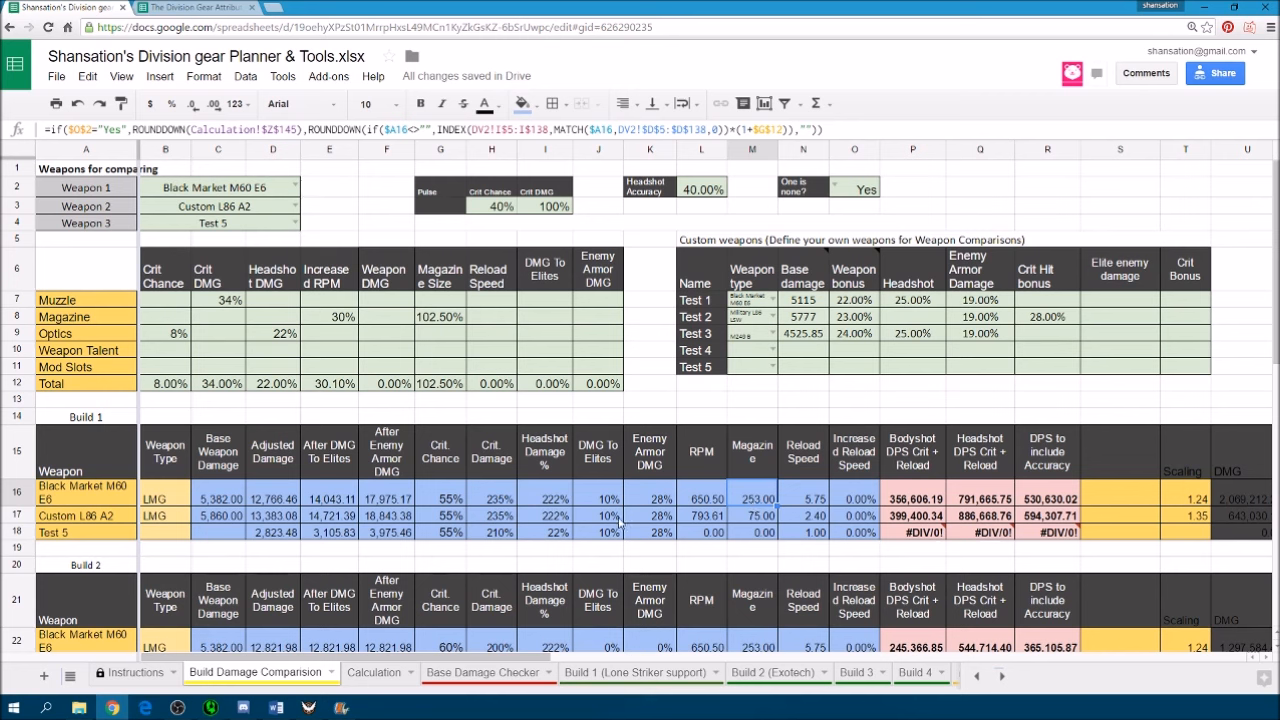
mouse_move(752, 508)
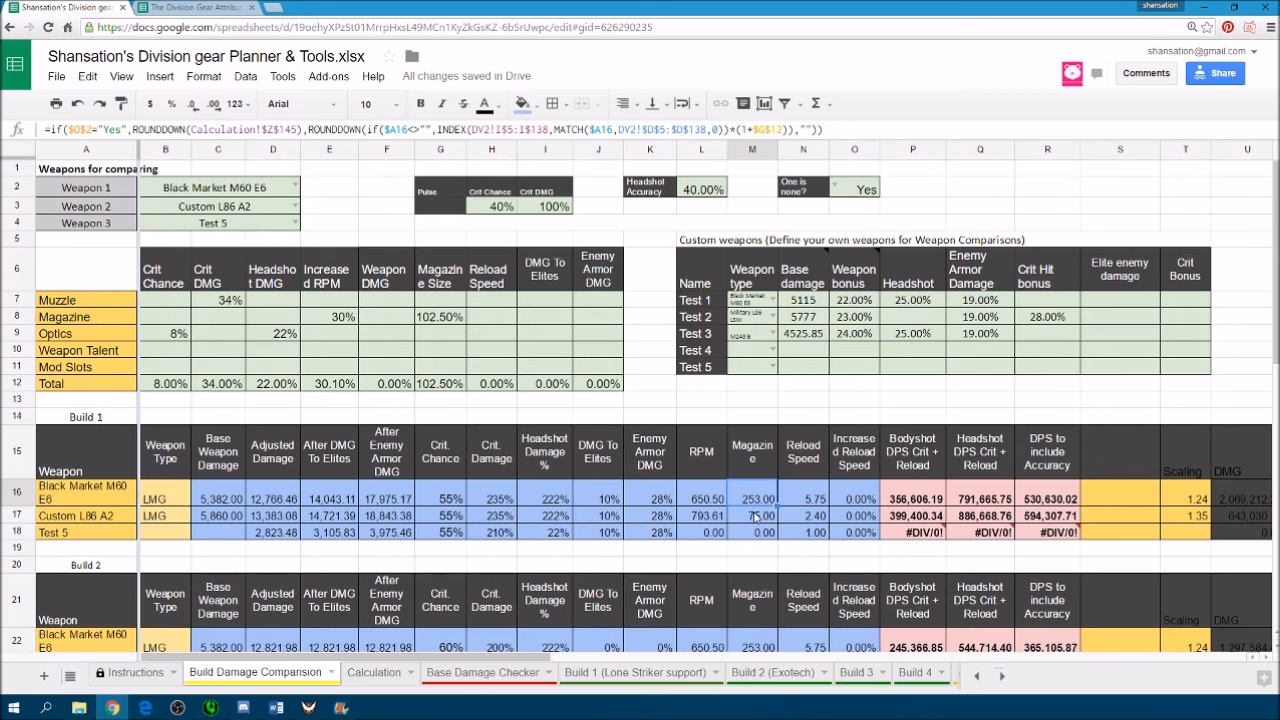
scroll(down, 3)
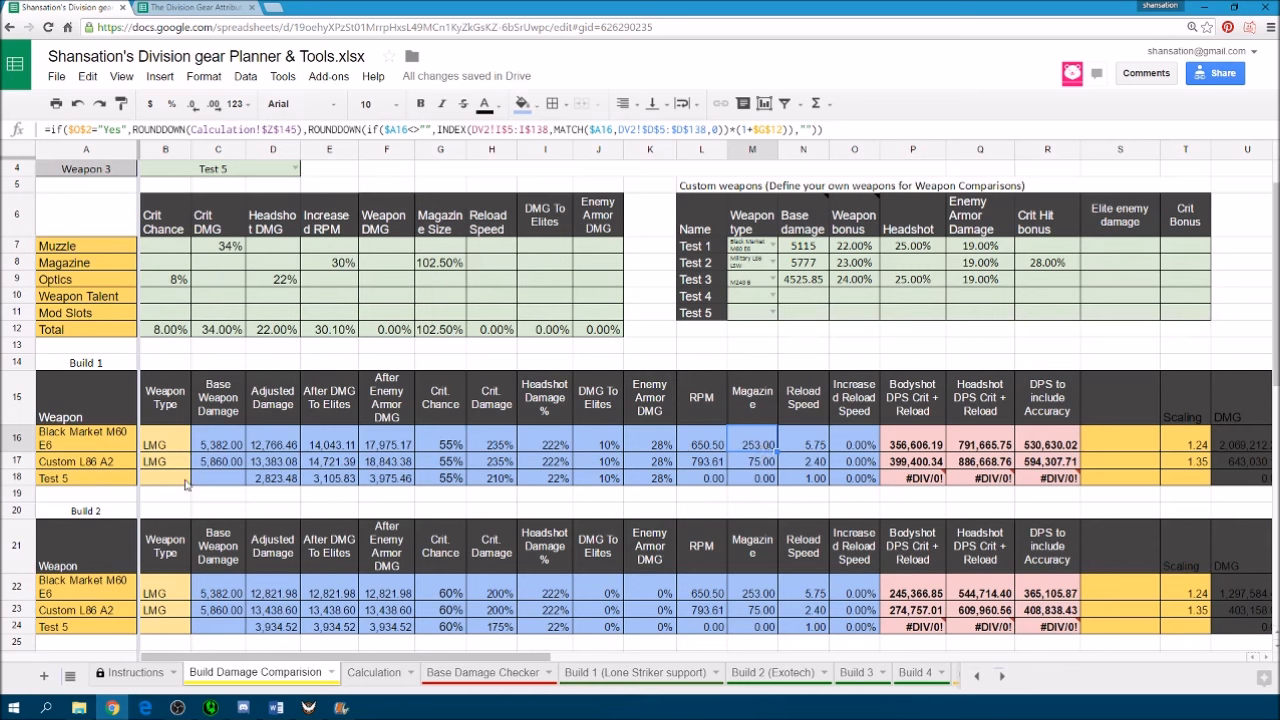
mouse_move(970, 486)
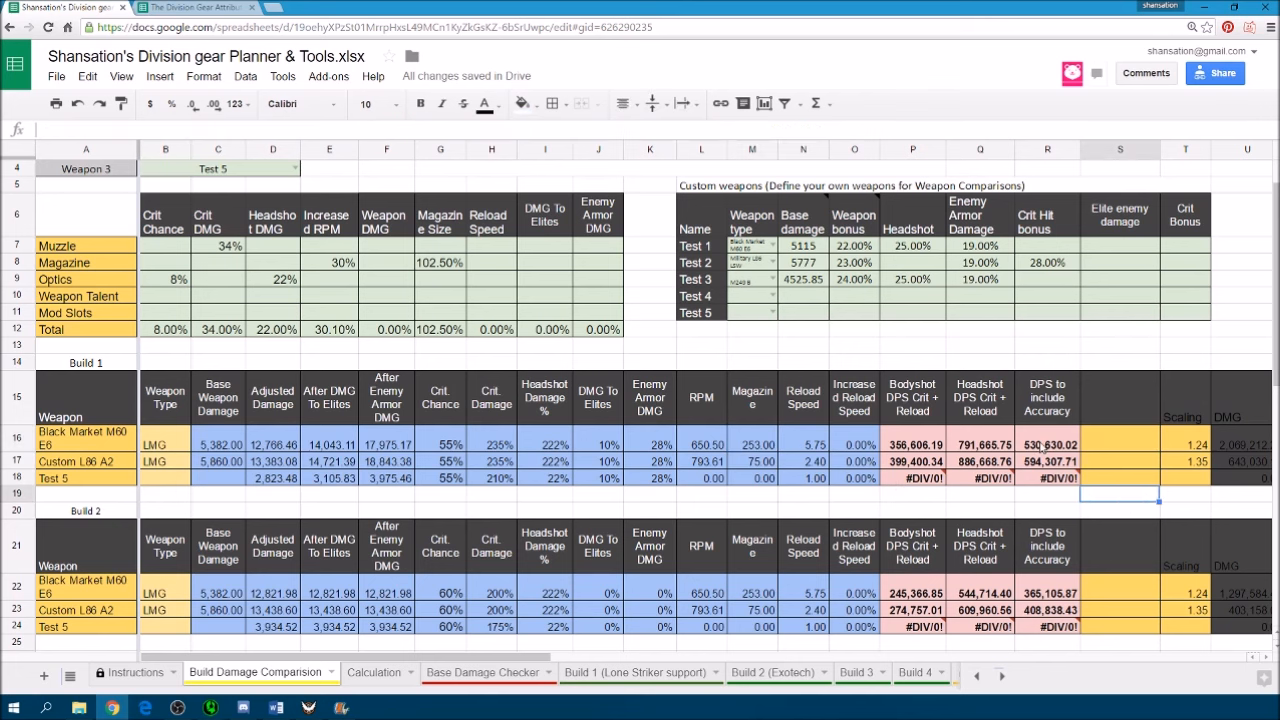
mouse_move(1042, 598)
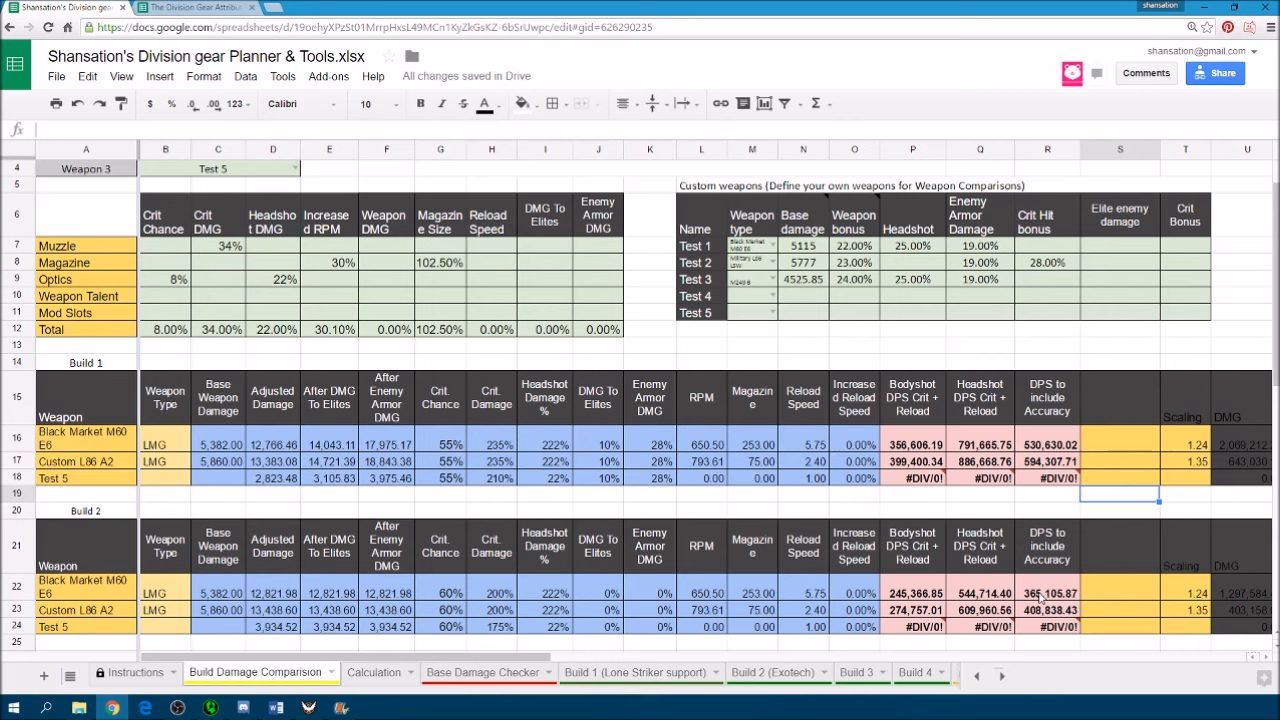
mouse_move(1044, 596)
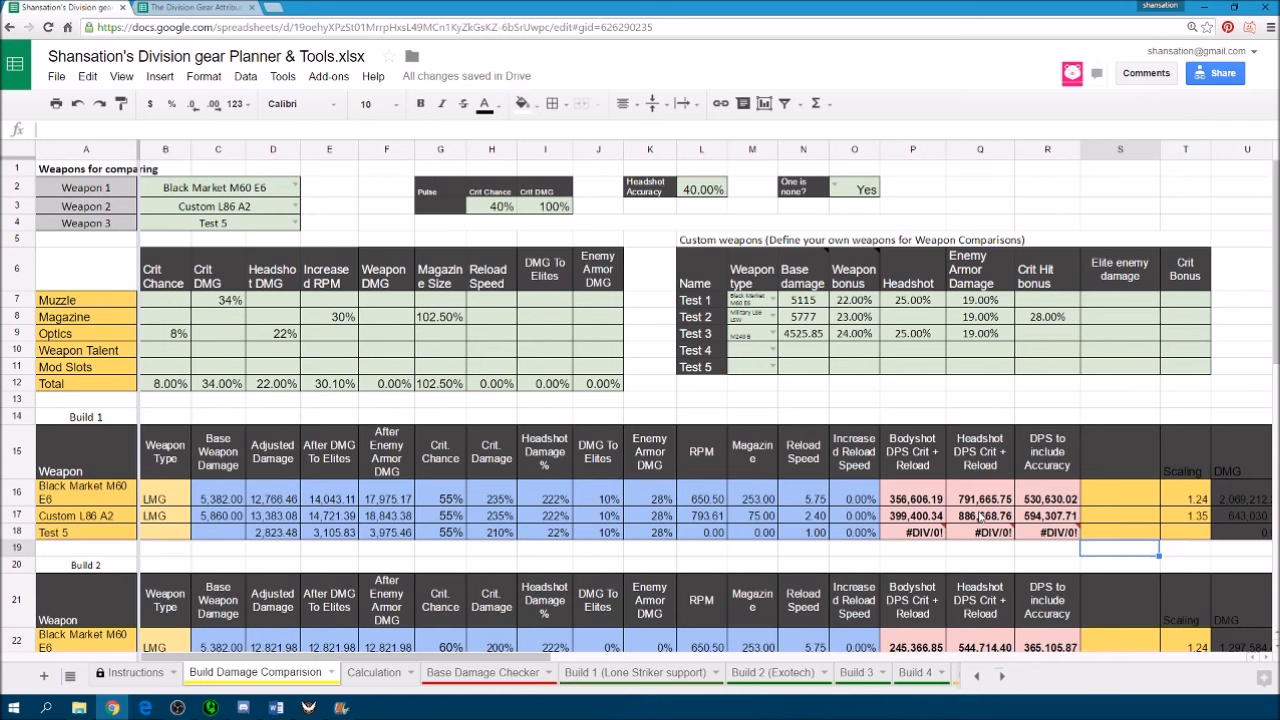
mouse_move(980, 516)
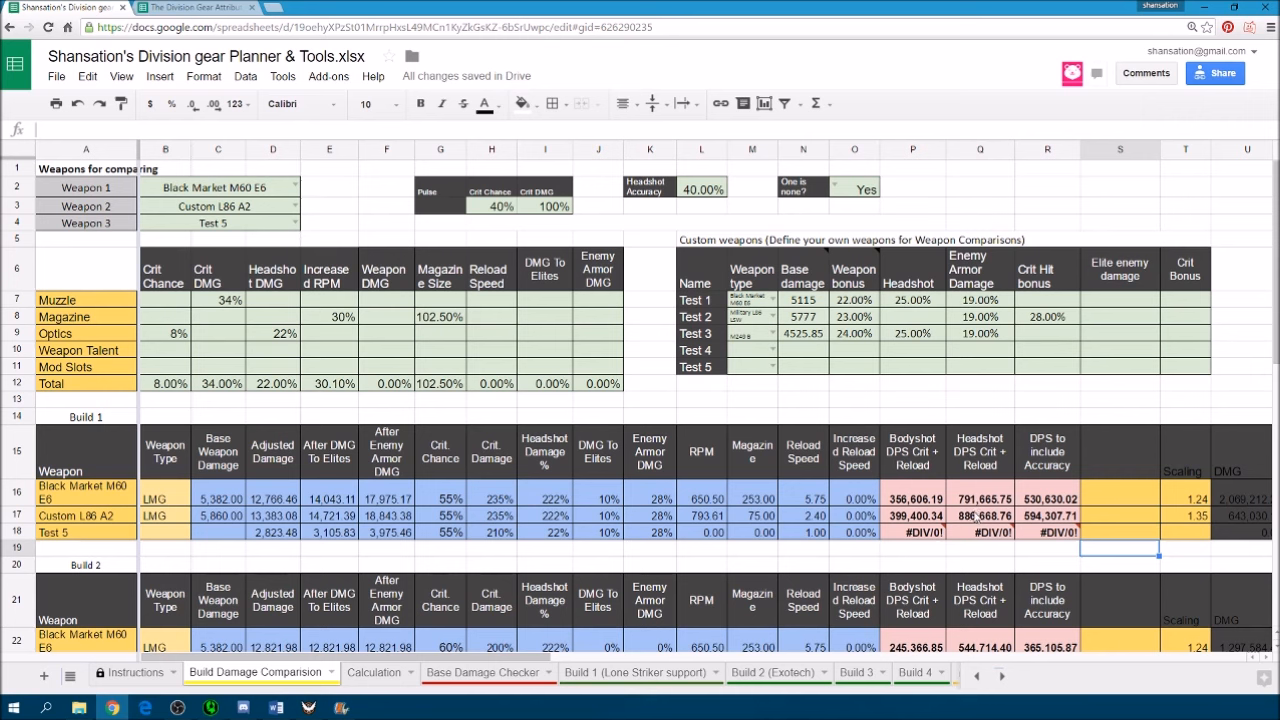
mouse_move(960, 498)
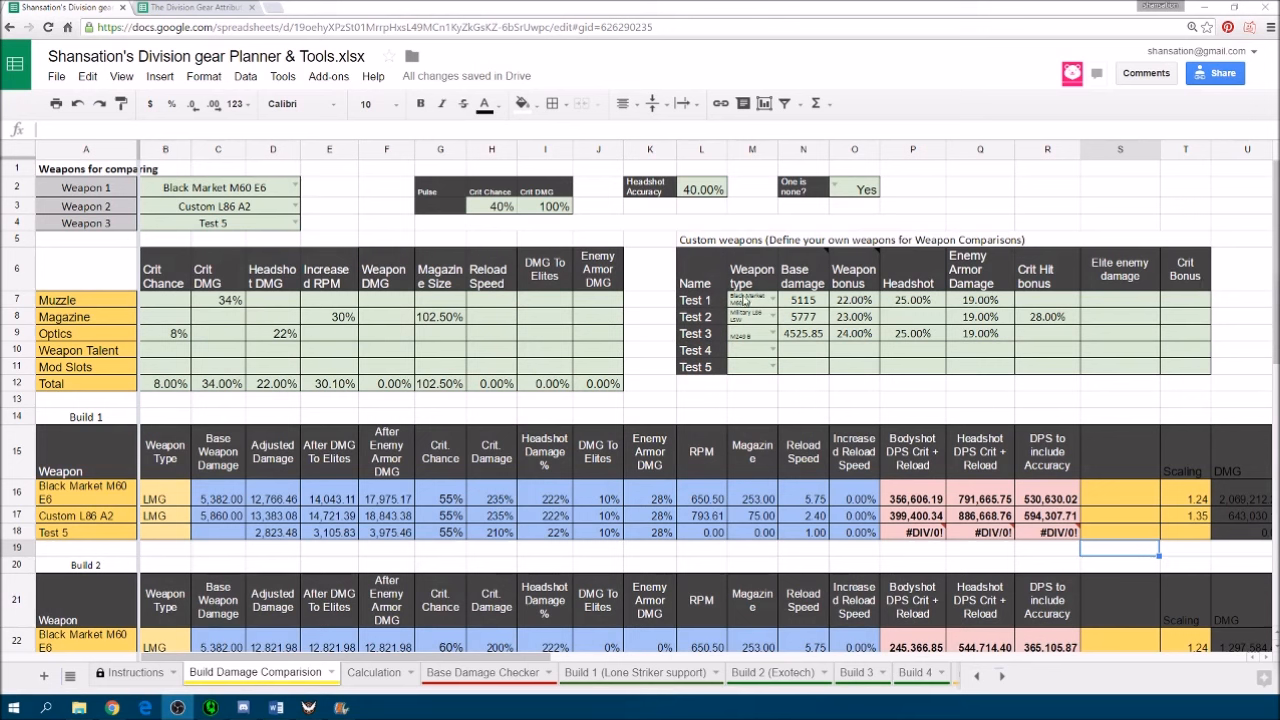
mouse_move(208, 476)
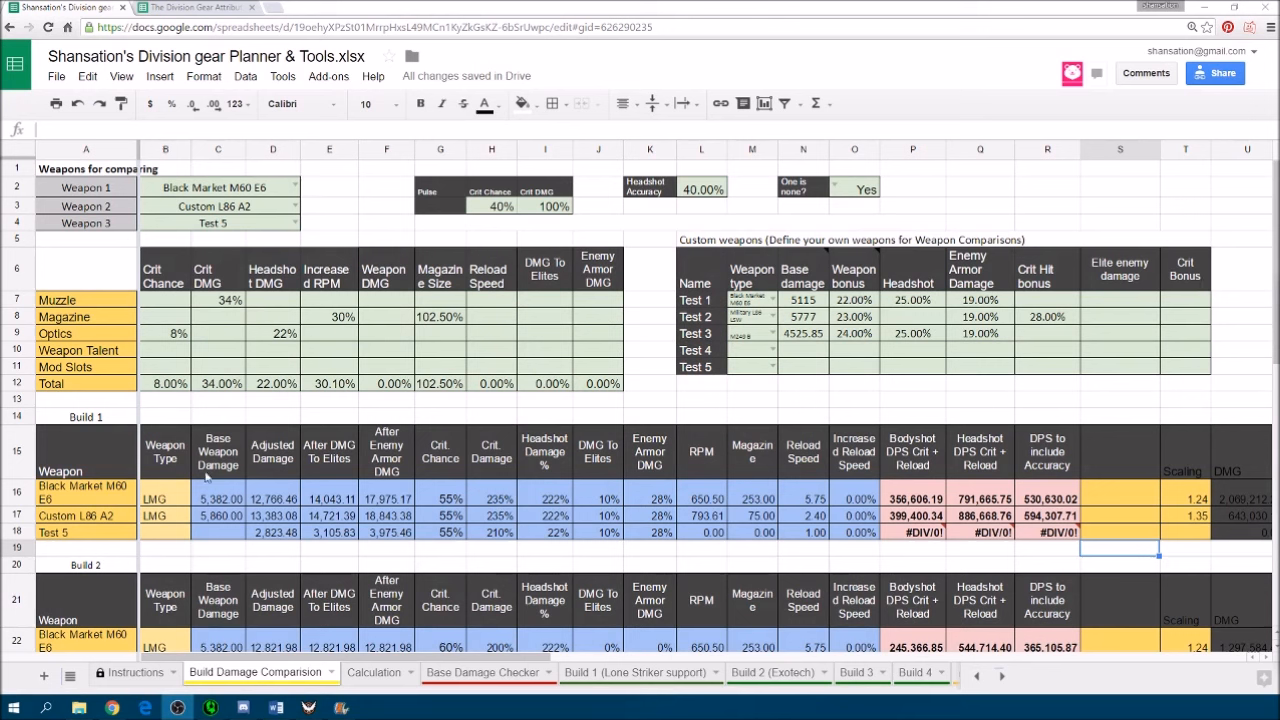
mouse_move(116, 520)
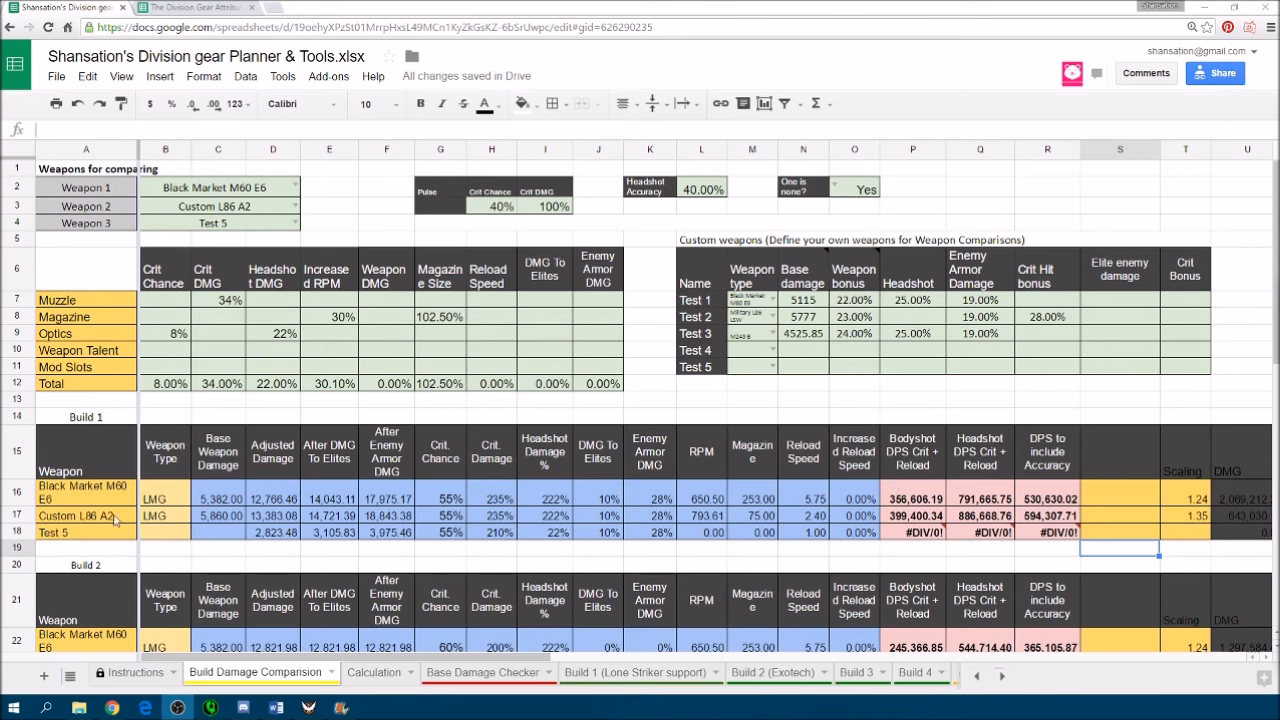
mouse_move(748, 328)
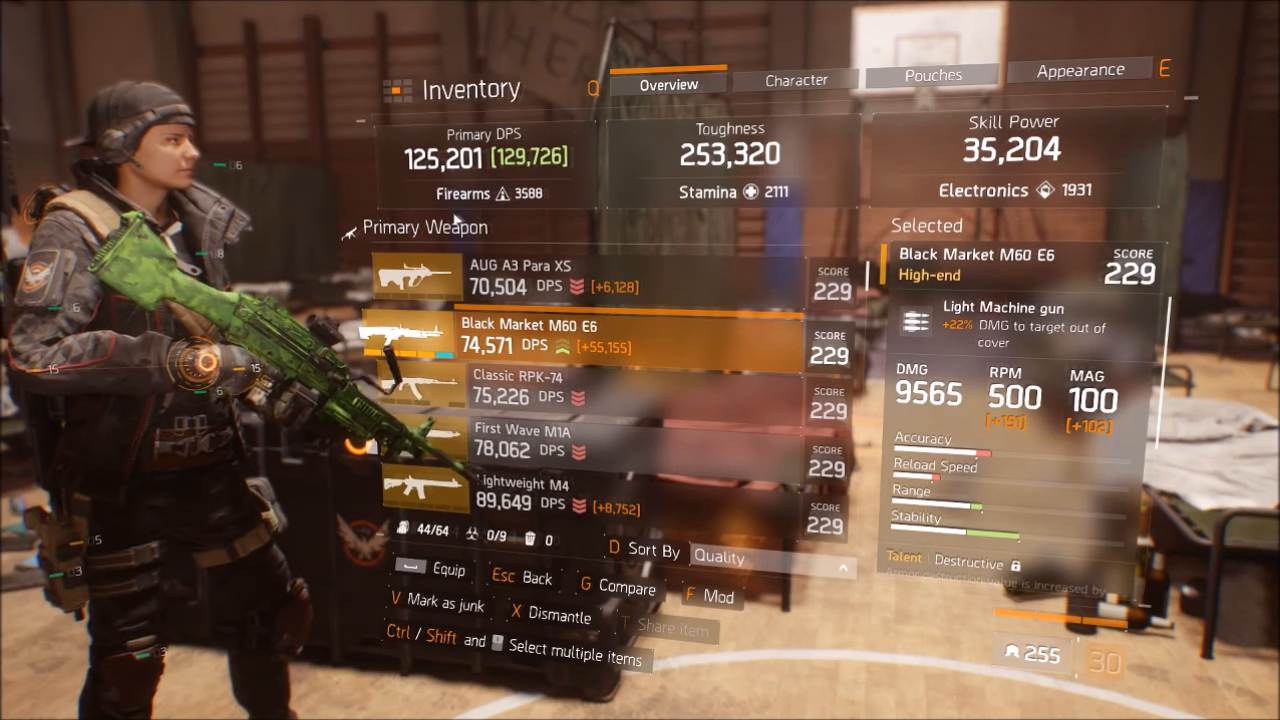
click(796, 82)
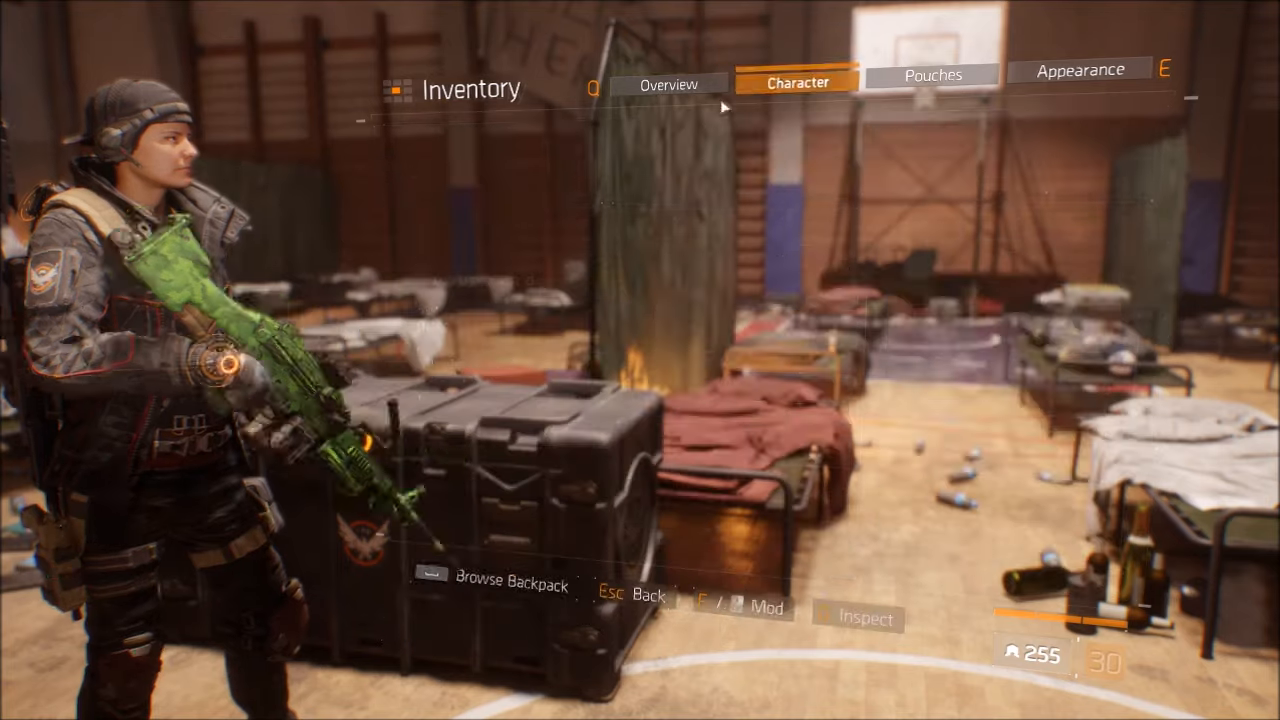
click(796, 80)
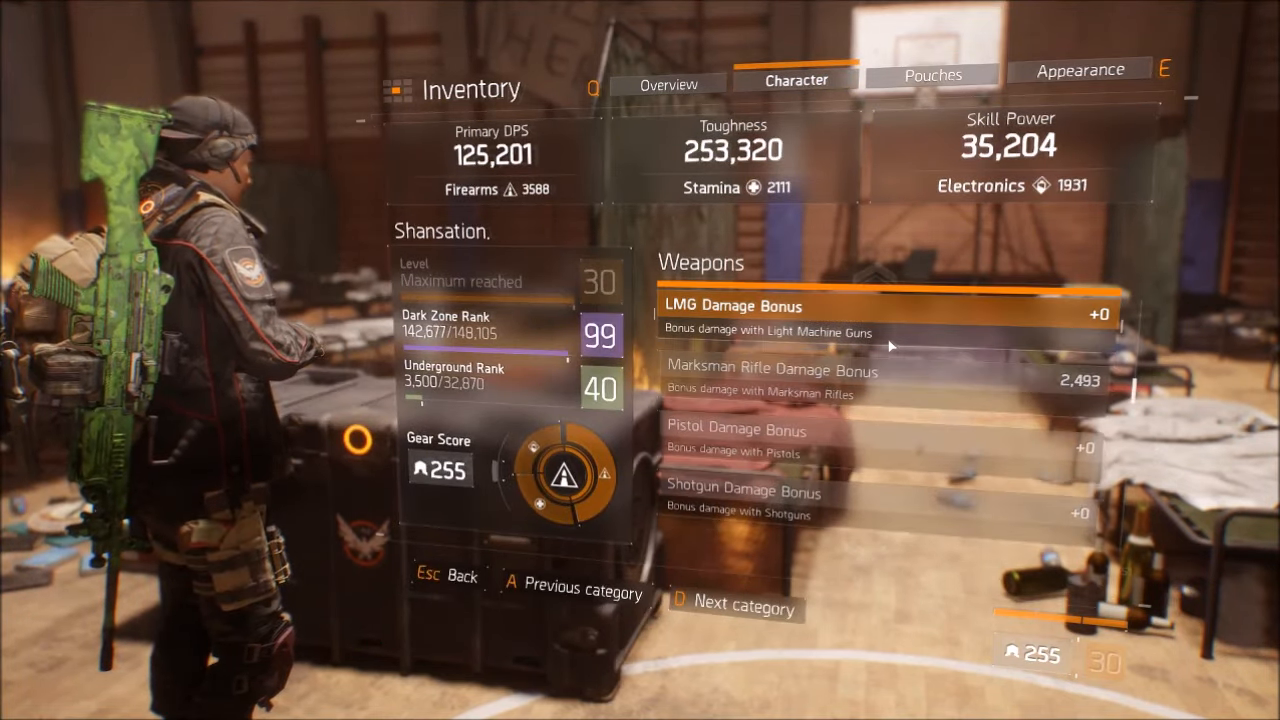
click(668, 84)
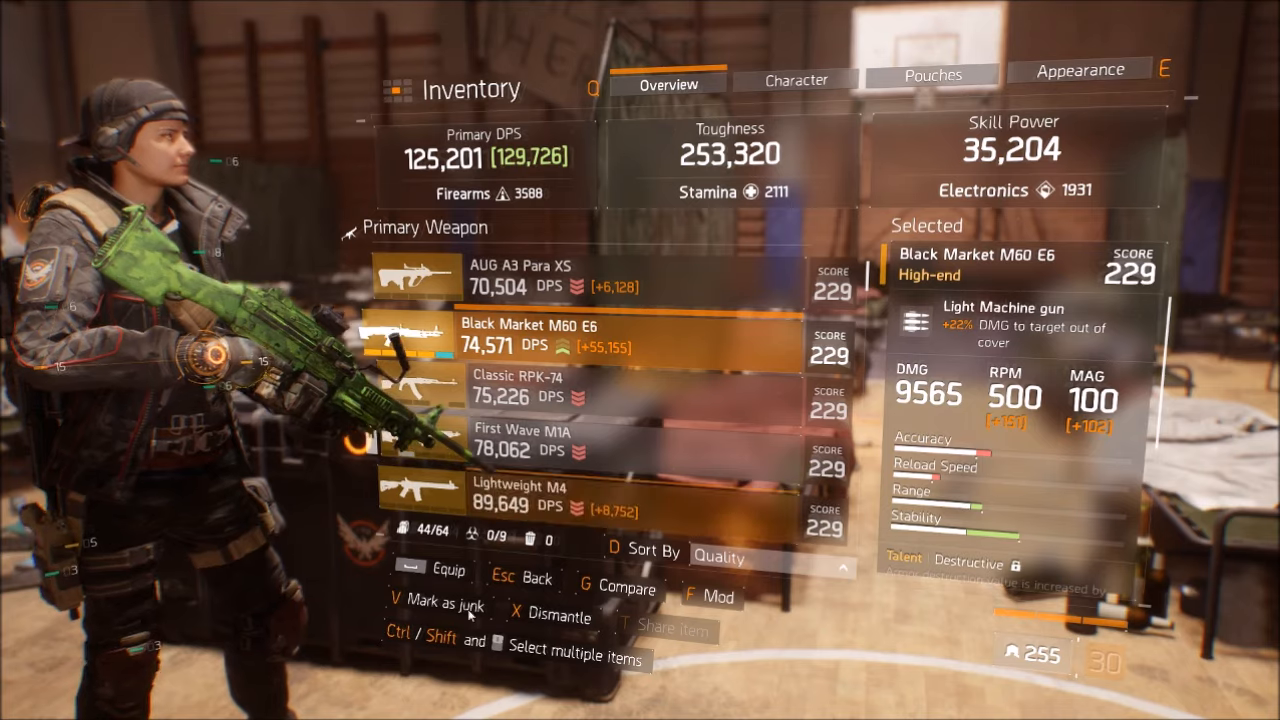
click(196, 8)
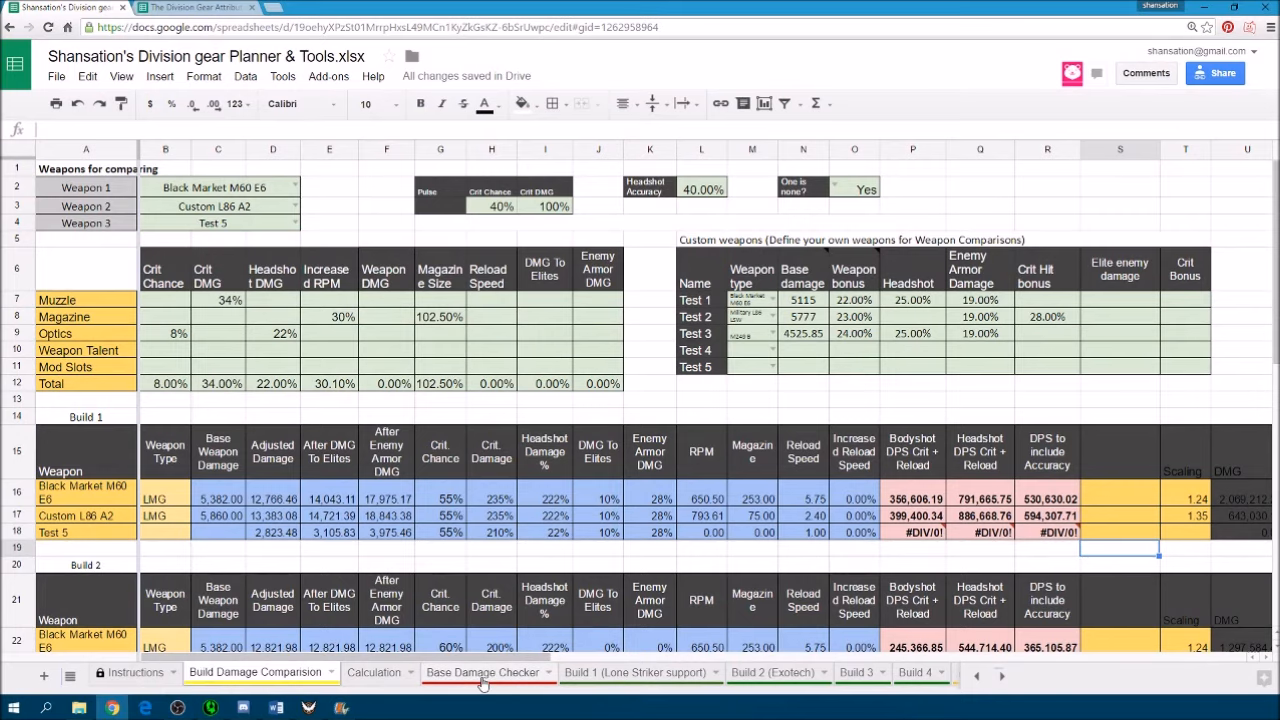
On Base Damage Checker, give the Black Market M60 E6 row damage 9565 and FA 3588.
click(484, 672)
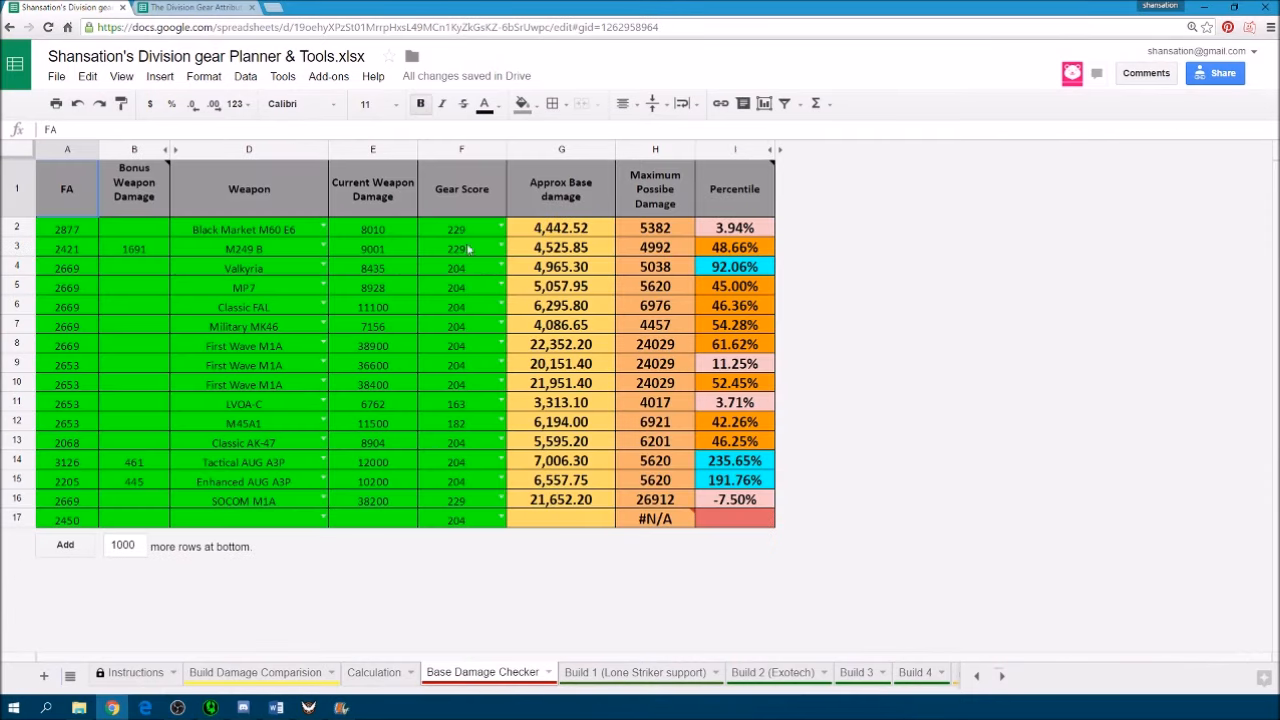
mouse_move(558, 228)
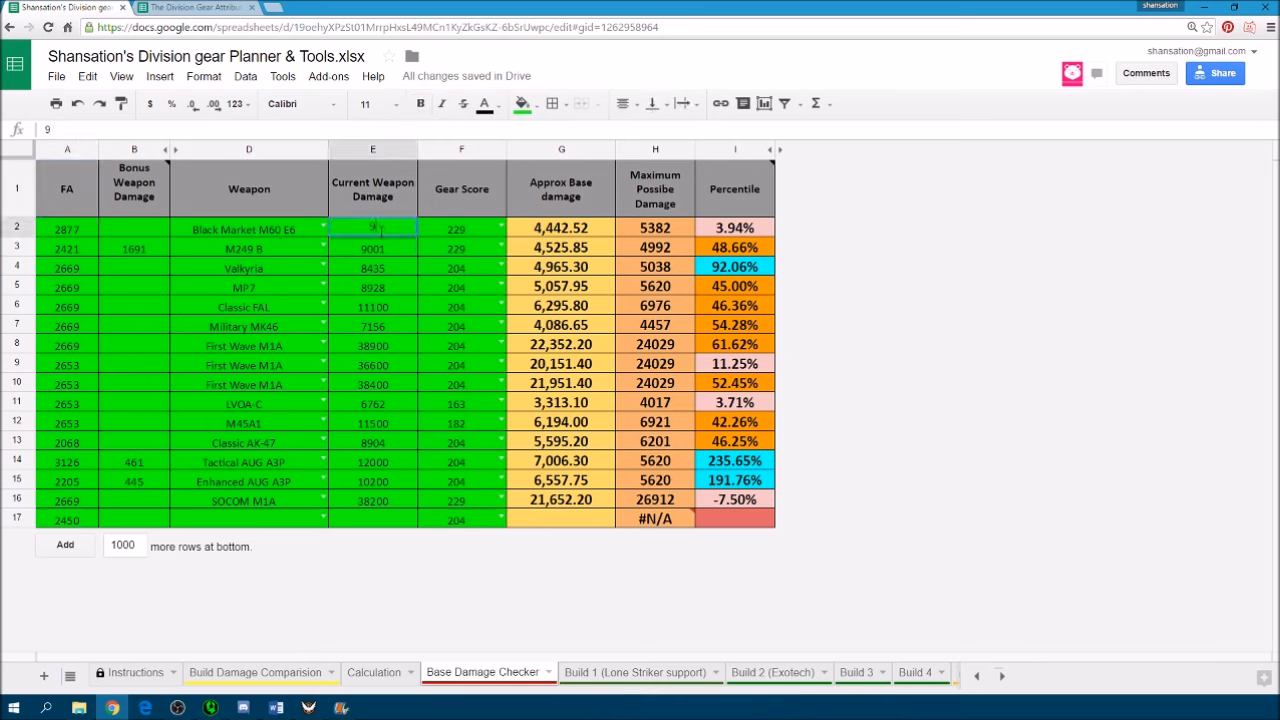
text(9565)
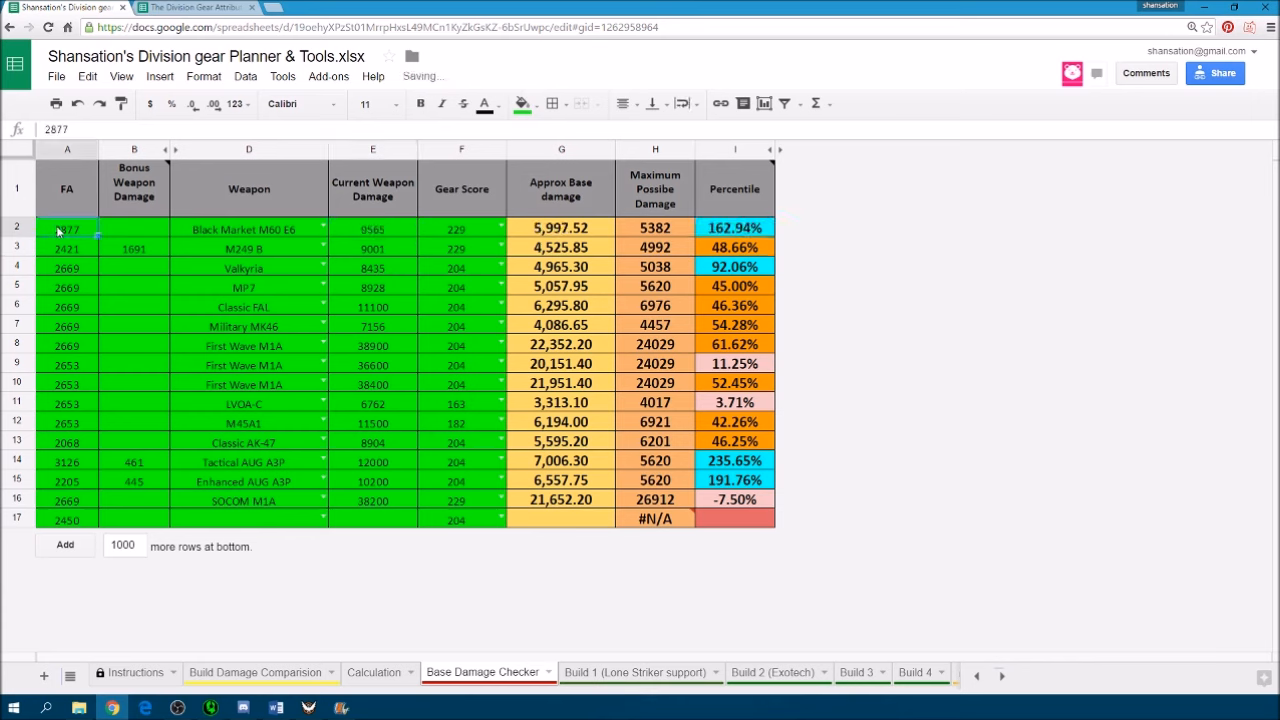
text(3588)
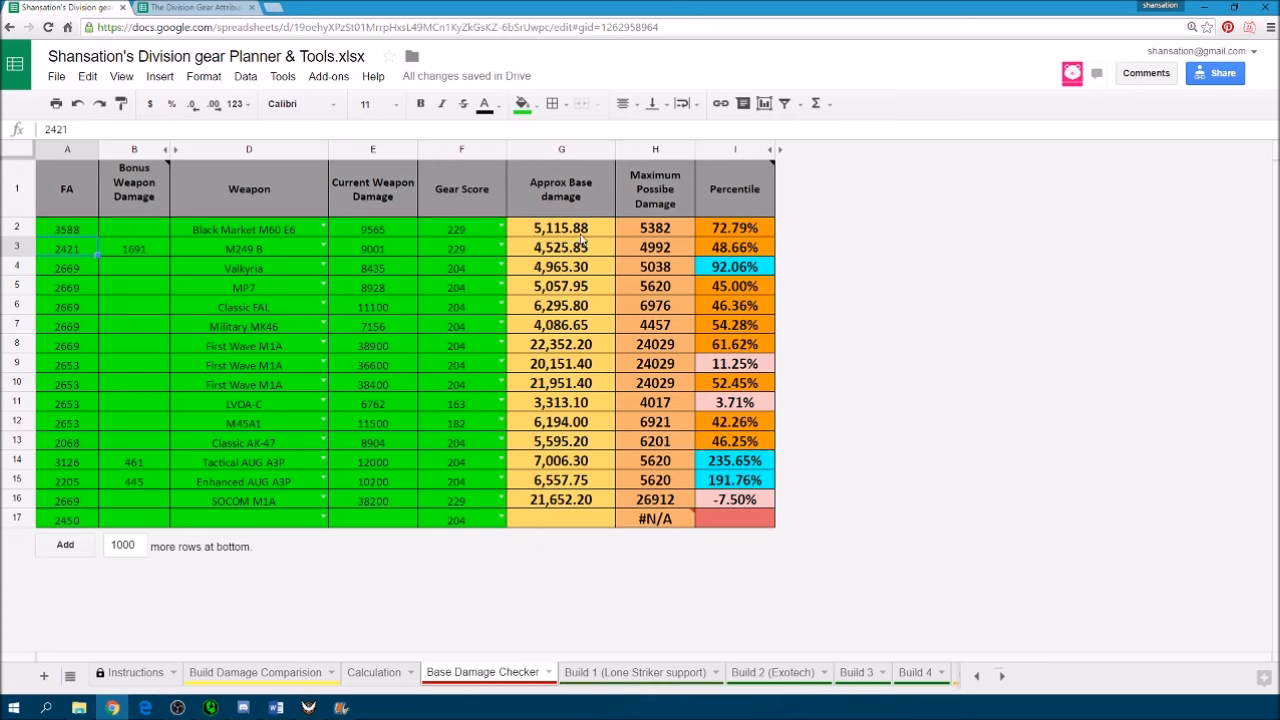
mouse_move(720, 244)
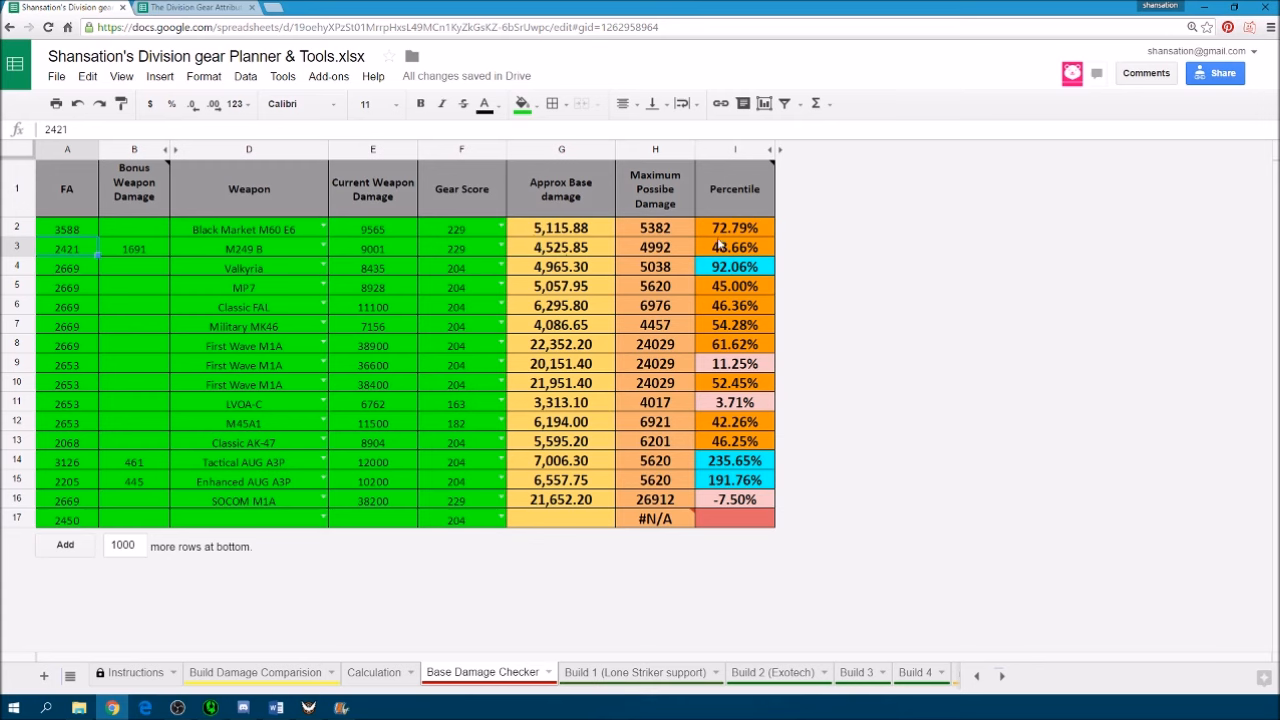
mouse_move(728, 240)
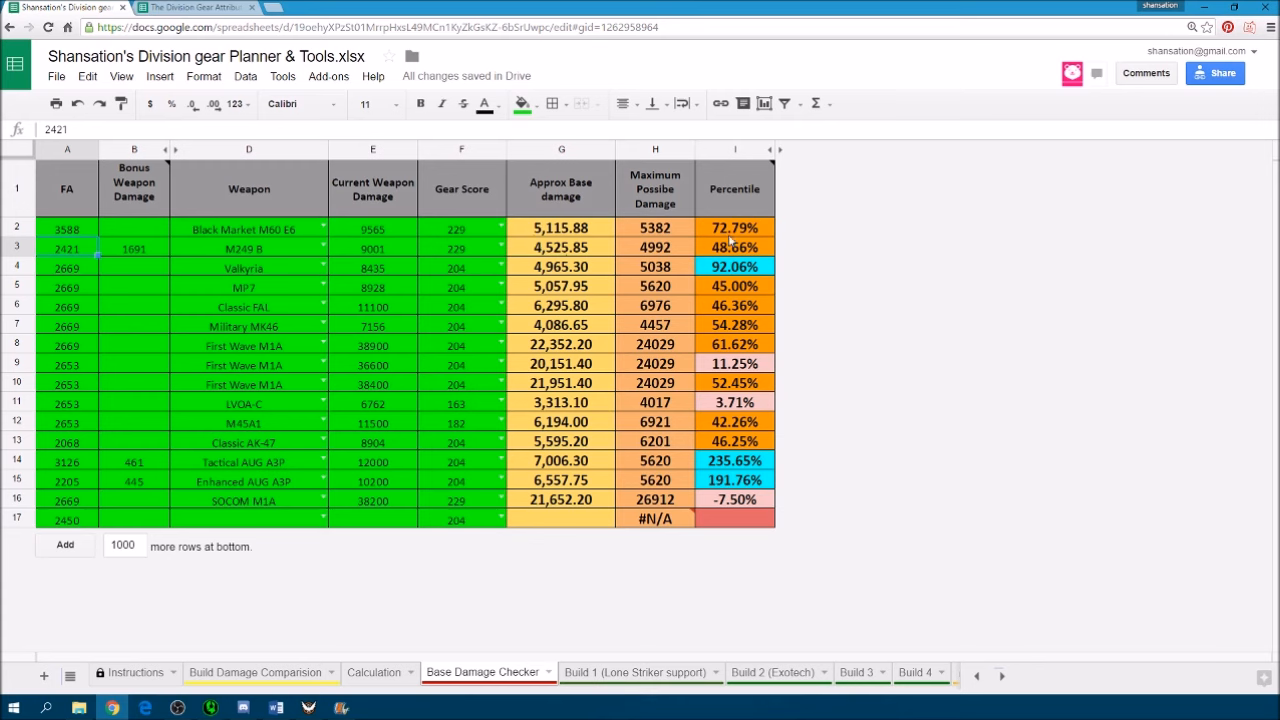
mouse_move(620, 228)
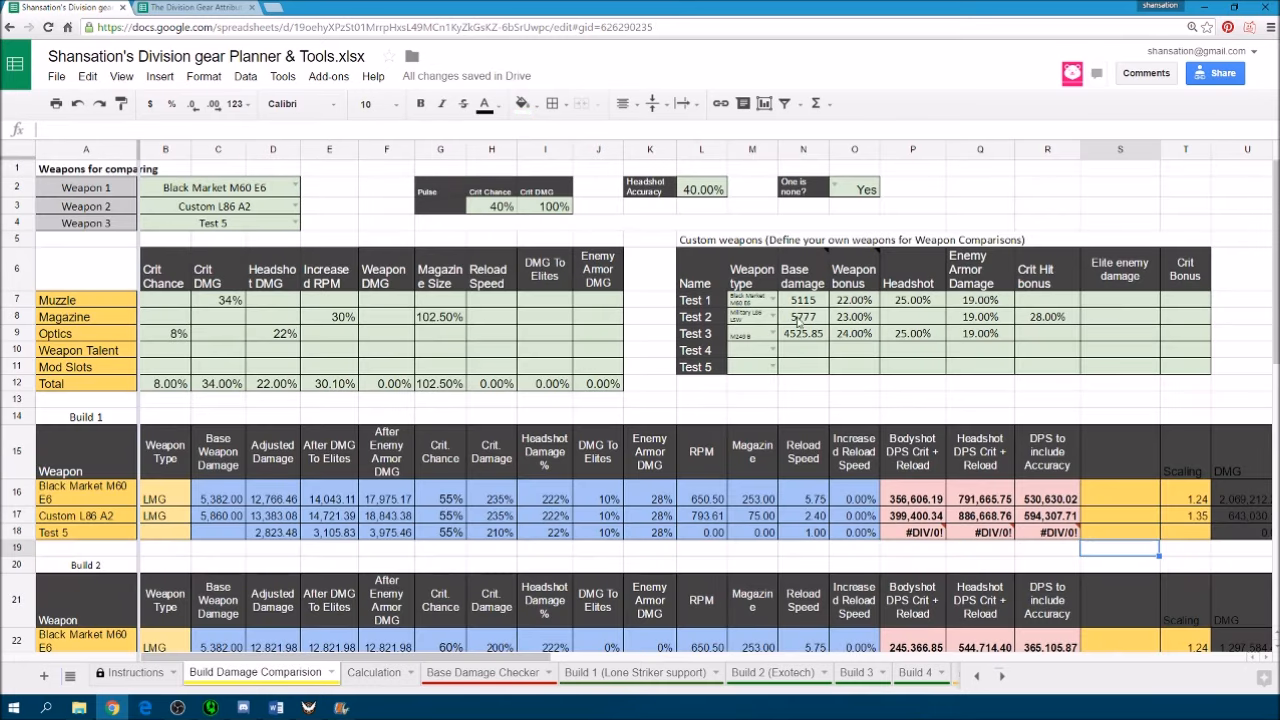
mouse_move(800, 320)
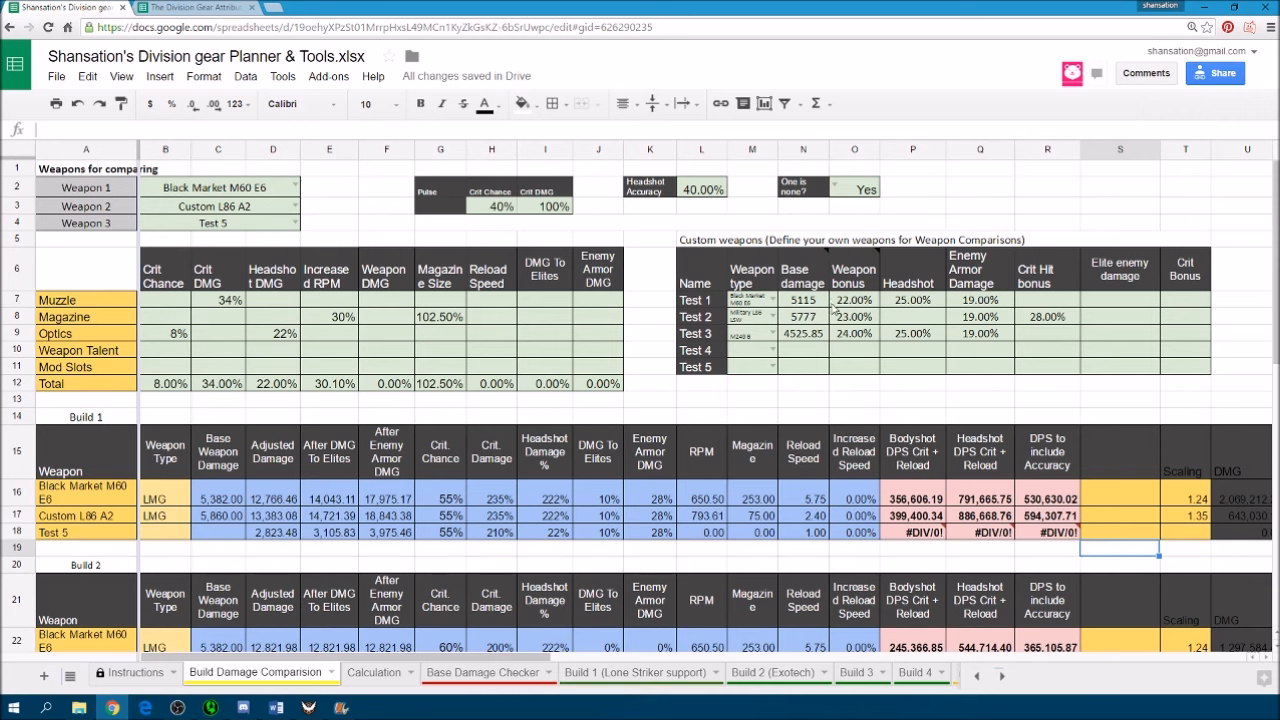
mouse_move(876, 312)
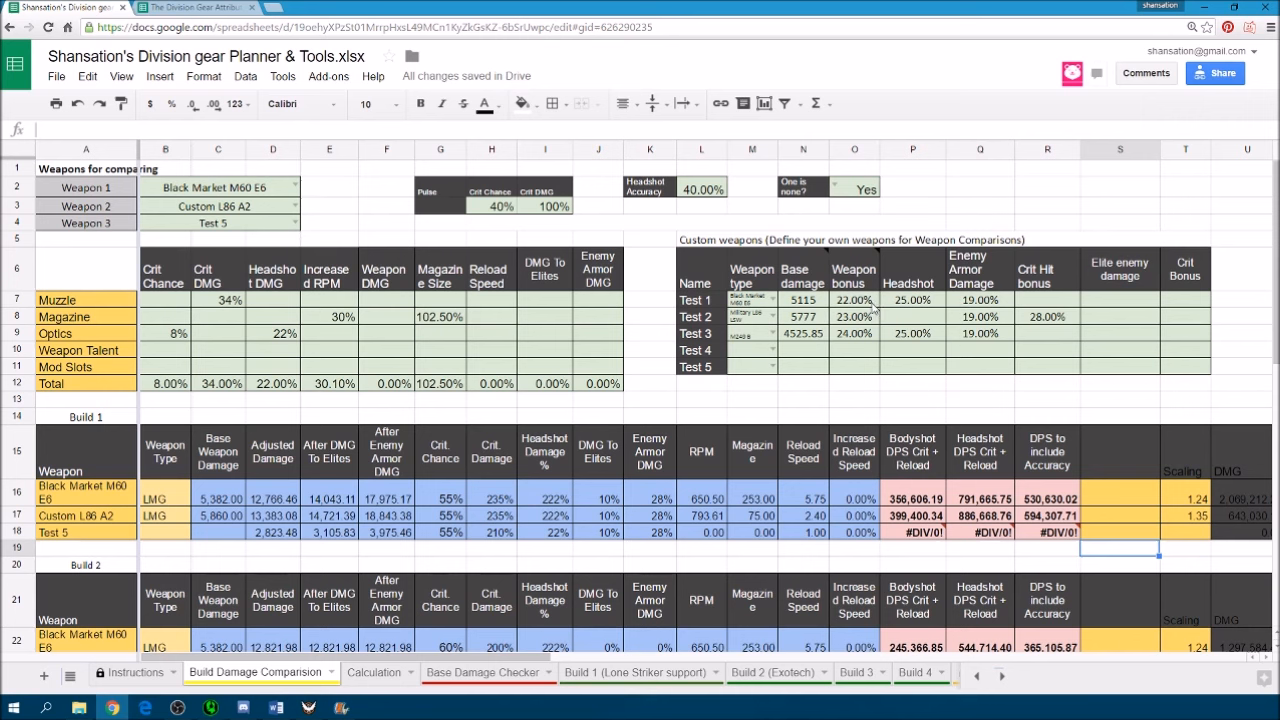
mouse_move(810, 348)
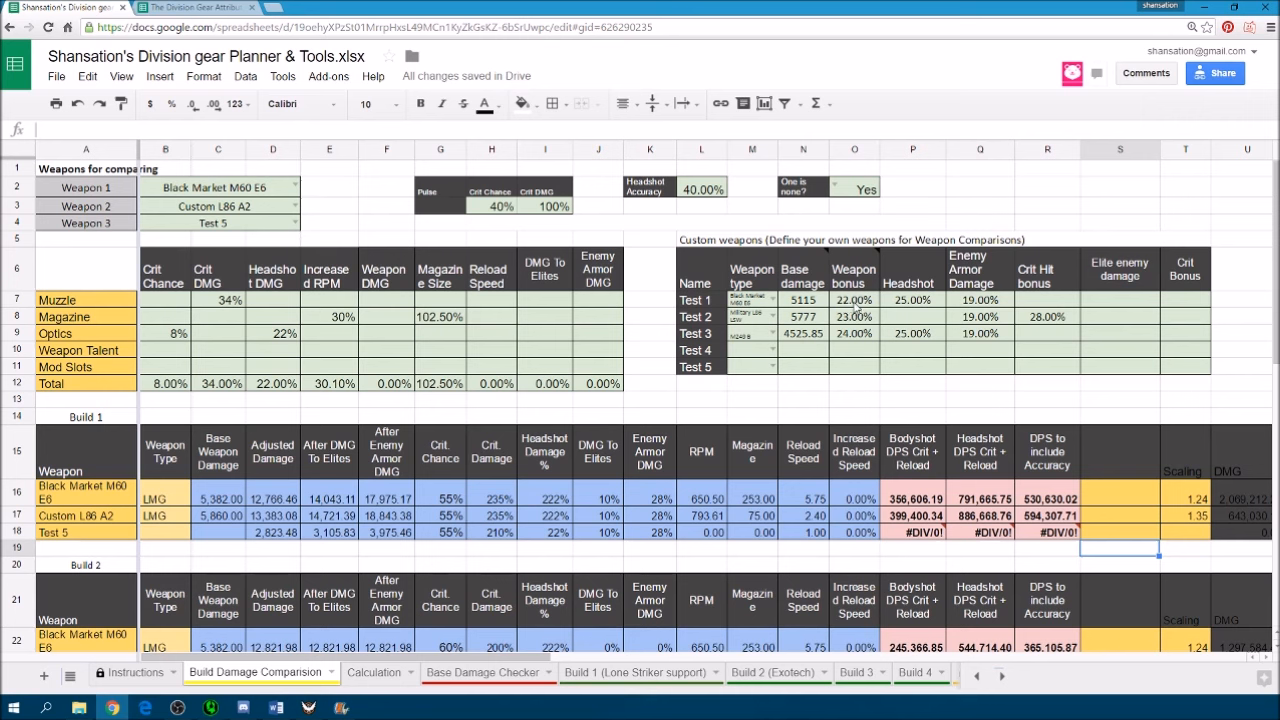
click(852, 300)
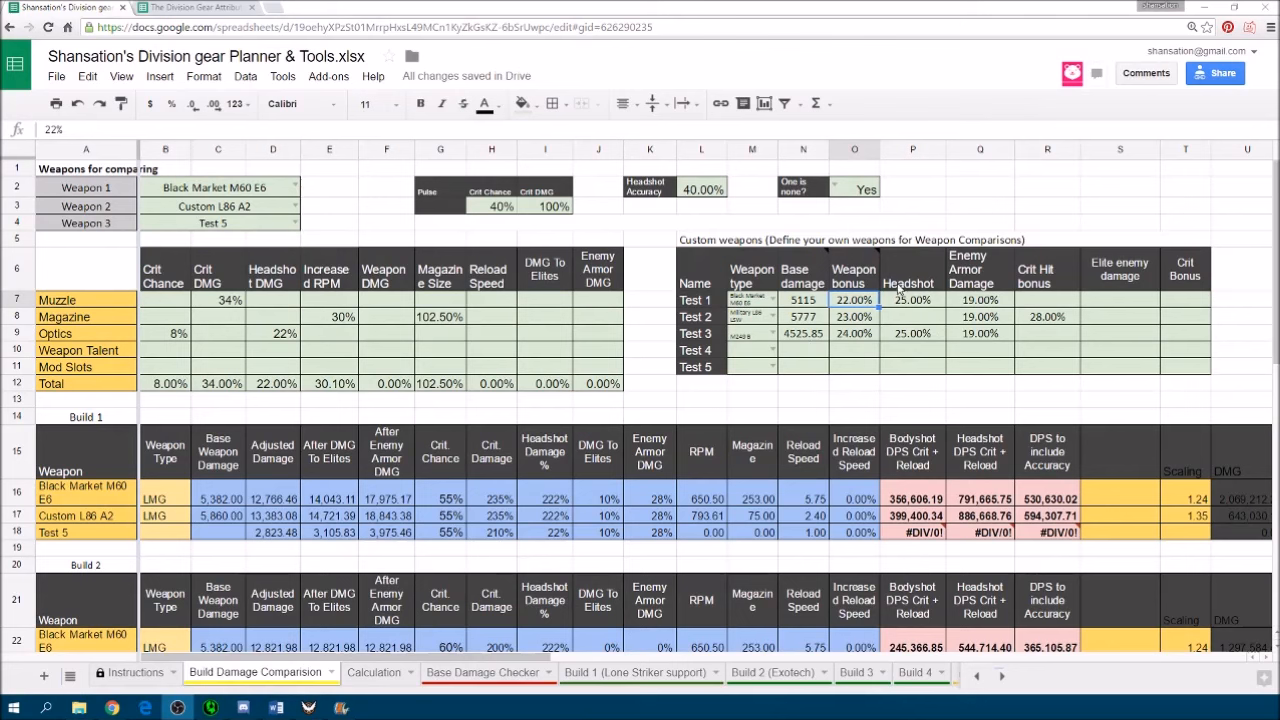
mouse_move(950, 304)
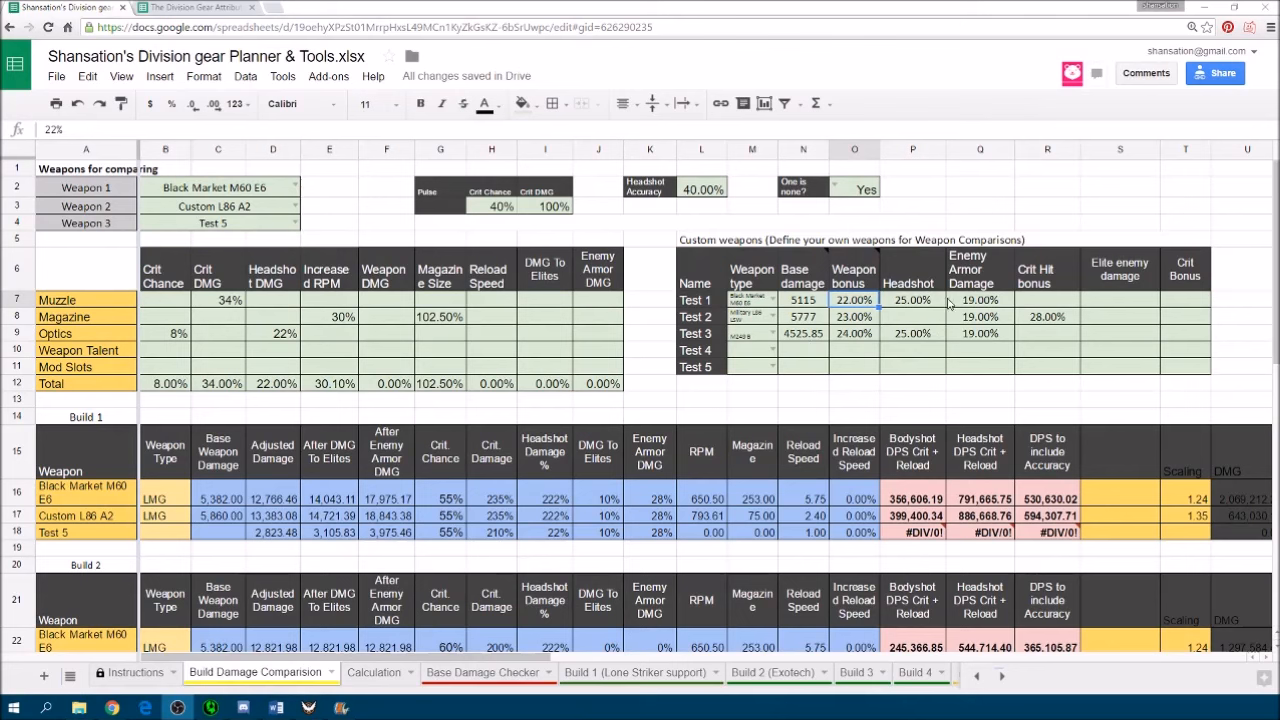
mouse_move(1004, 312)
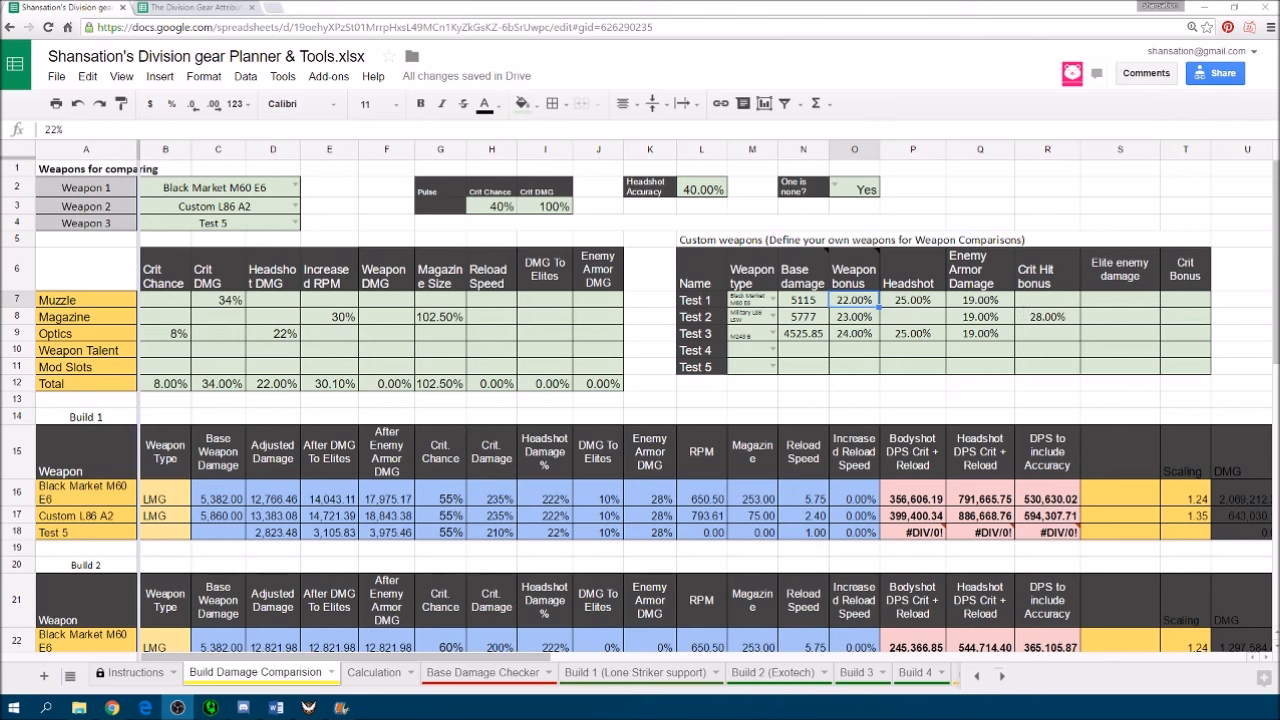
mouse_move(922, 308)
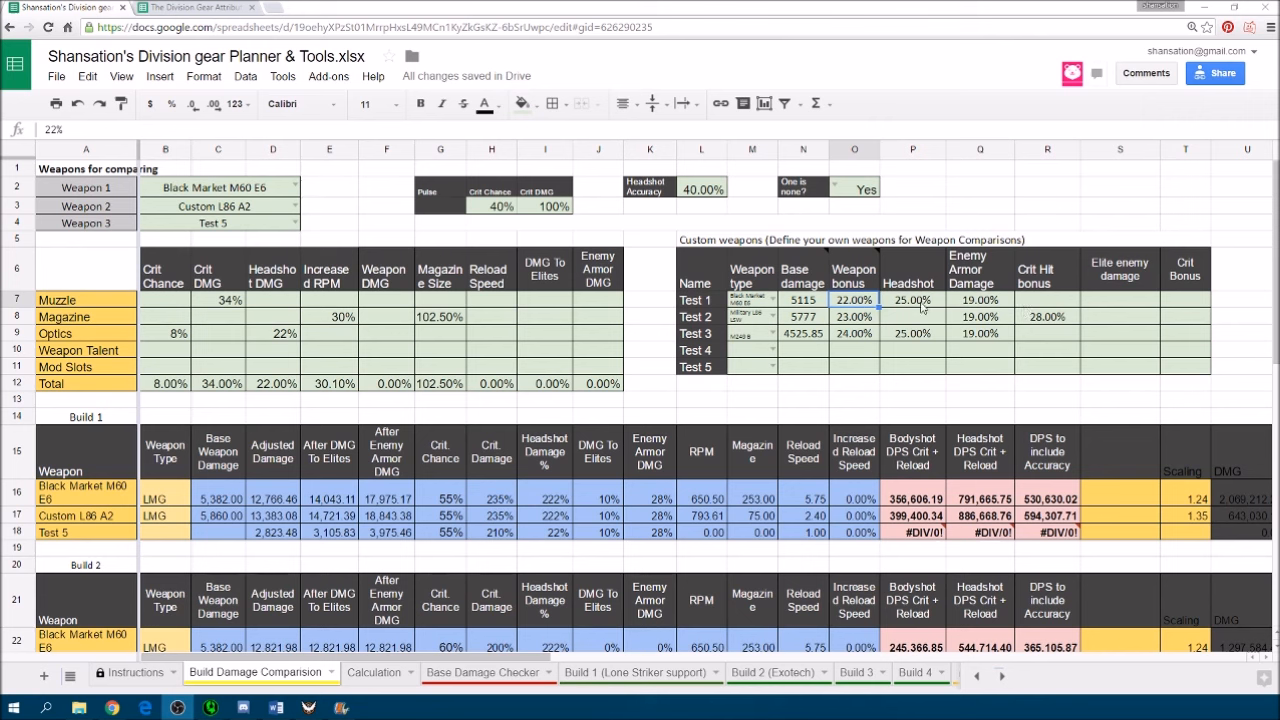
mouse_move(958, 308)
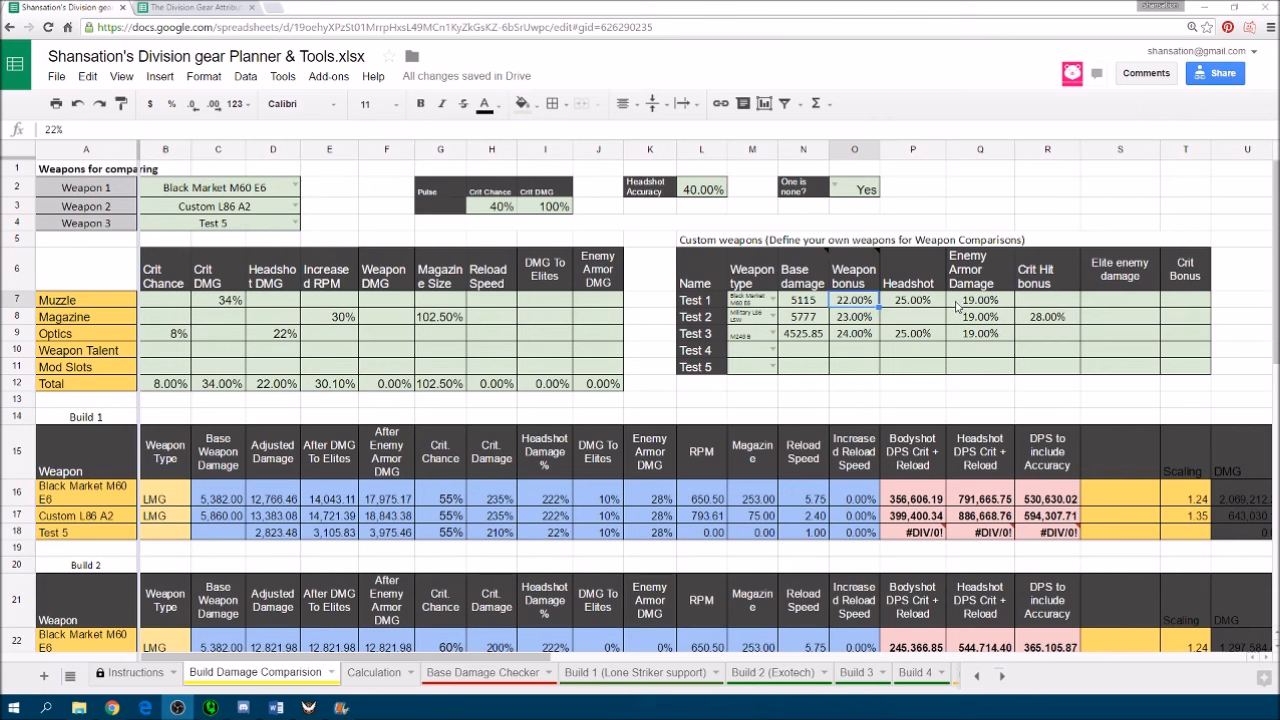
mouse_move(768, 328)
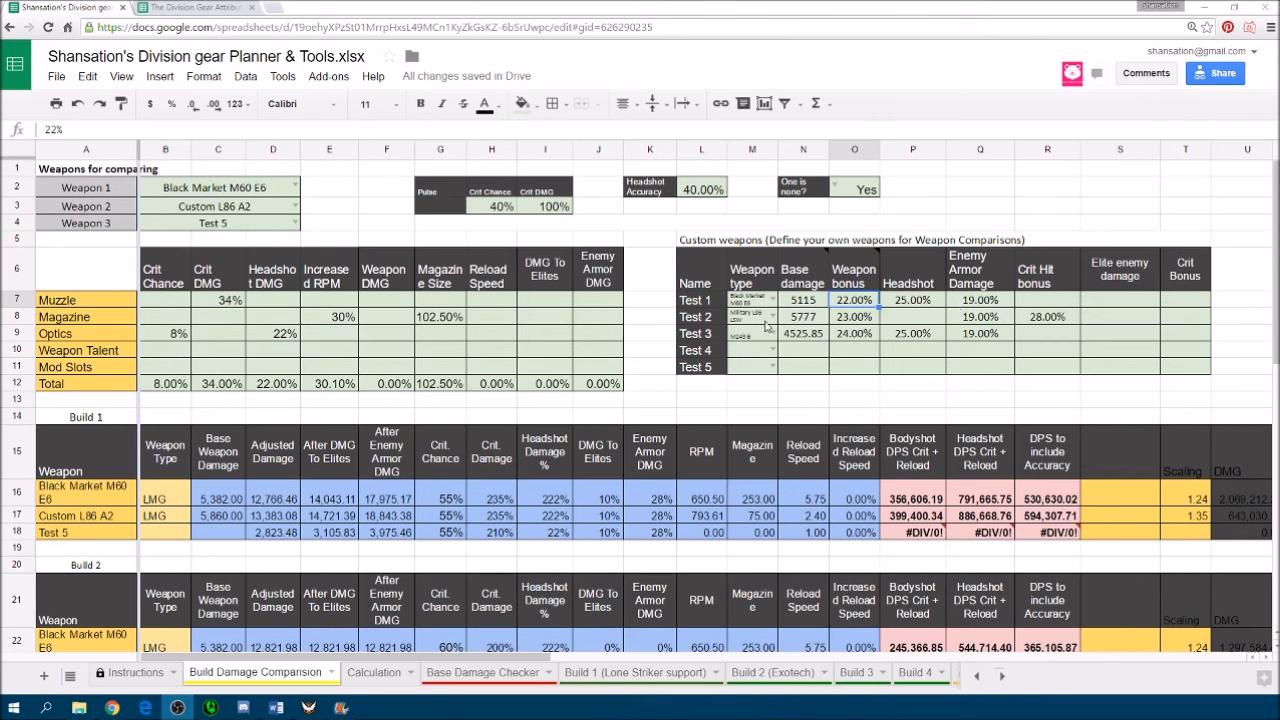
mouse_move(908, 324)
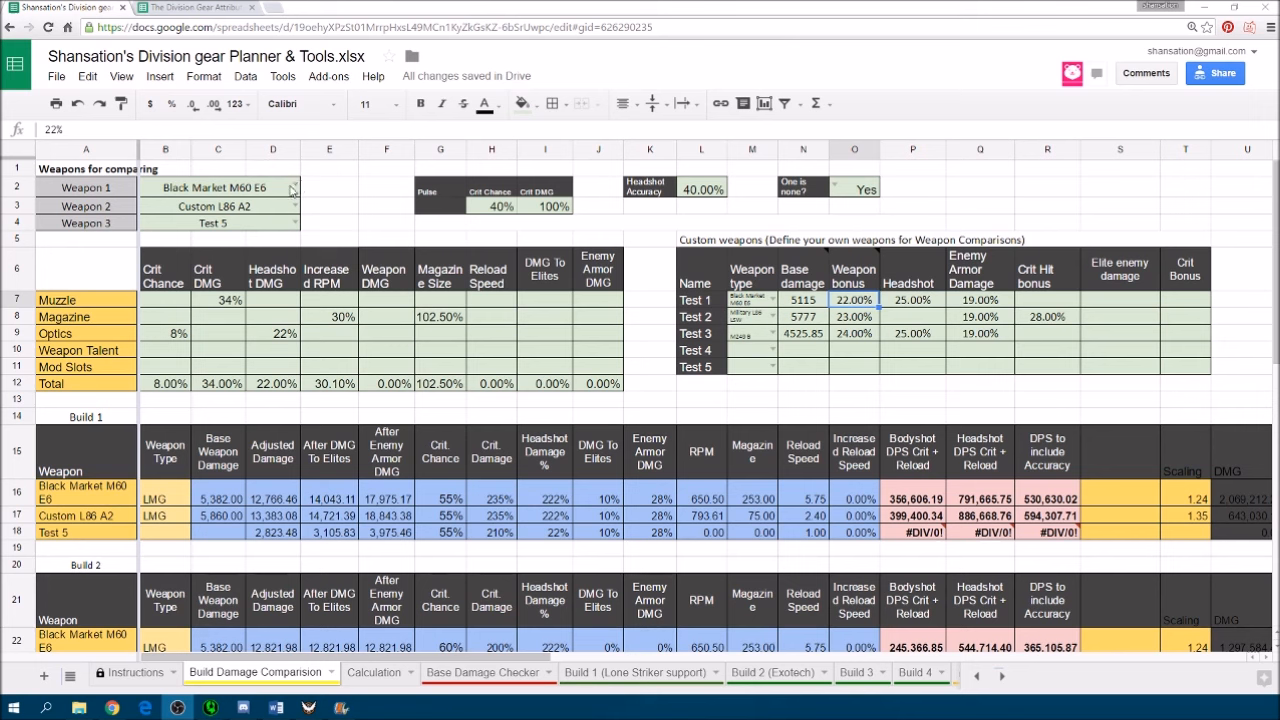
click(218, 188)
text(Test)
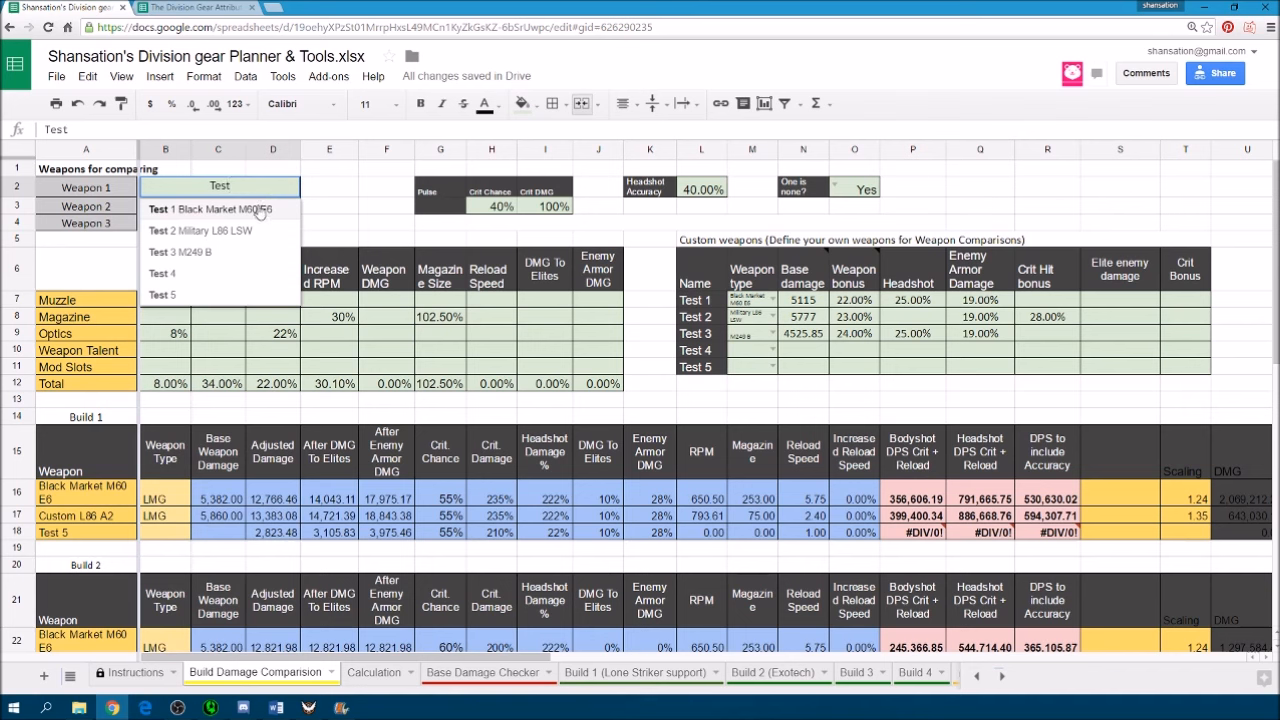
Set Build 1 Weapon 1 to Test 1 Black Market M60 E6.
click(220, 210)
text(Test 2 Military L86 LSW)
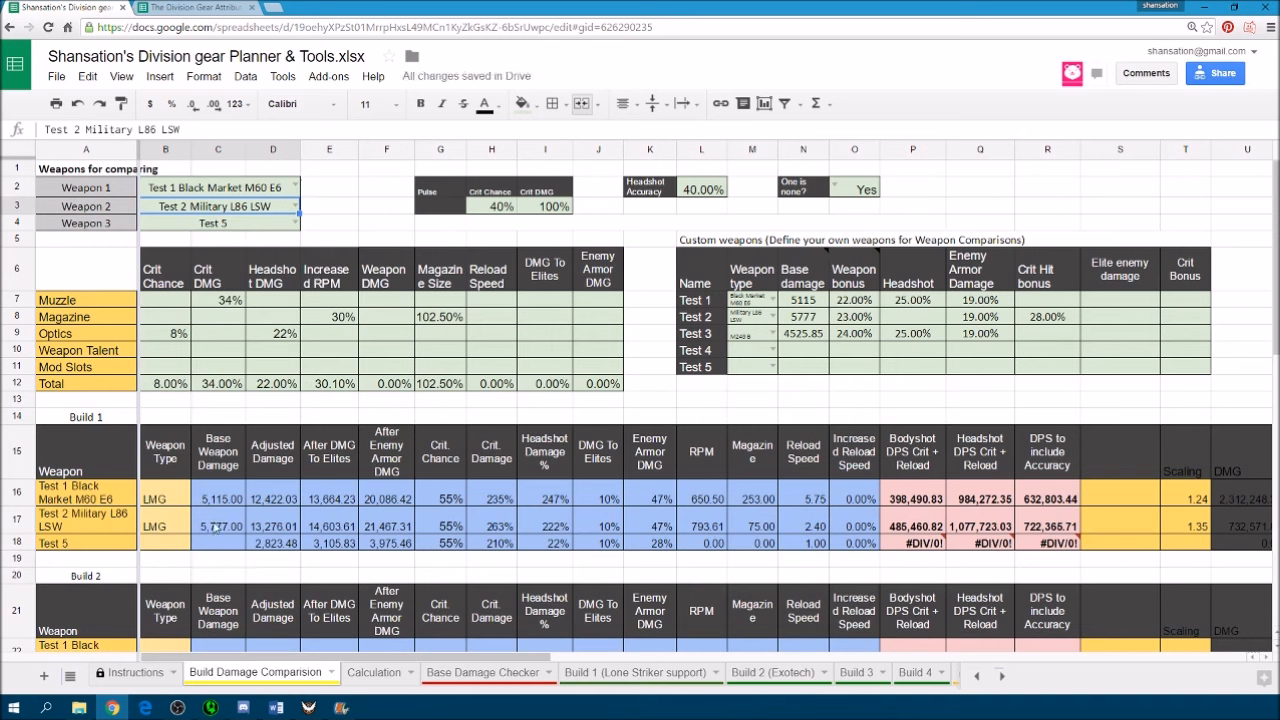
mouse_move(964, 520)
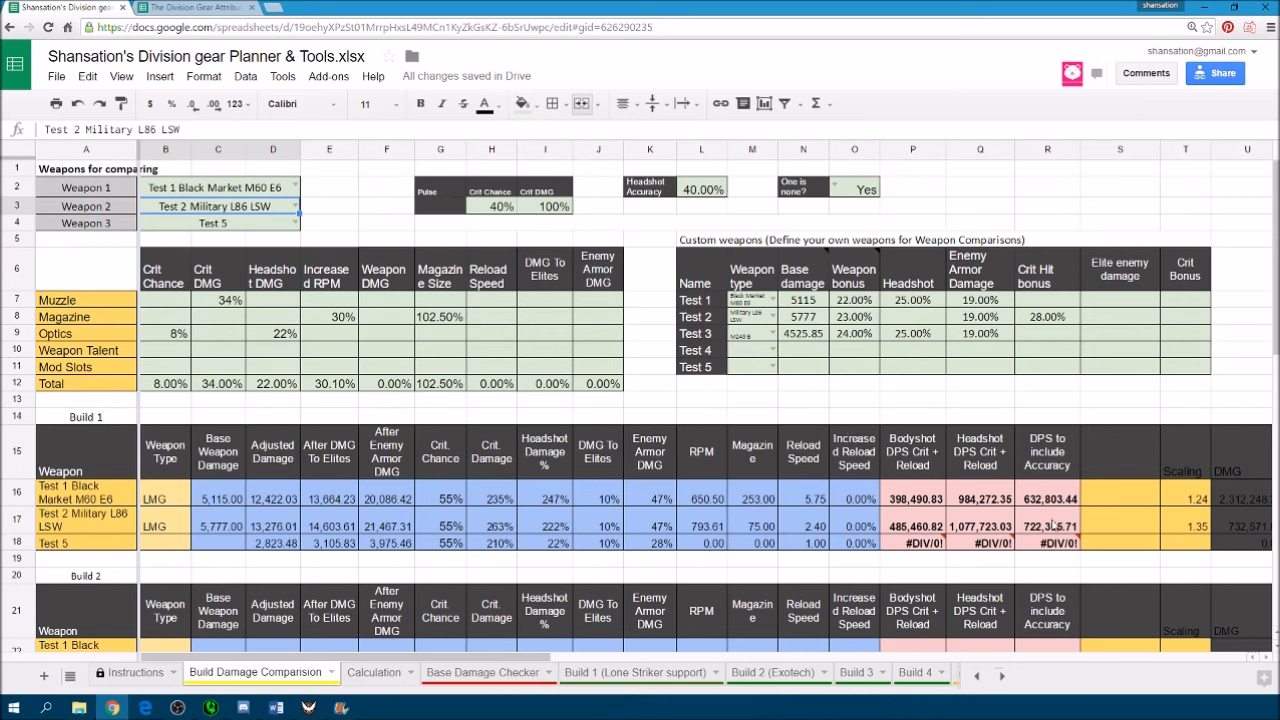
mouse_move(1058, 528)
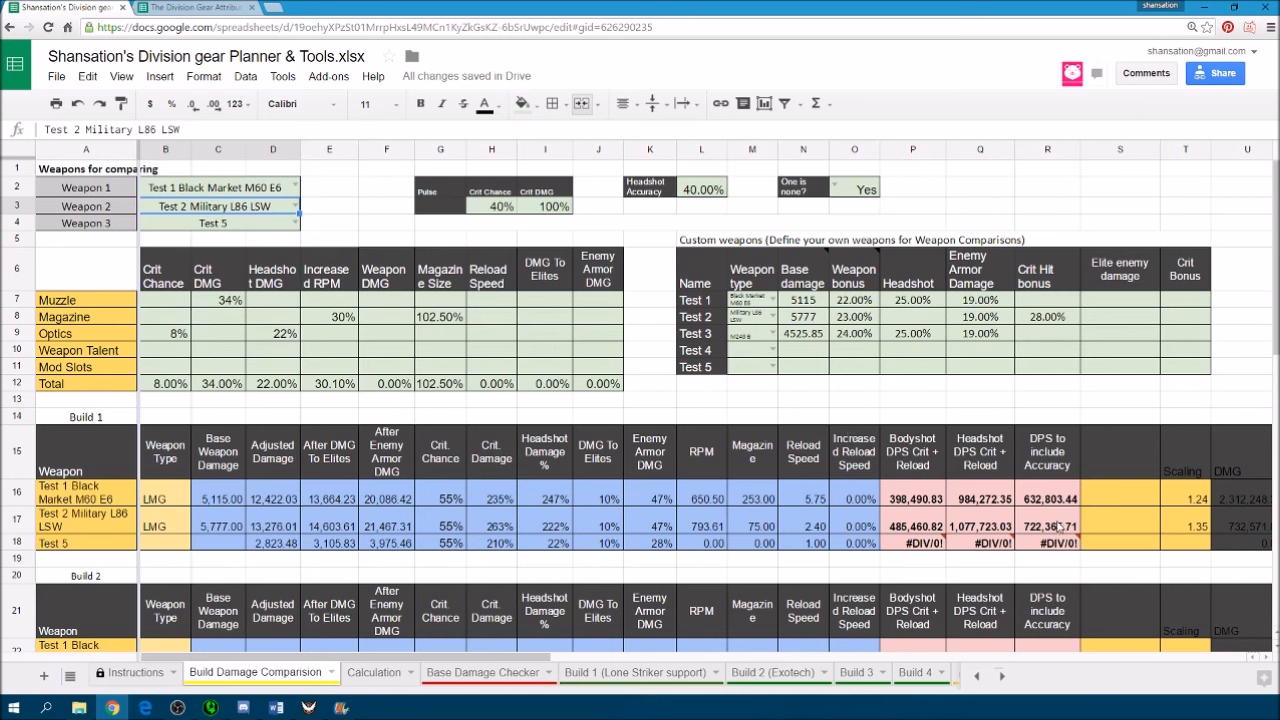
mouse_move(1056, 524)
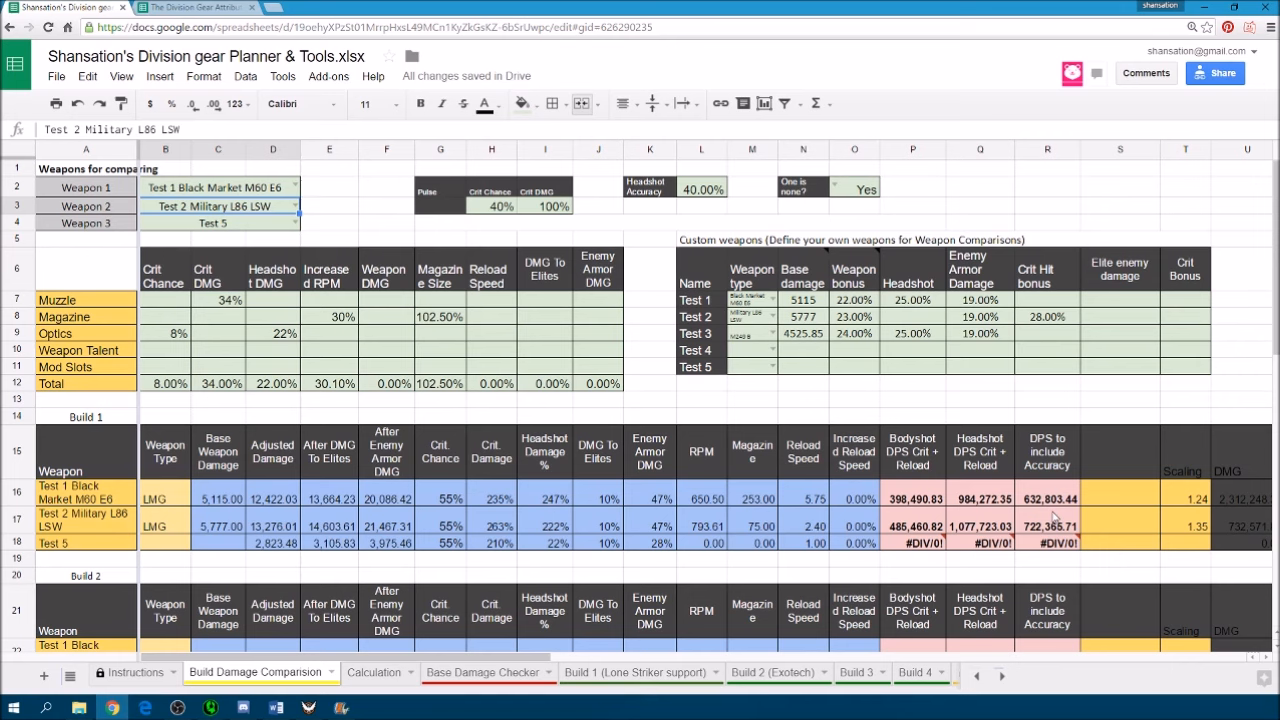